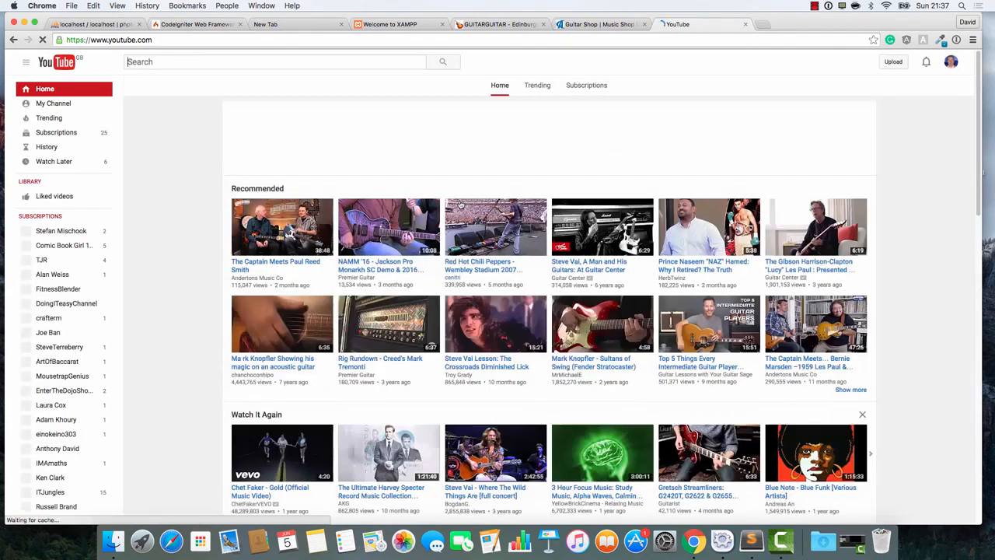
- Search YouTube for 'hmvc tutorial' and start Codeigniter HMVC Tutorial Part 1: introduction
scroll(down, 3)
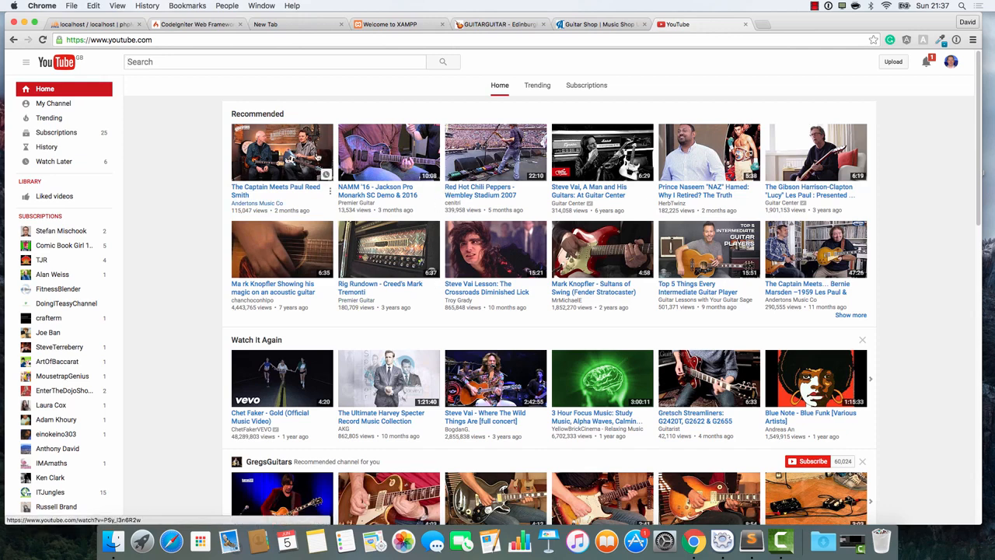
text(hmv)
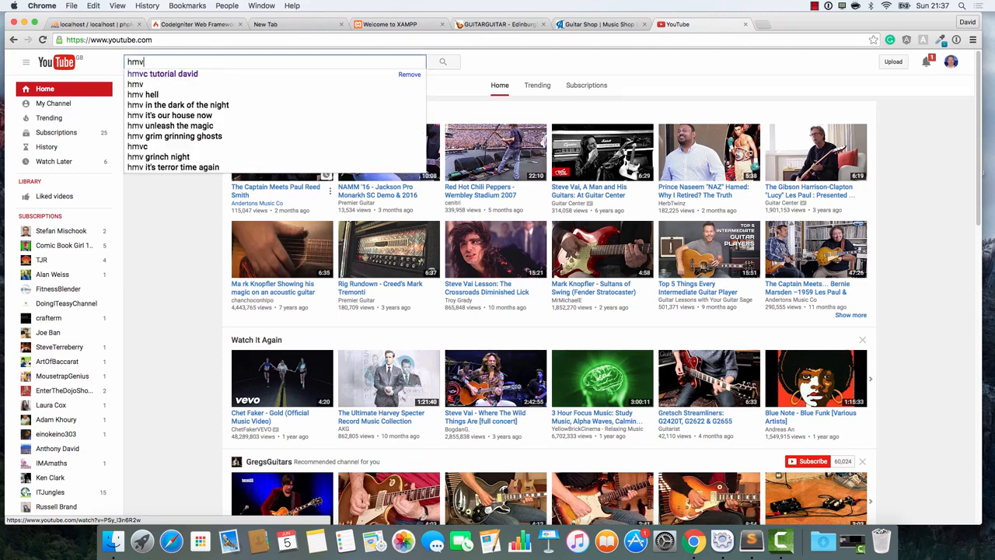
click(162, 73)
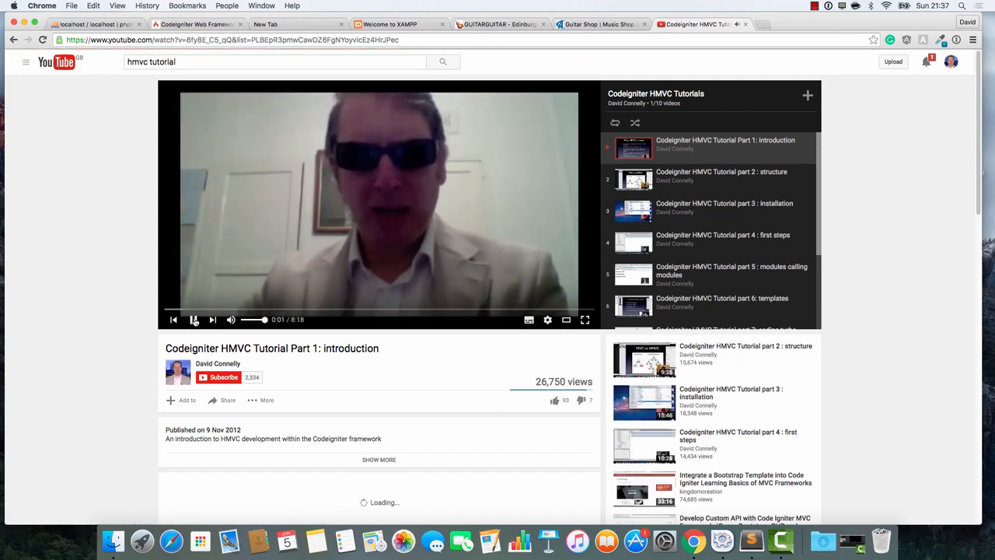
- Search 'hmvc cms', view the CMS with Codeigniter Part 1 video, then search 'codeigniter hmvc'
click(193, 320)
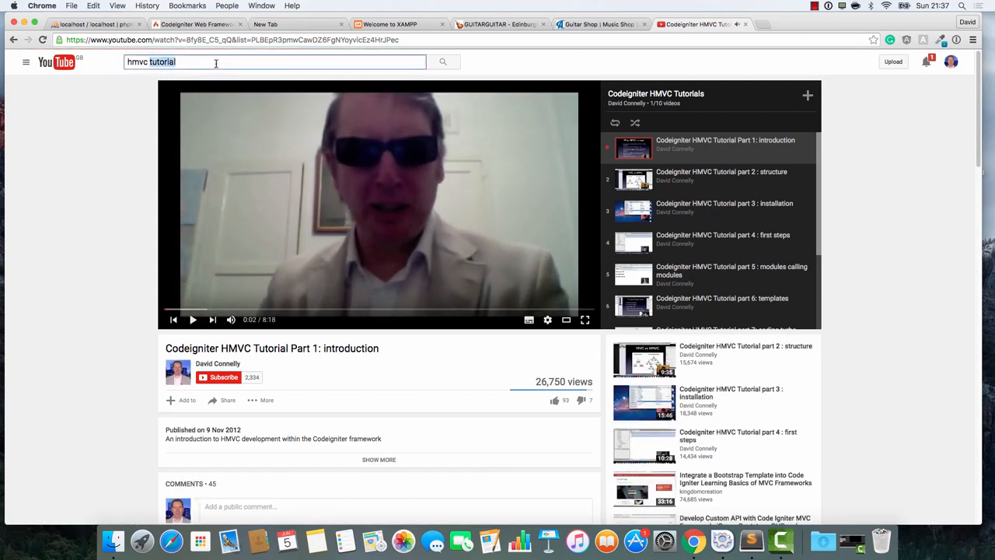
text(hmvc cms)
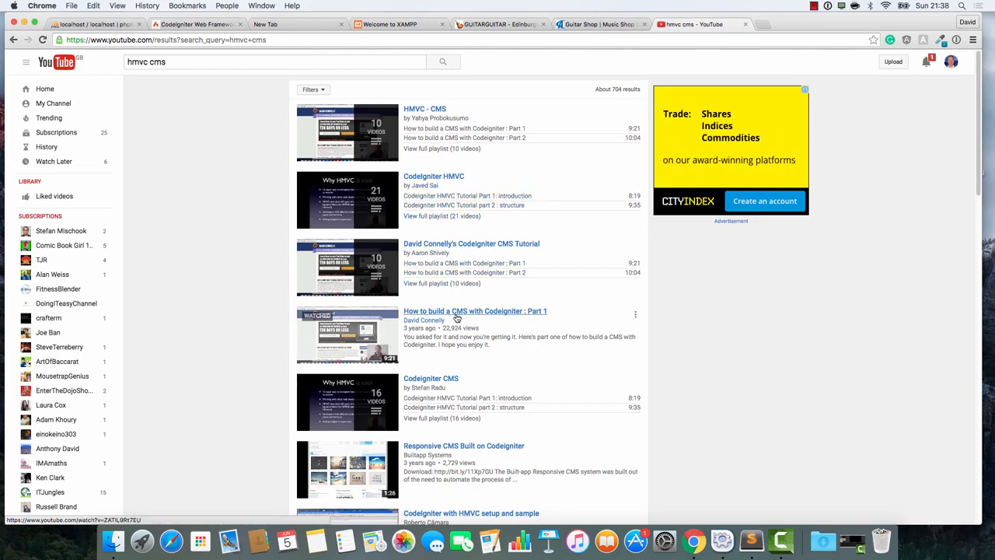
click(475, 311)
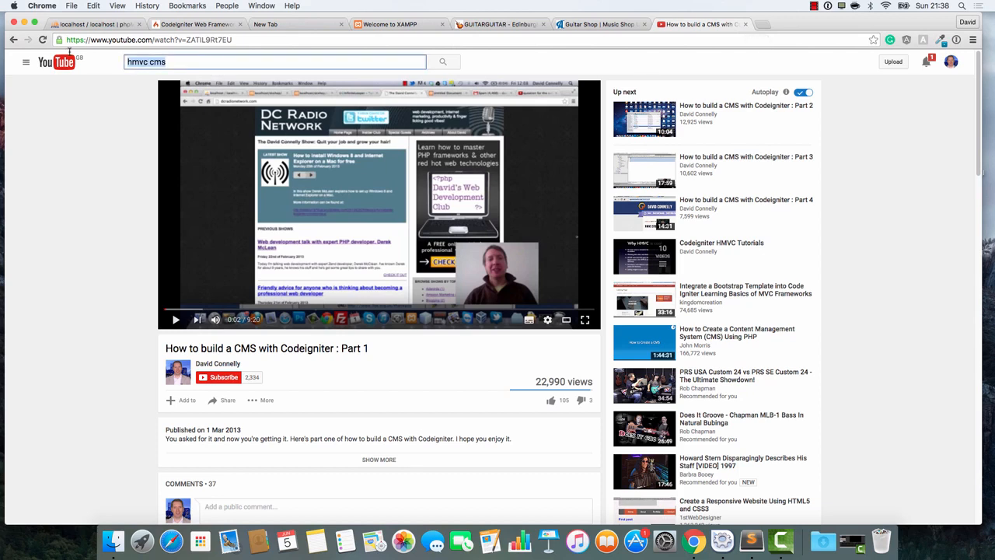
text(codeigniter hlmv)
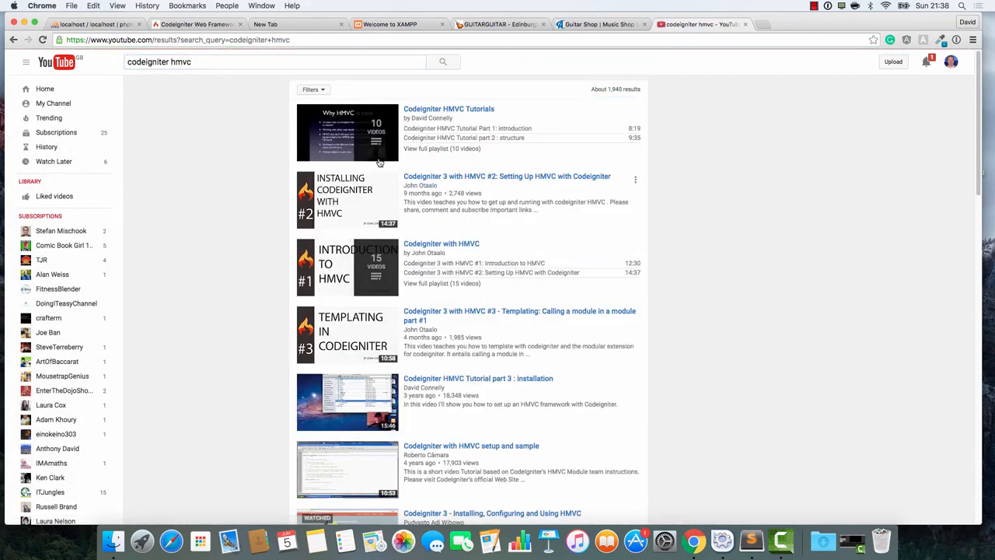
mouse_move(448, 109)
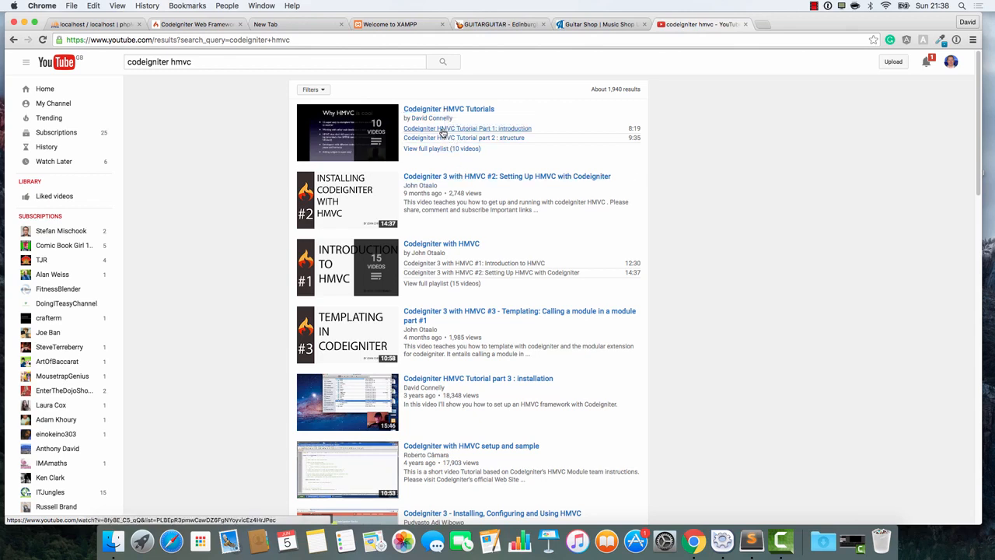
mouse_move(440, 112)
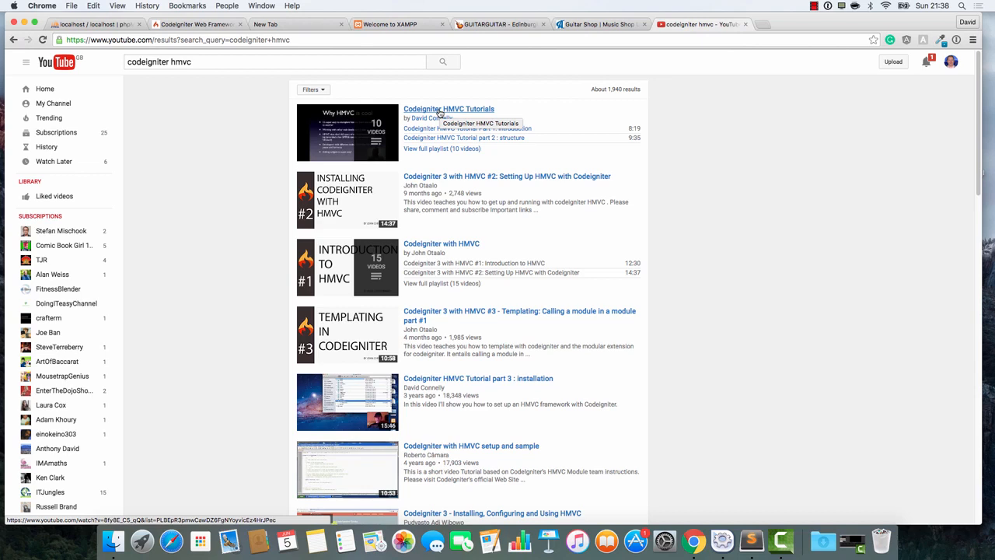
mouse_move(379, 160)
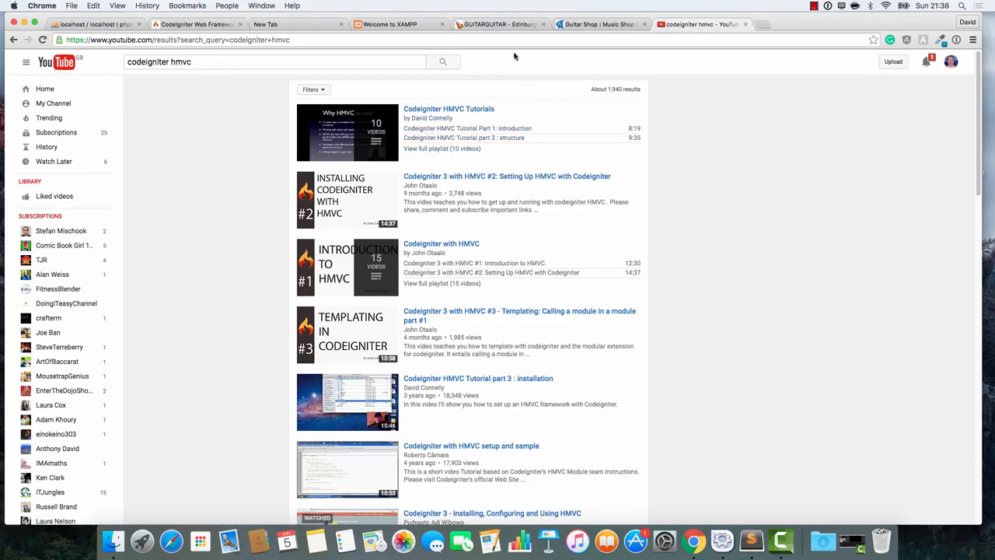
- Browse guitarguitar's electric guitars, including the Fender Baja Tele, then go to Andertons Music
click(506, 26)
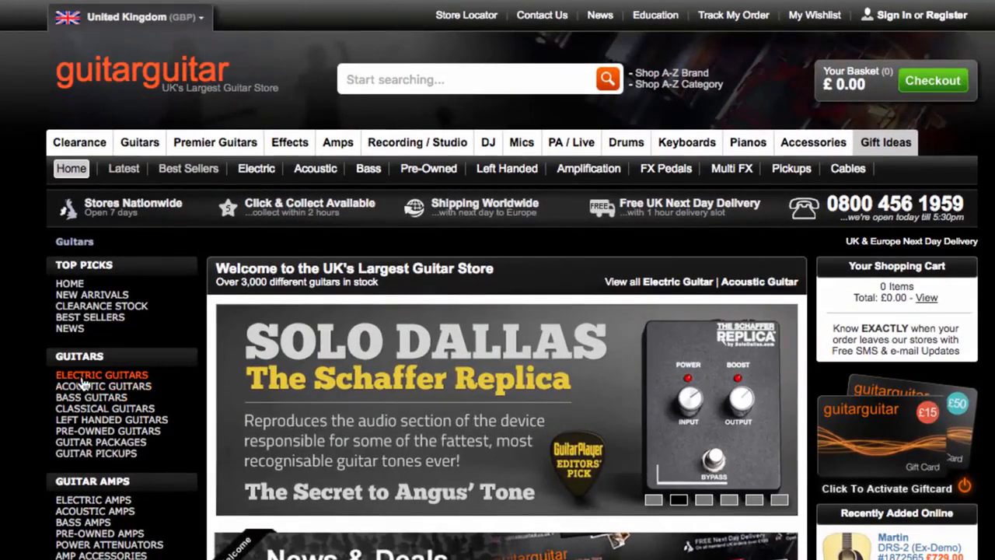
click(101, 374)
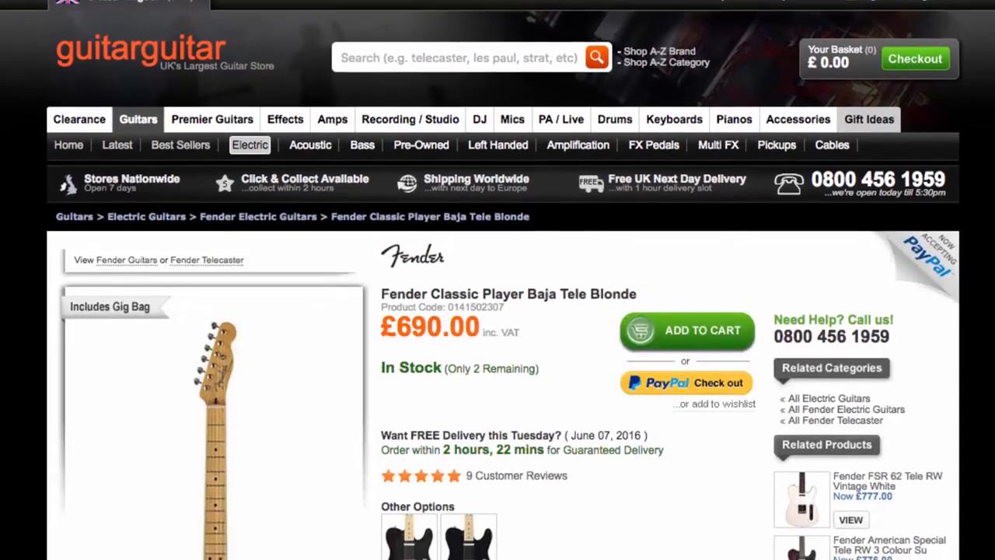
scroll(down, 3)
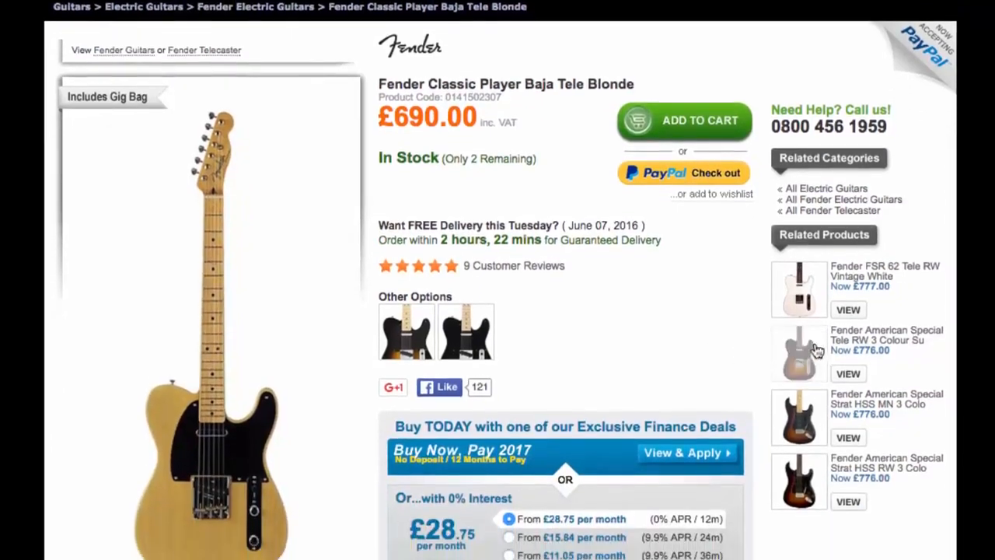
click(798, 351)
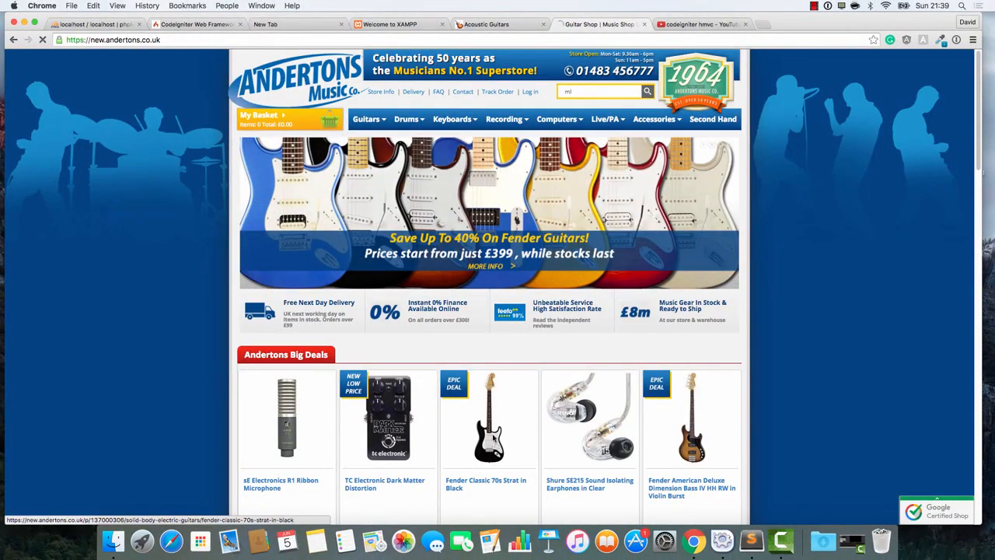
- View the Fender Classic 70s Strat in Black deal page, then guitarguitar's Acoustic Guitars
click(488, 424)
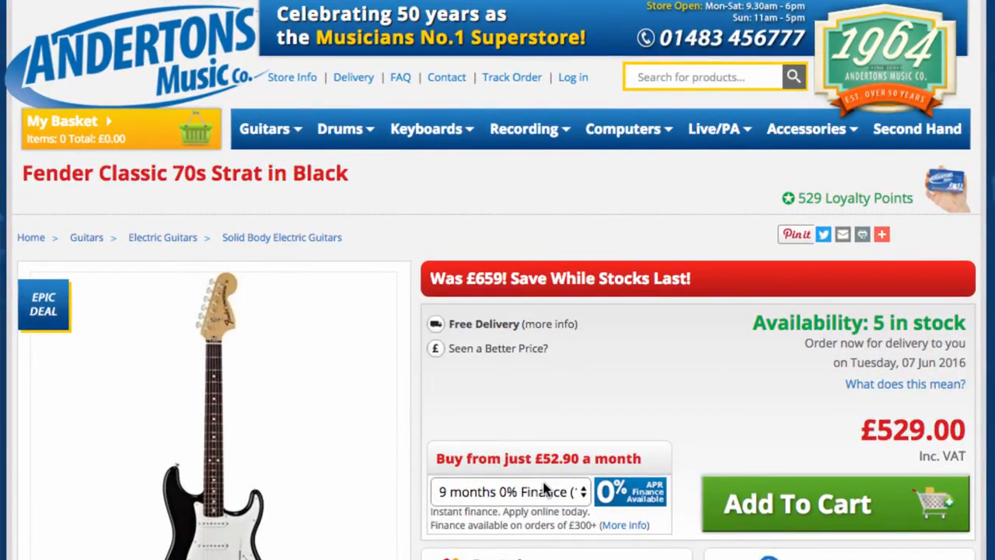
scroll(down, 3)
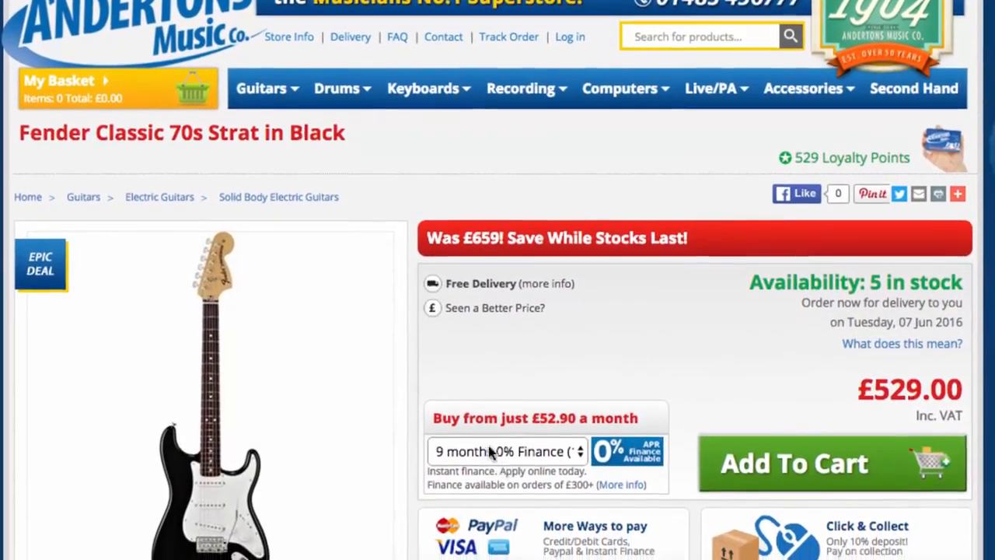
scroll(down, 3)
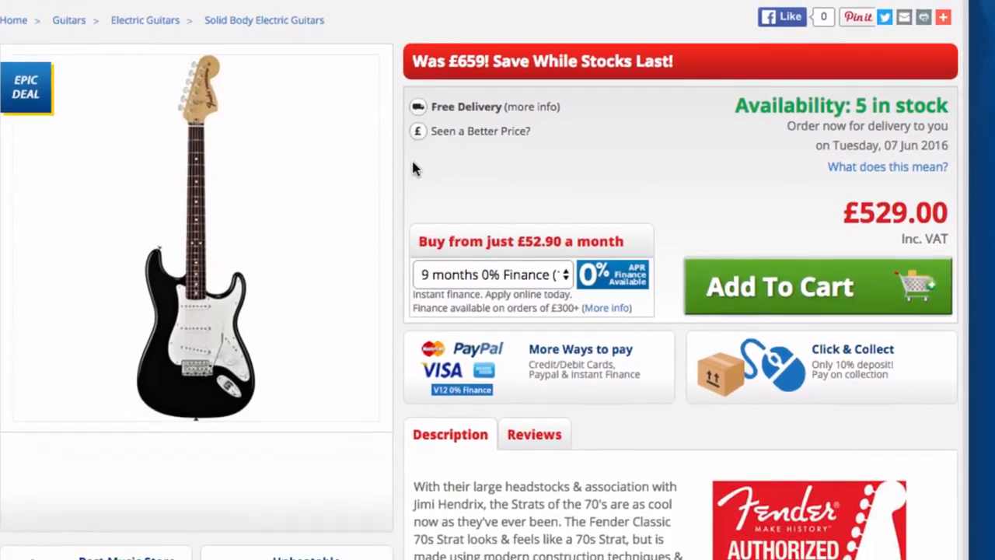
scroll(down, 3)
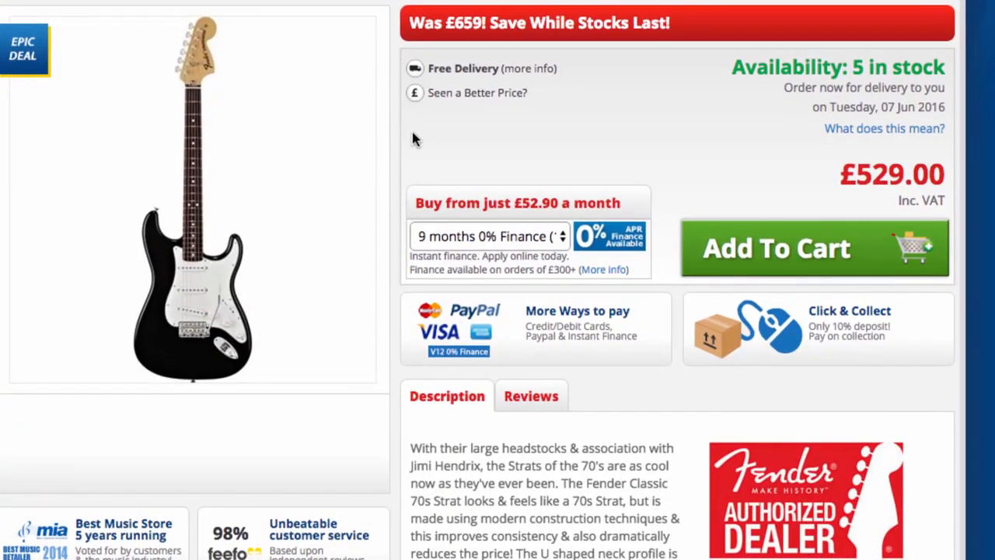
mouse_move(416, 145)
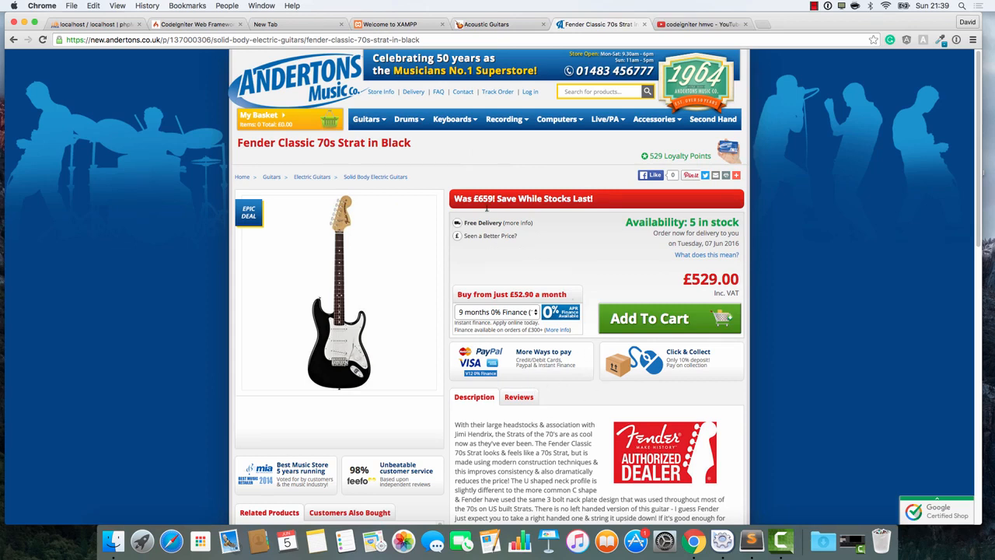
mouse_move(499, 187)
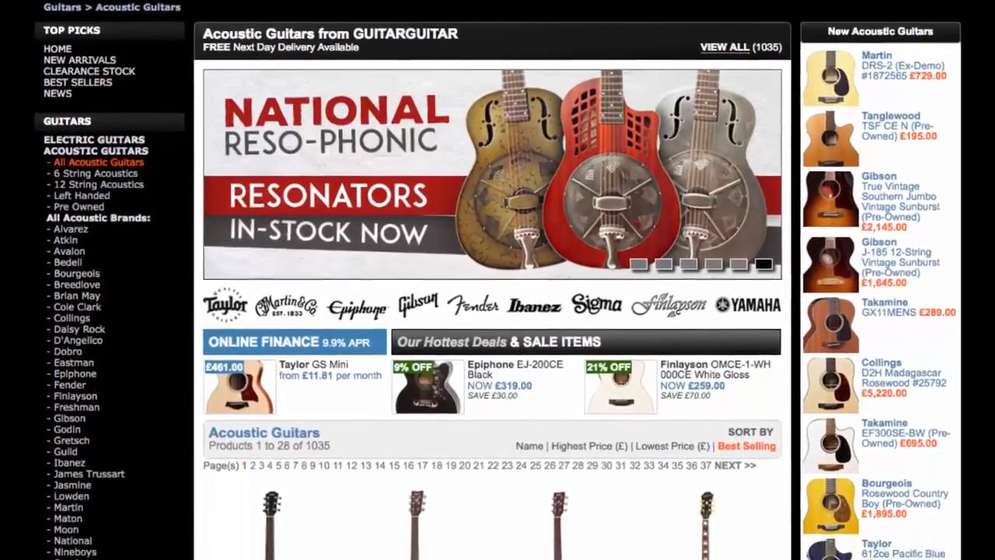
scroll(down, 3)
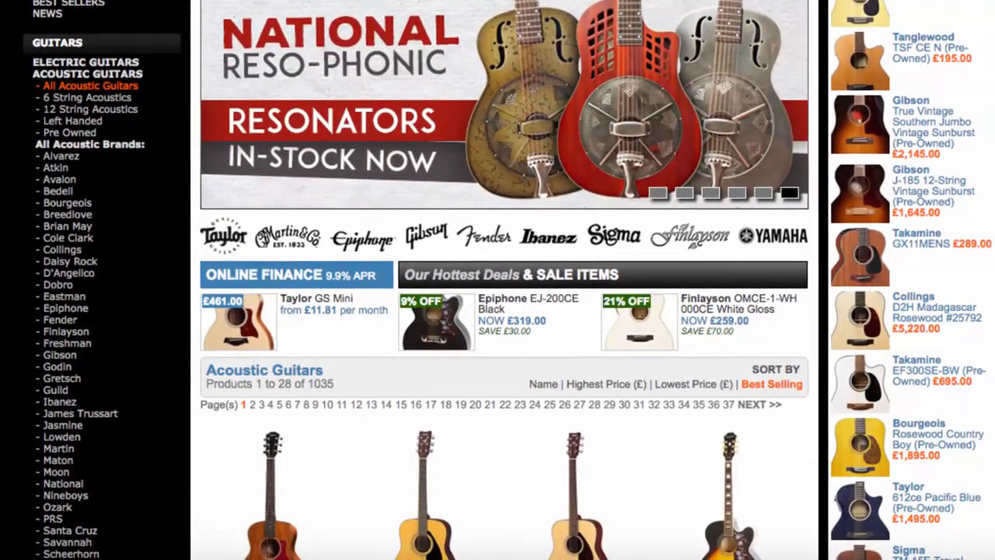
- Download CodeIgniter 3.0.6, then search Google for 'hmvc codeigniter'
click(194, 24)
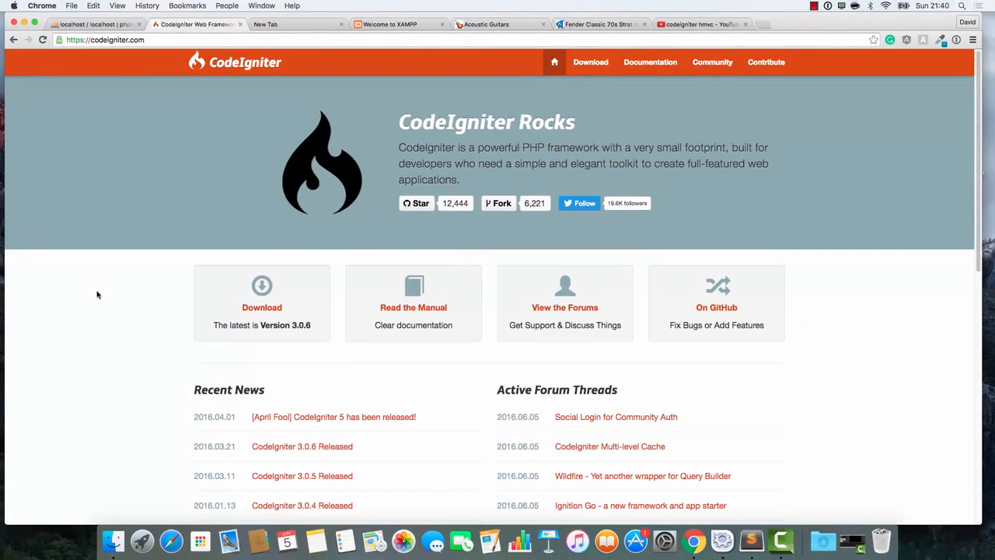
mouse_move(262, 313)
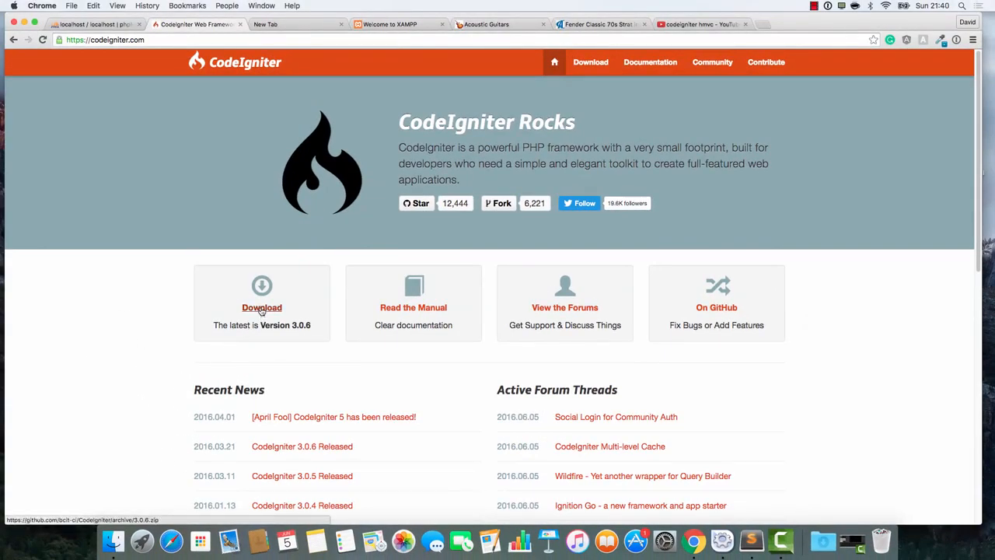
click(261, 307)
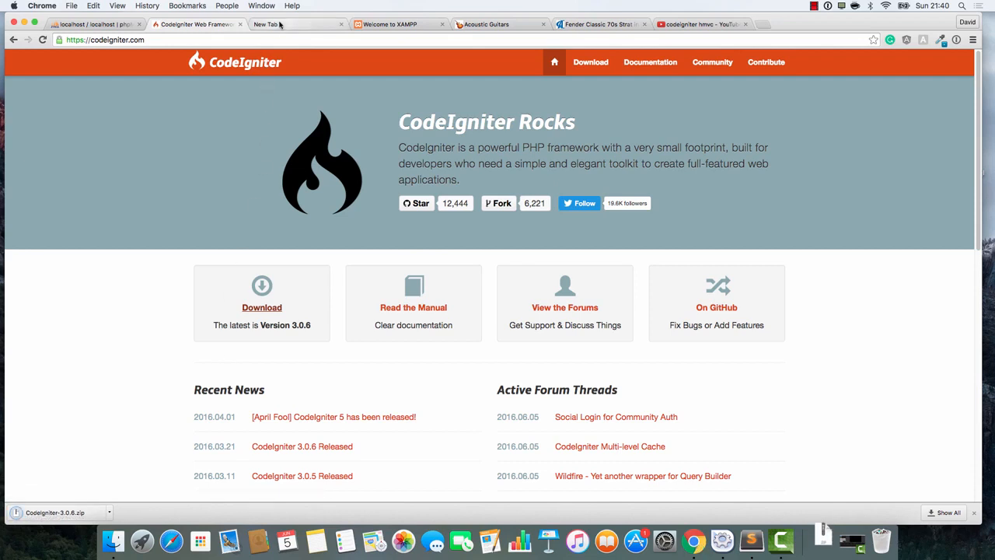
click(272, 24)
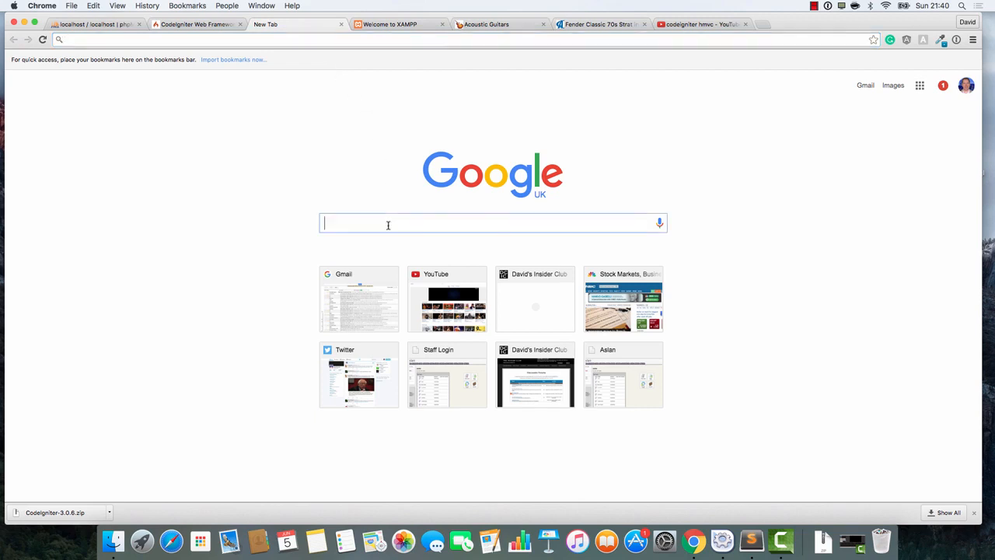
text(hmvc)
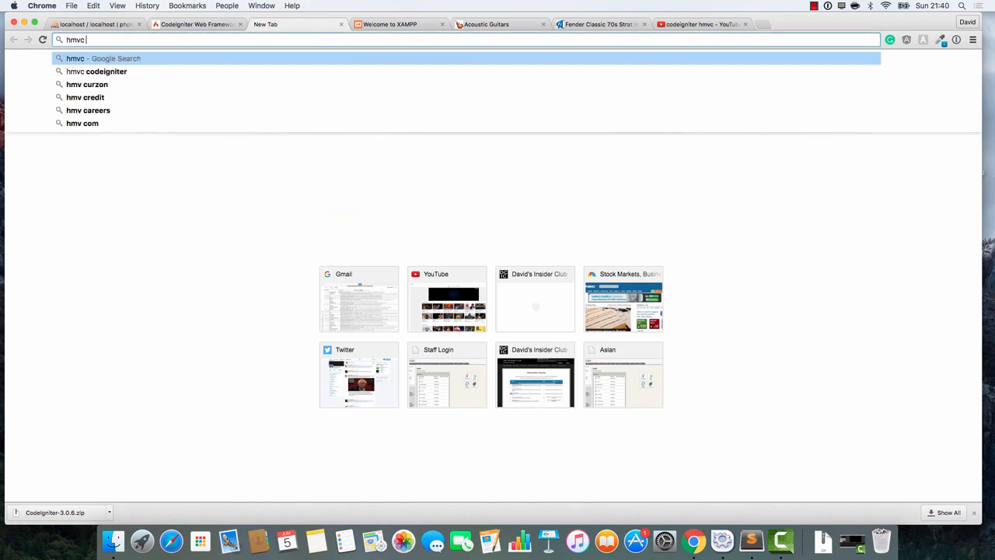
click(100, 71)
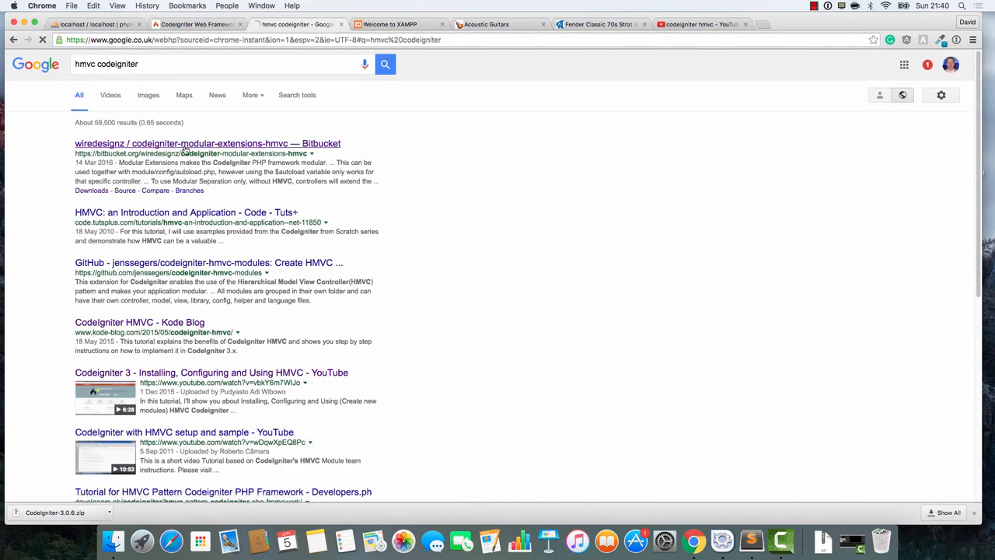
- Download the codeigniter-modular-extensions-hmvc repository archive from Bitbucket
click(203, 143)
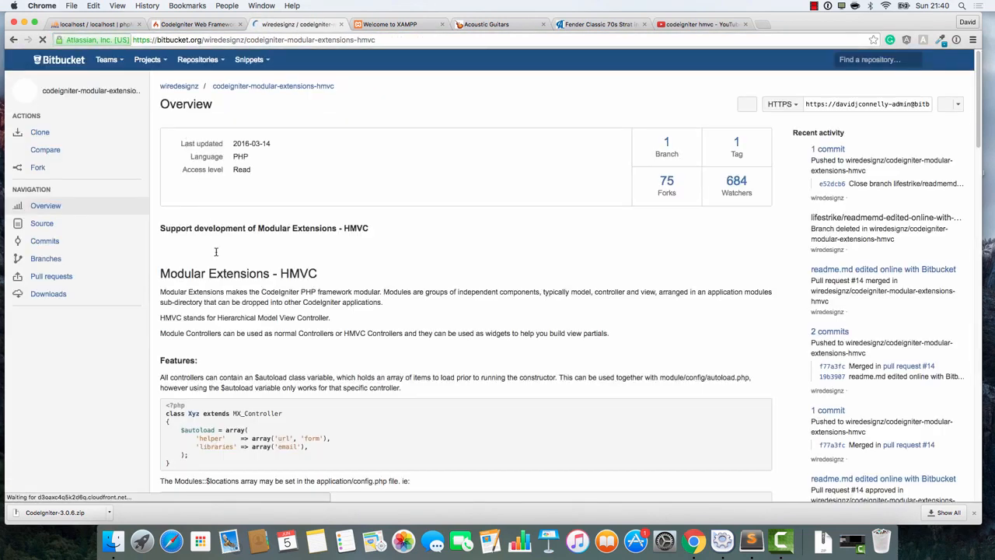
click(48, 294)
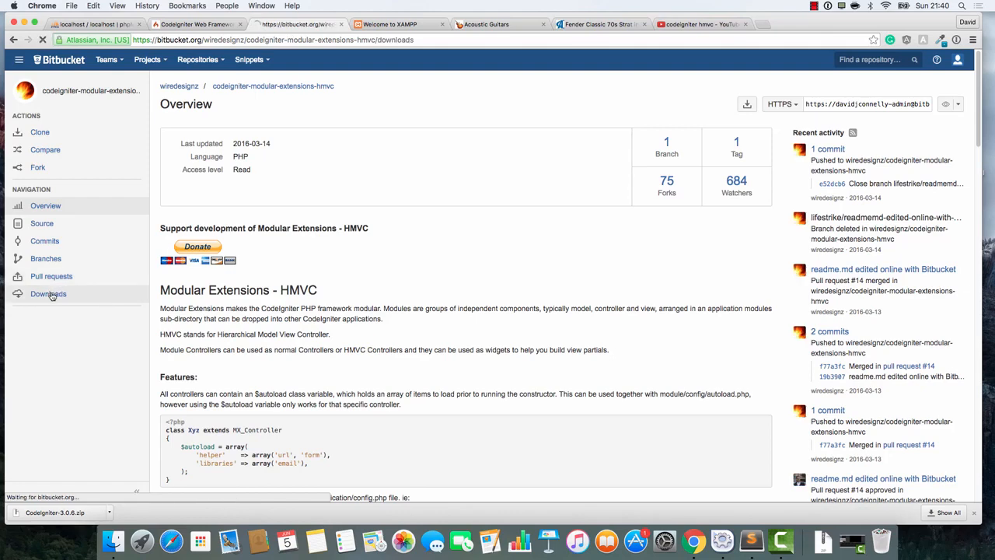
click(48, 294)
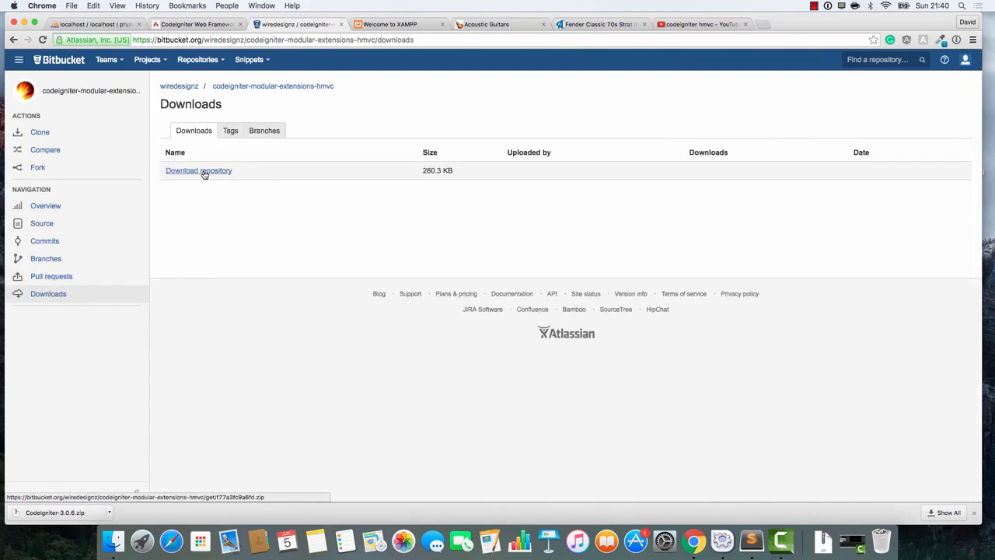
click(198, 170)
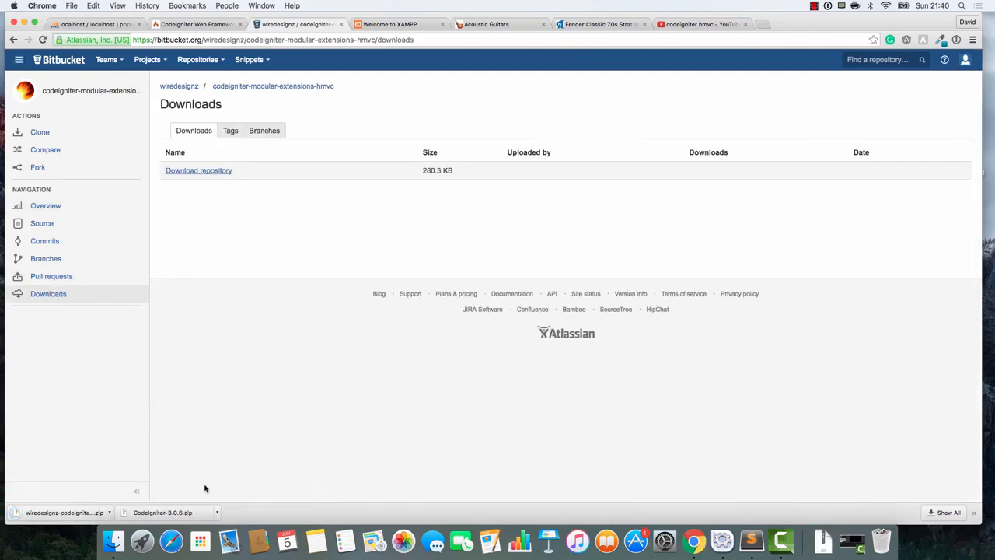
mouse_move(766, 414)
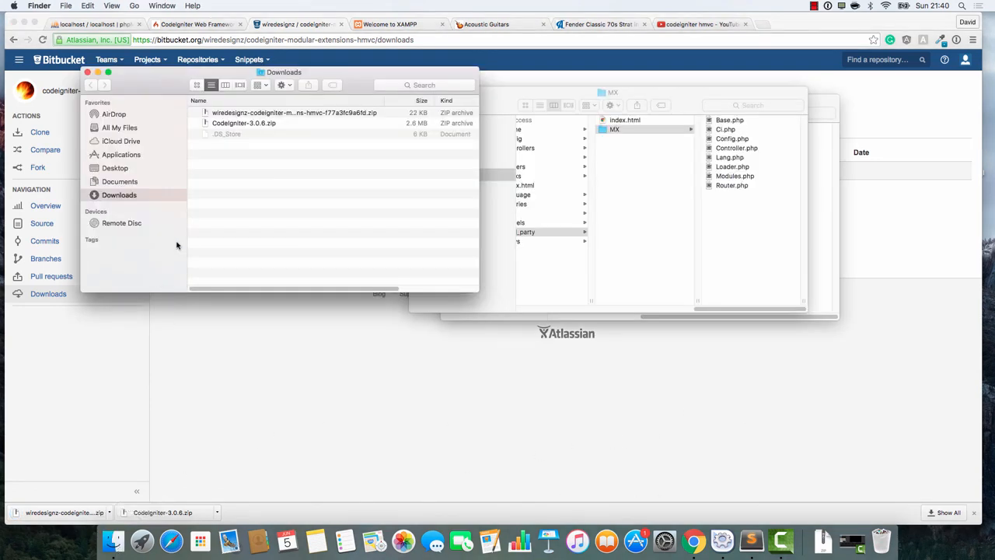
mouse_move(258, 134)
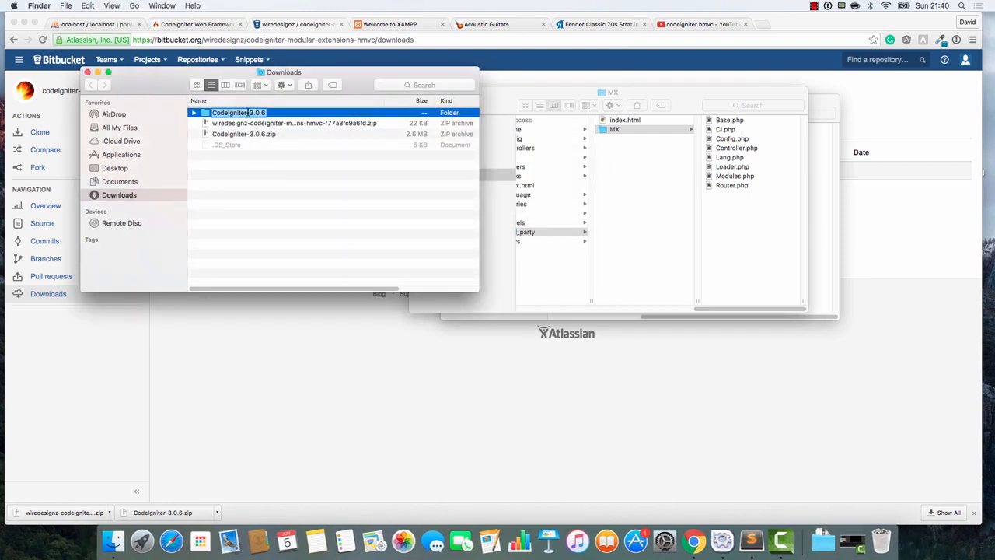
- Name the unzipped CodeIgniter 3.0.6 folder 'cishop'
text(cishop)
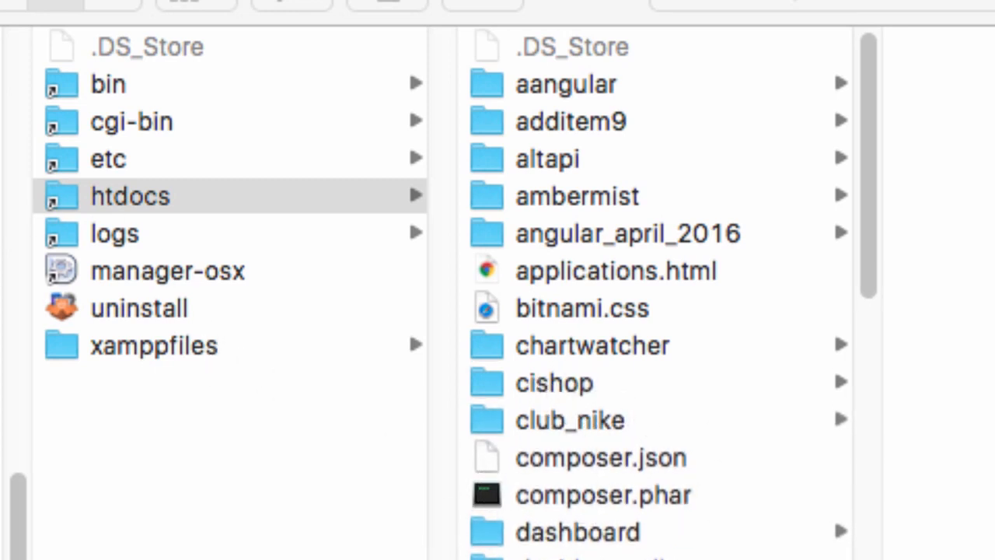
mouse_move(618, 404)
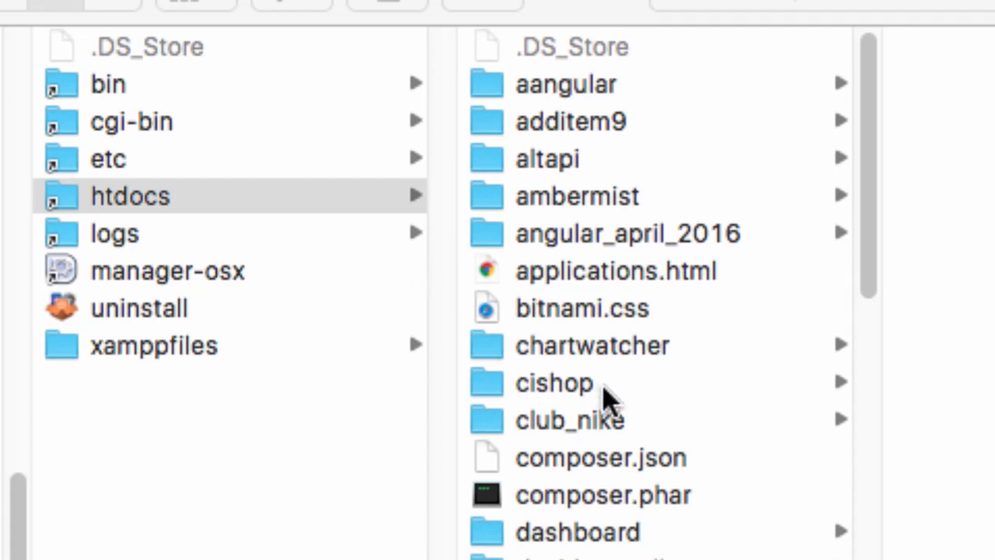
mouse_move(587, 408)
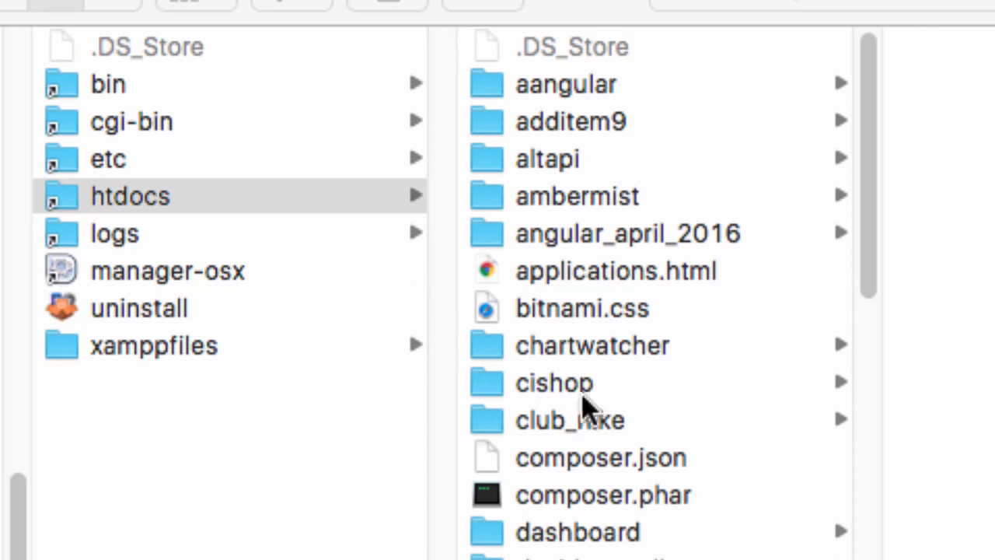
mouse_move(556, 404)
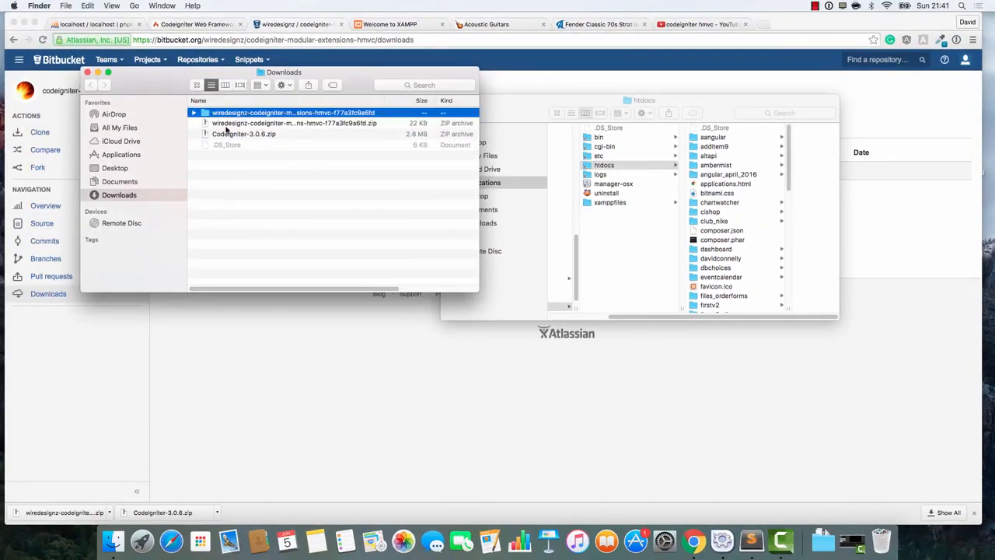
- Move MY_Loader.php and MY_Router.php into application/core and MX into application/third_party
click(193, 112)
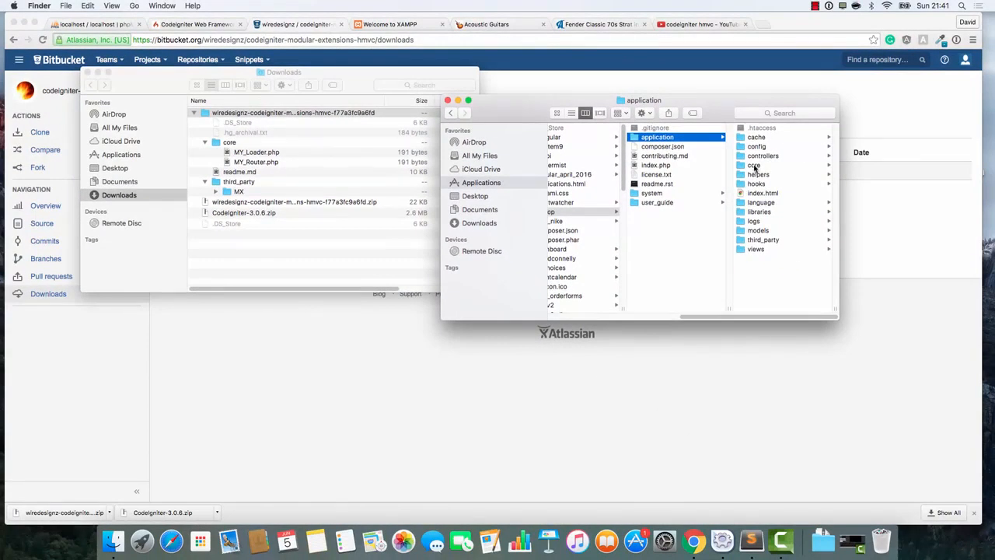
click(754, 165)
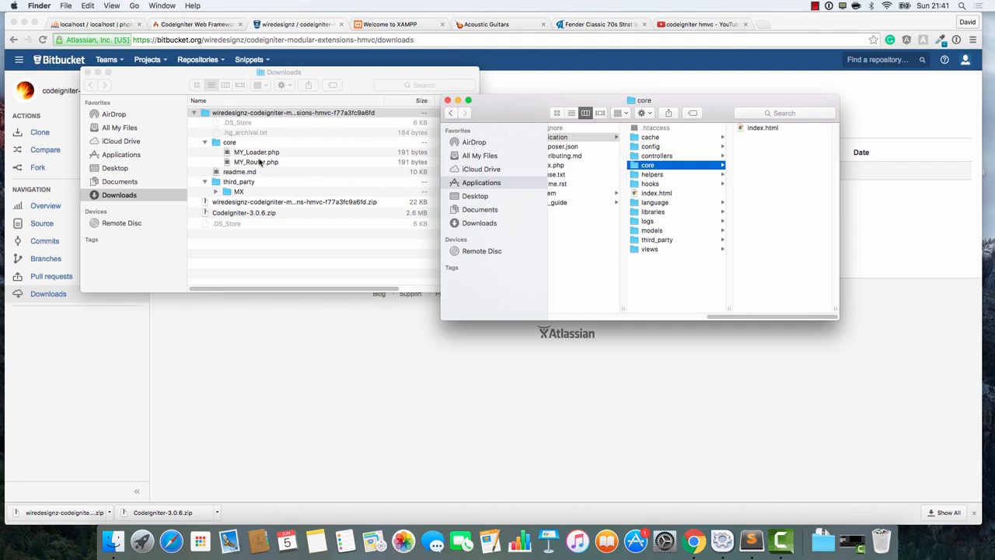
click(256, 161)
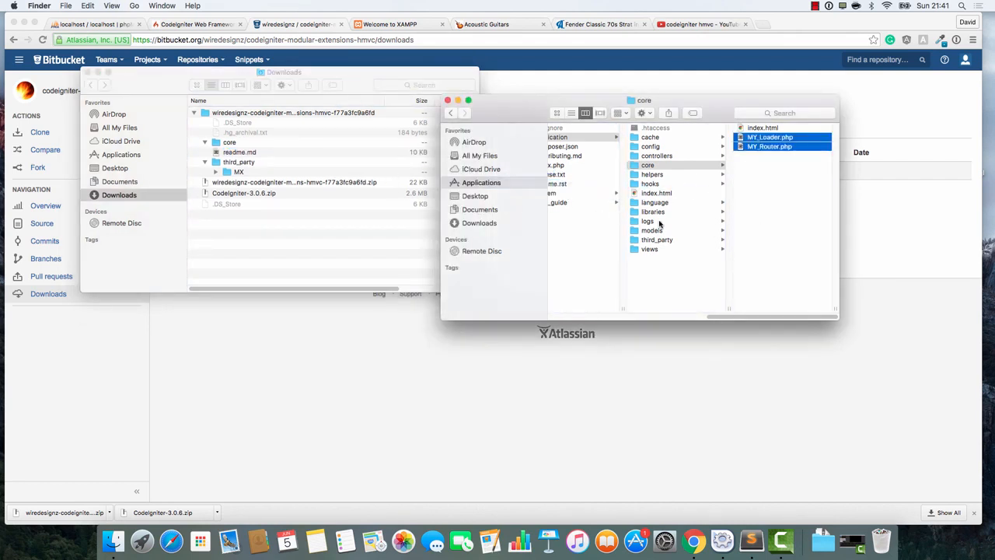
click(656, 239)
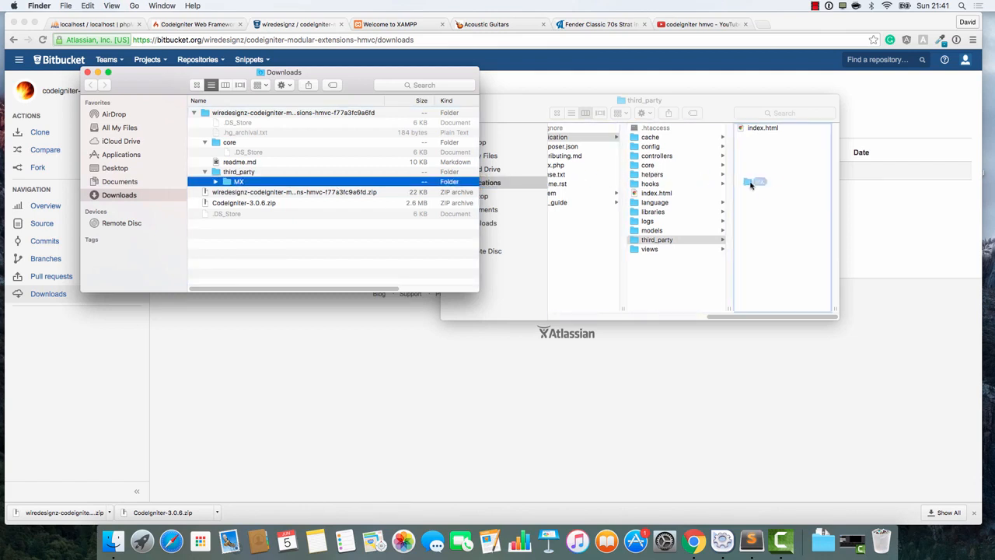
double_click(751, 184)
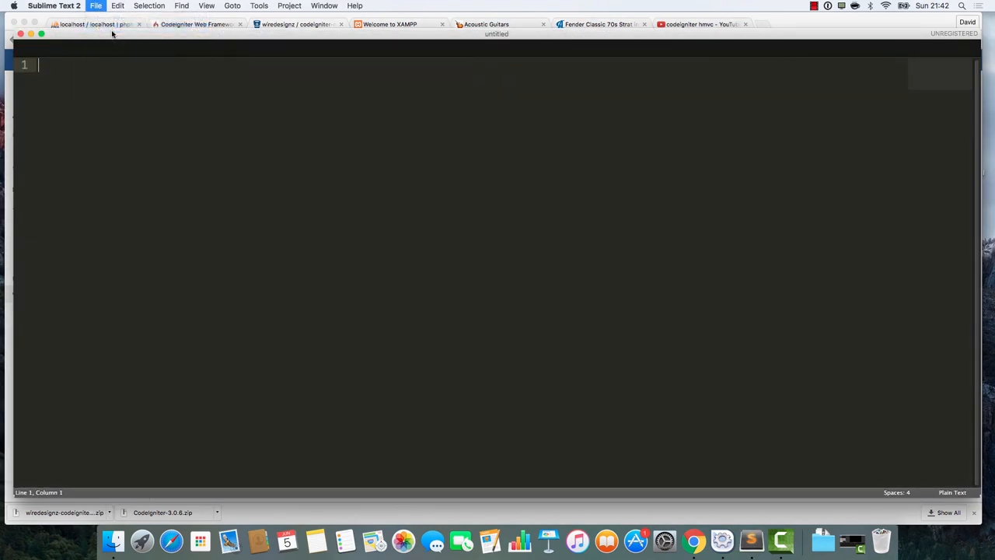
- Open Applications/XAMPP/xamppfiles/htdocs/cishop as the Sublime Text project folder
click(96, 6)
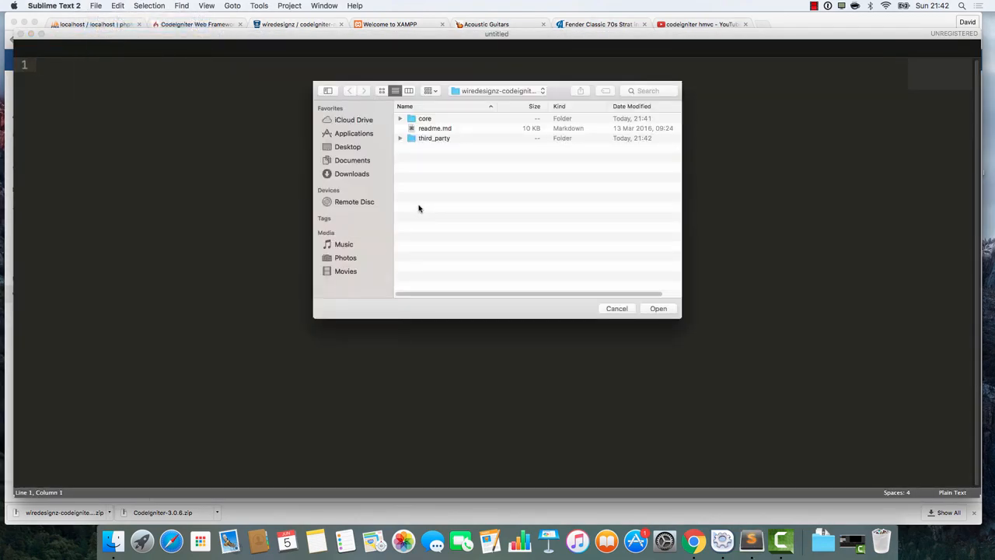
click(351, 173)
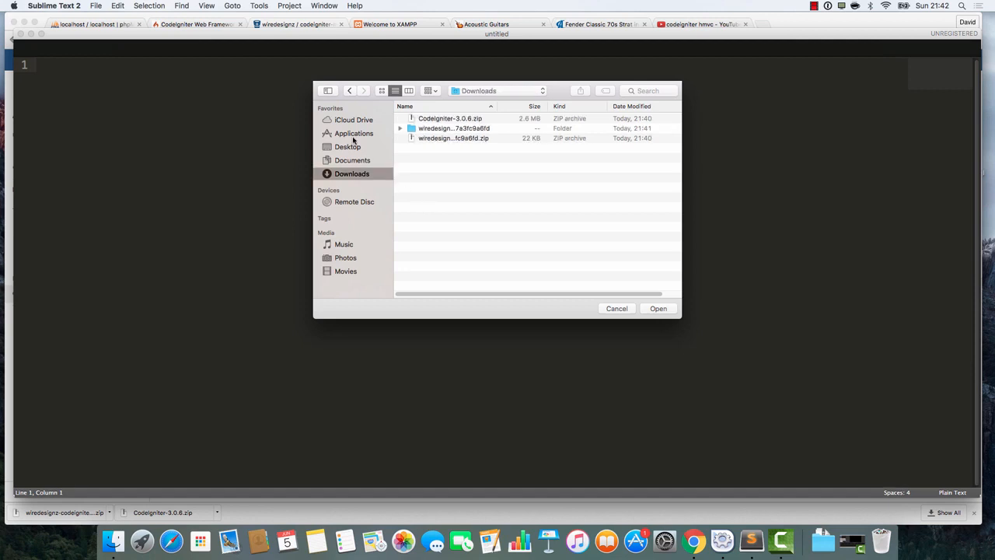
click(353, 133)
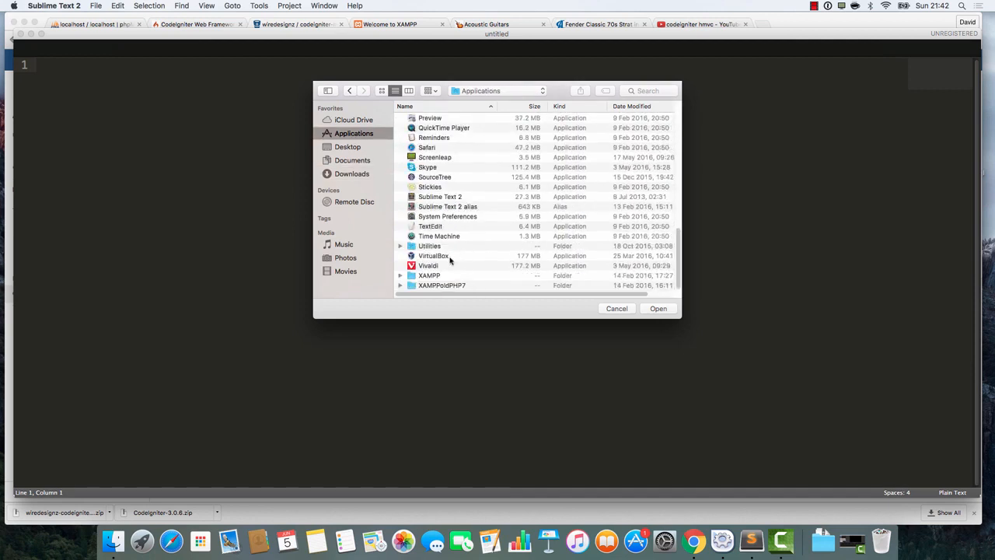
click(429, 275)
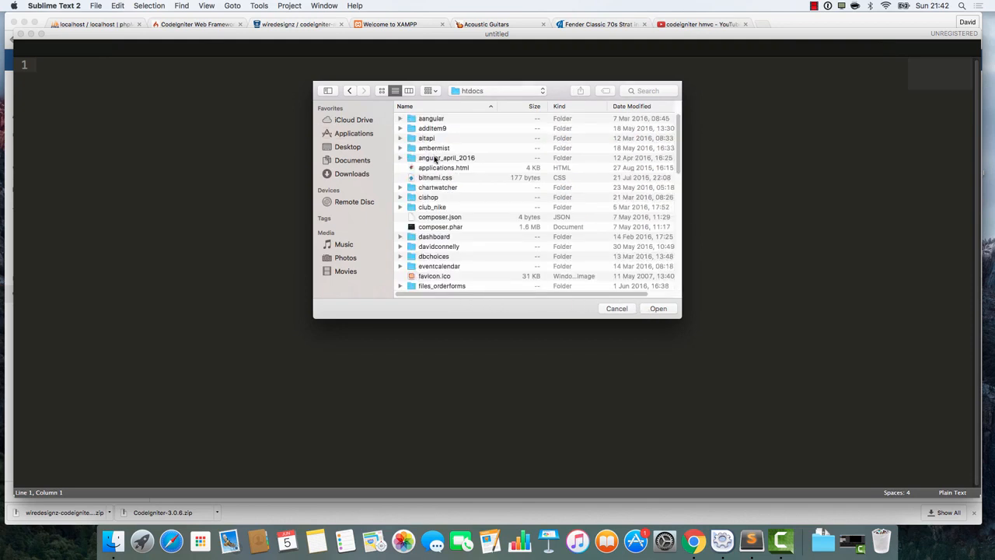
click(426, 196)
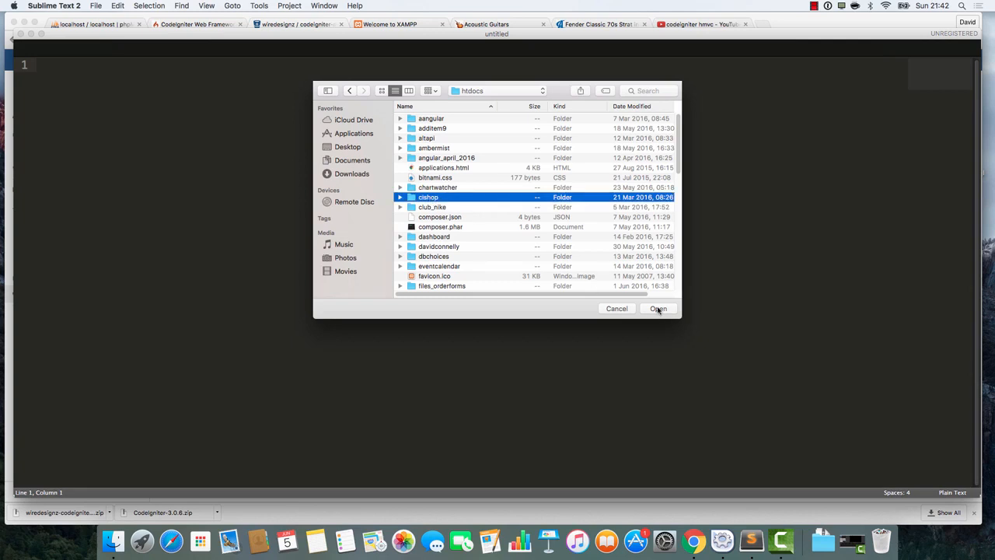
click(658, 308)
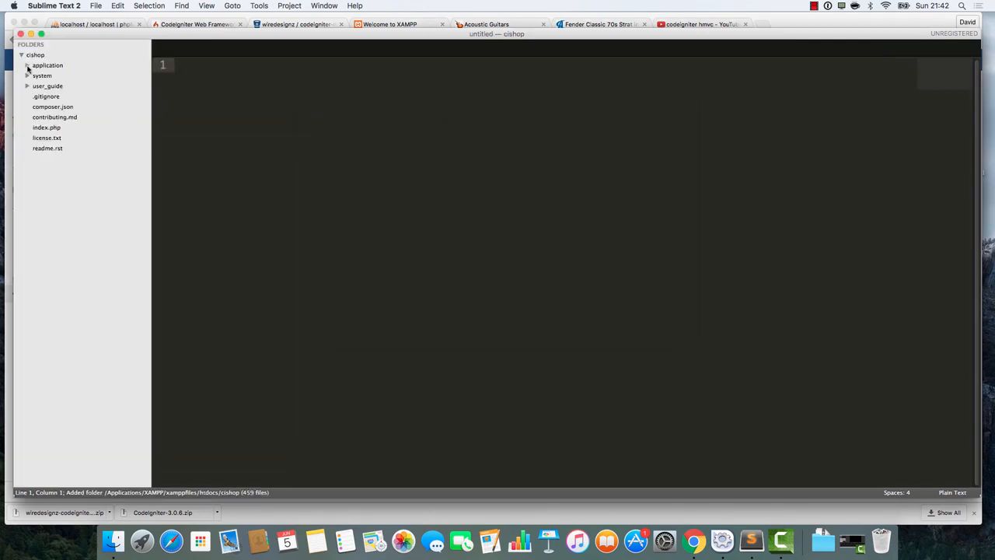
- Create nested folders modules/firsttry/controllers under application
click(27, 66)
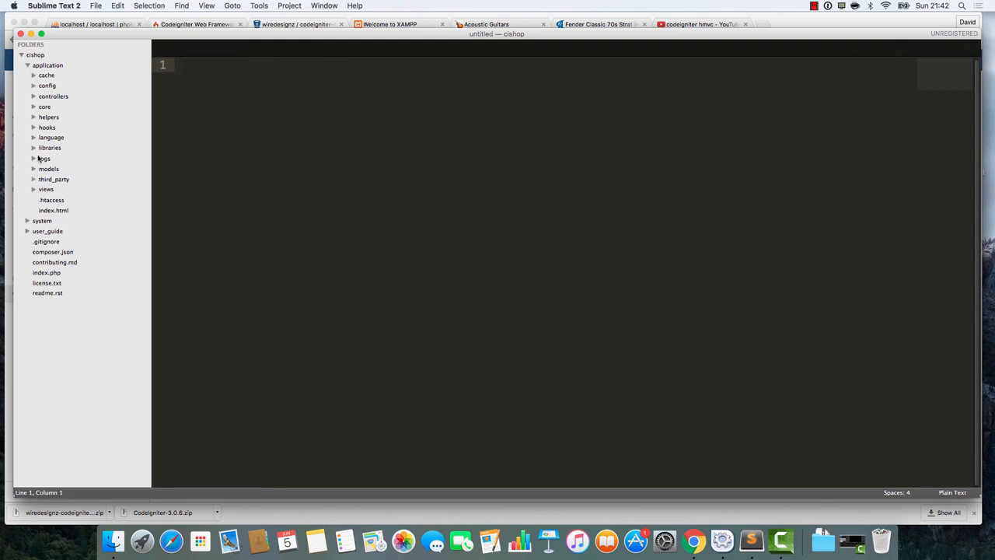
right_click(47, 68)
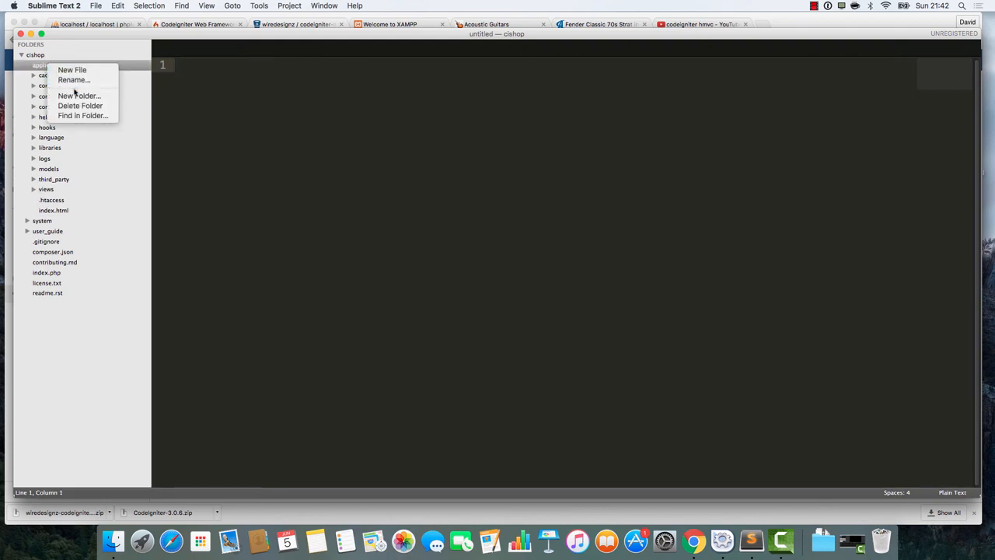
click(78, 95)
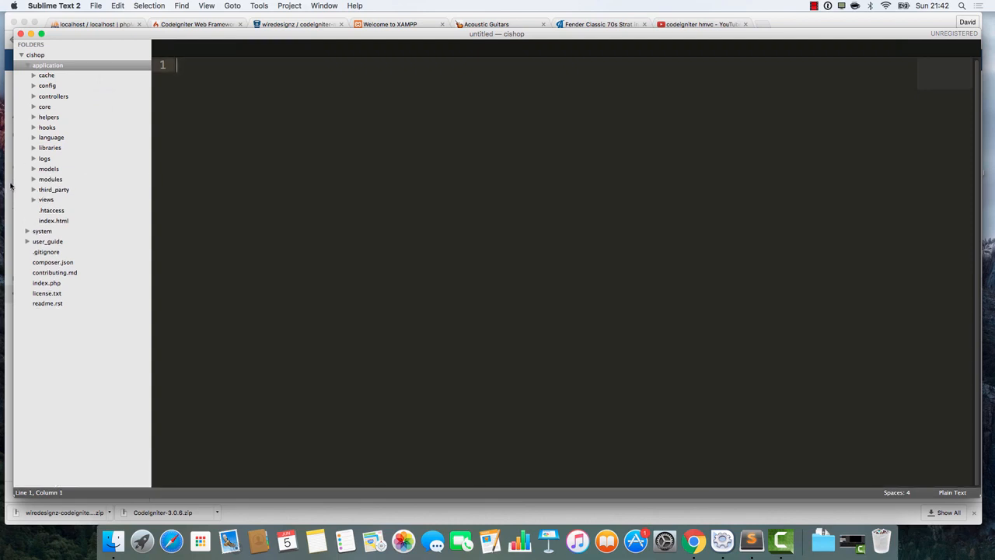
right_click(50, 179)
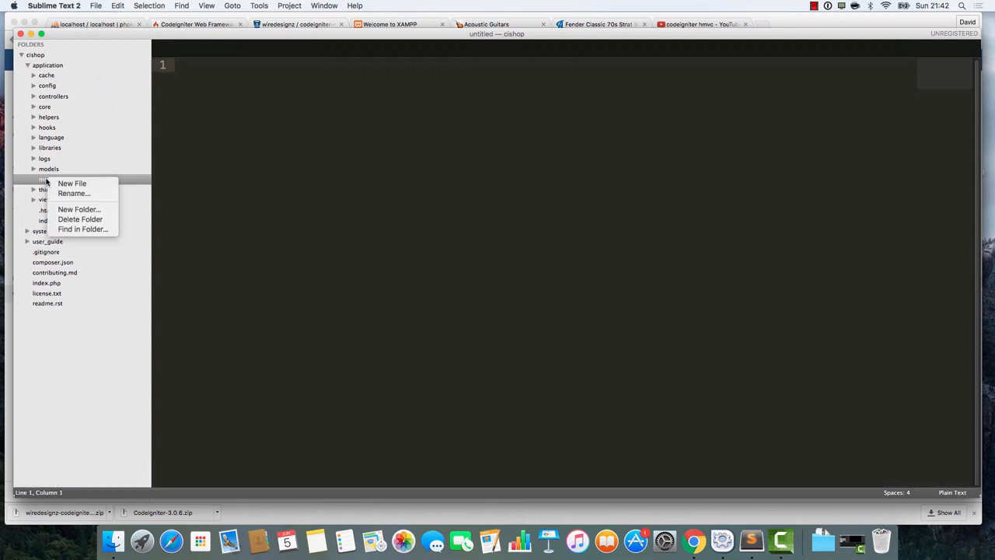
click(78, 209)
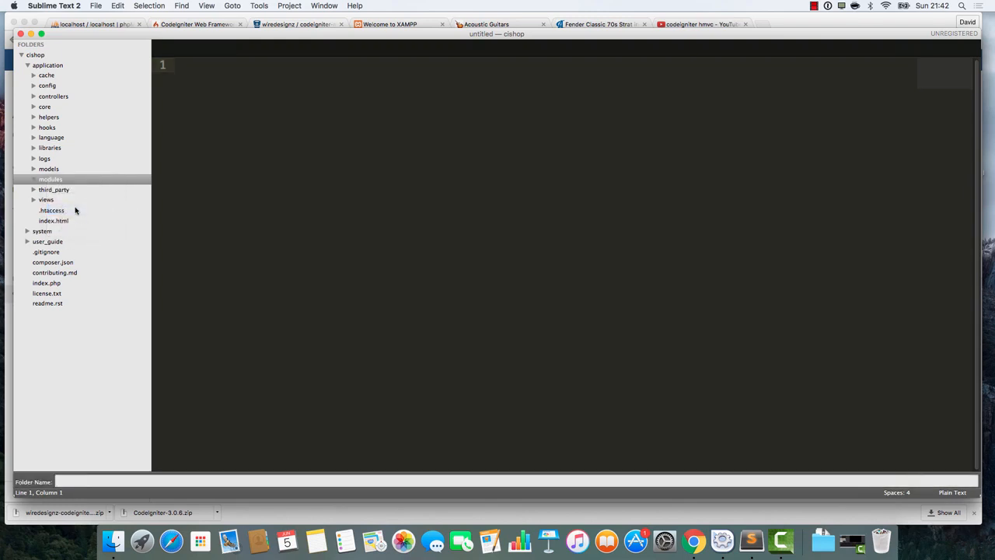
text(firsttry)
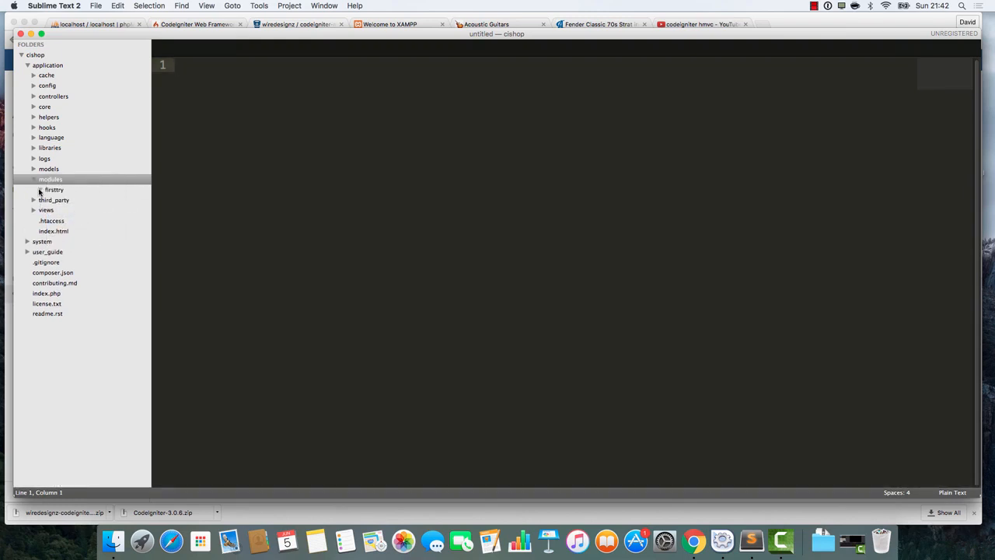
right_click(53, 190)
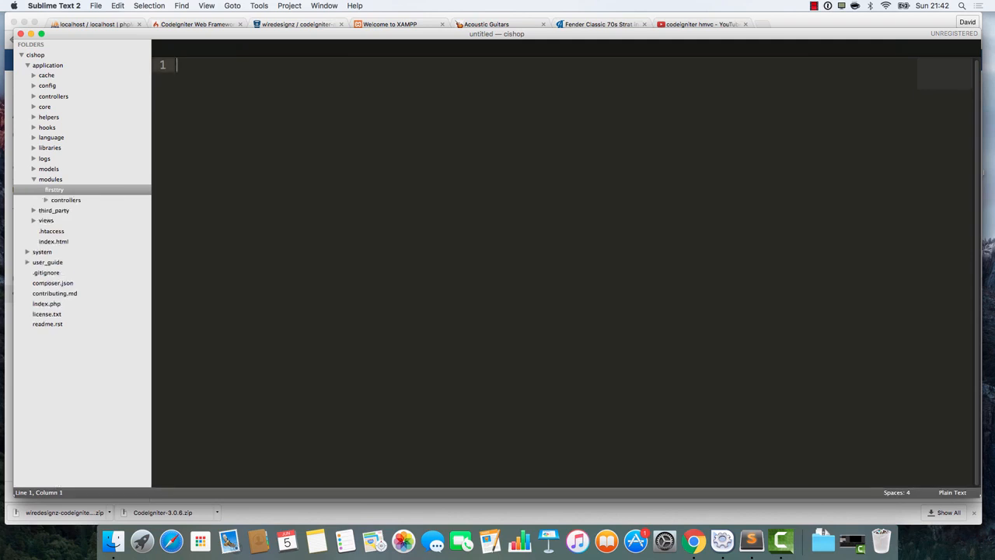
- Create a new file in controllers and save it as firsttry.php
right_click(66, 200)
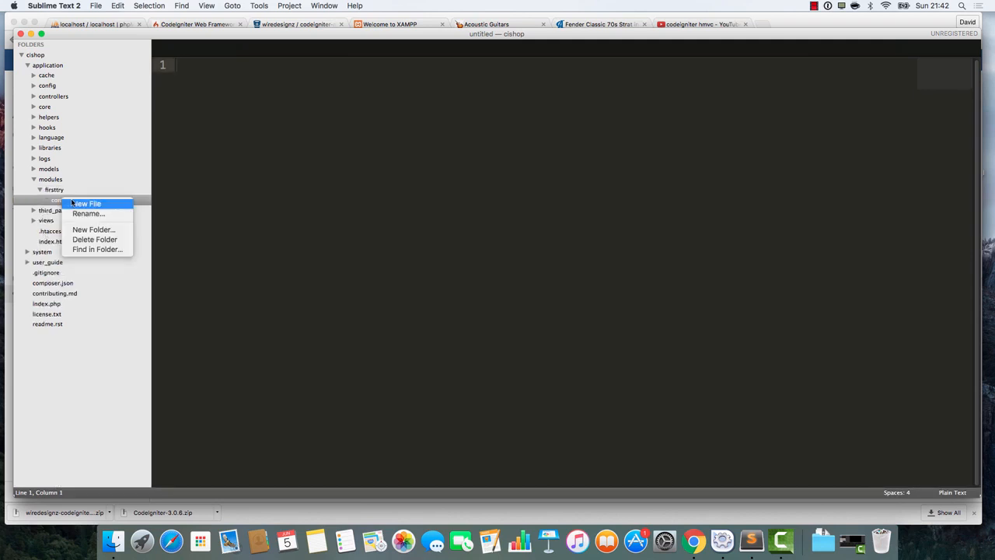
click(92, 203)
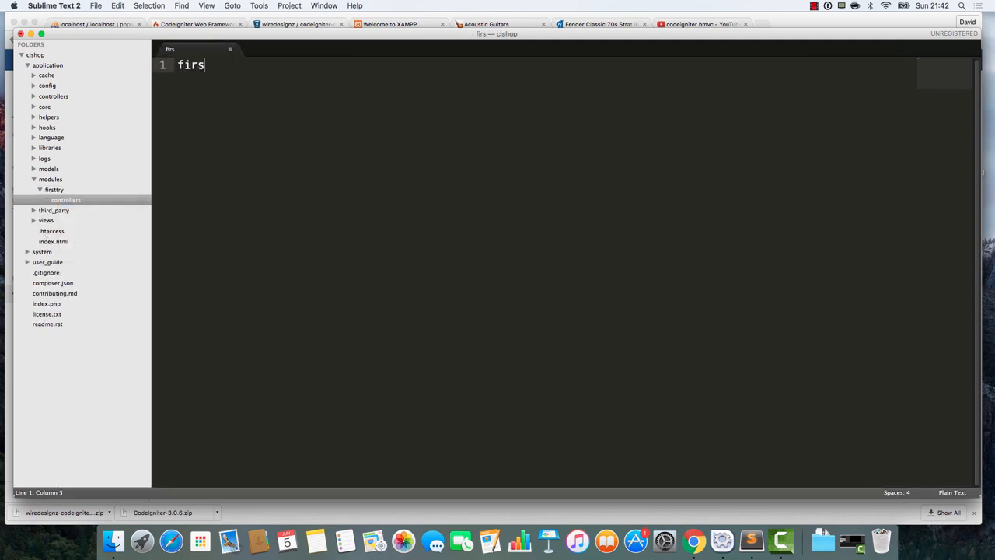
text(ttry.php)
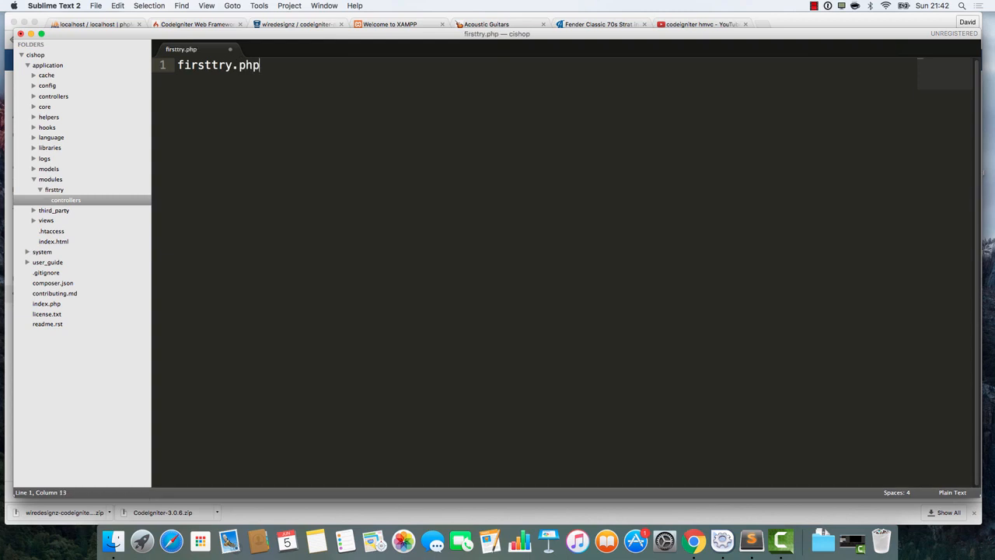
key(cmd+s)
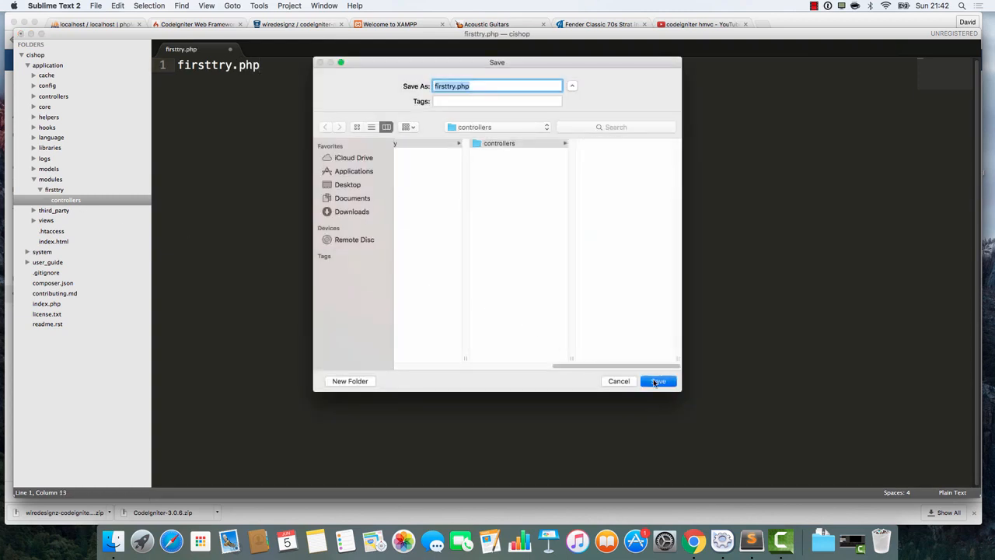
click(658, 381)
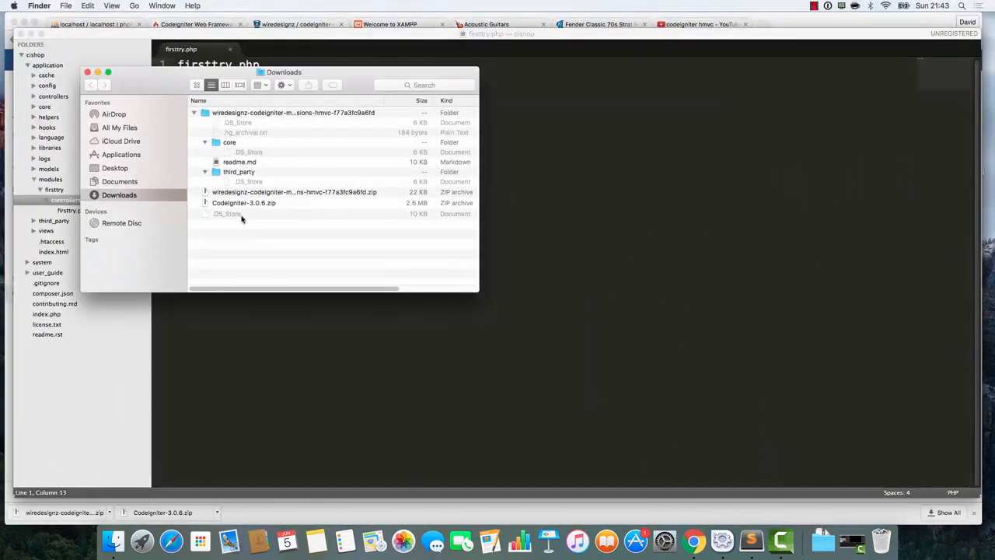
mouse_move(249, 181)
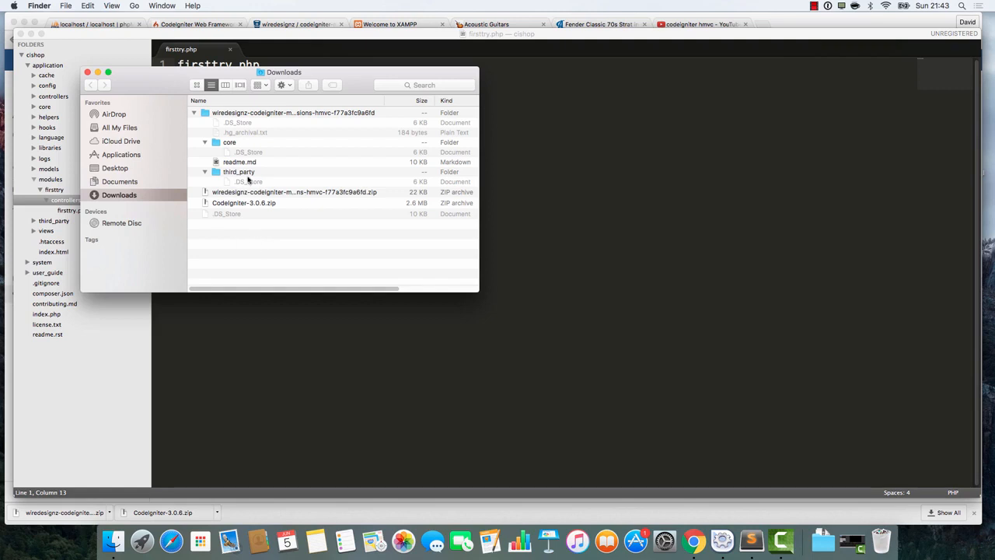
- Open the HMVC readme.md in Sublime Text 2 and copy its MX_Controller constructor example
click(240, 162)
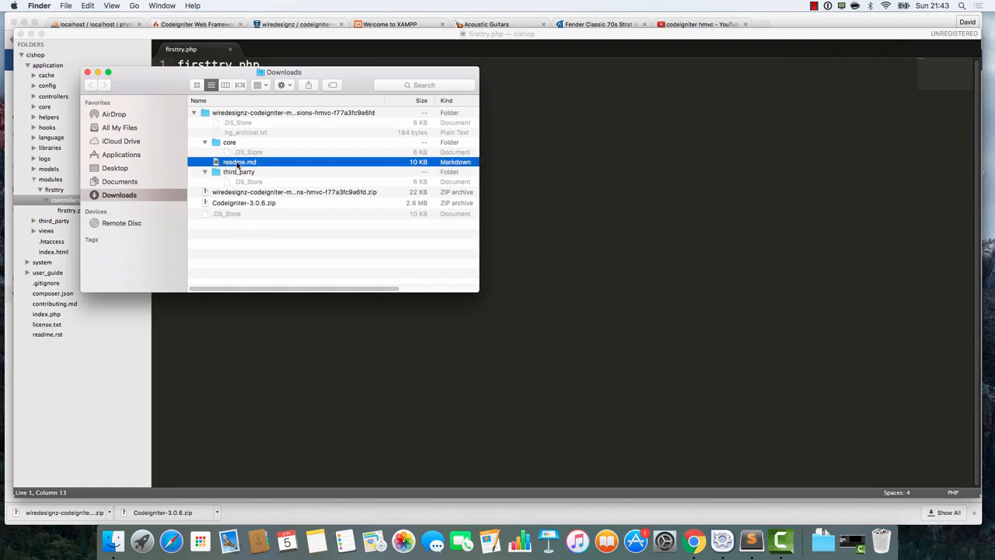
right_click(239, 162)
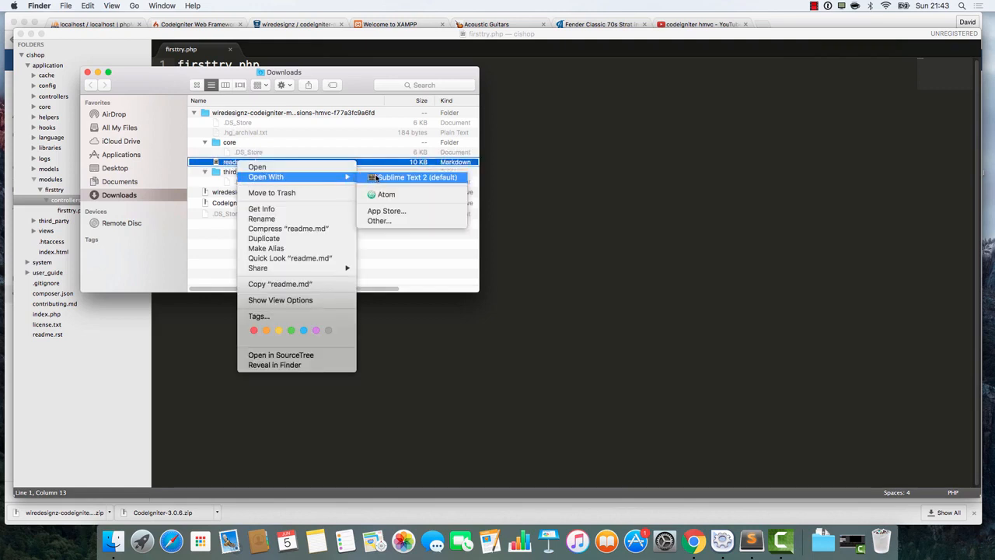
click(414, 177)
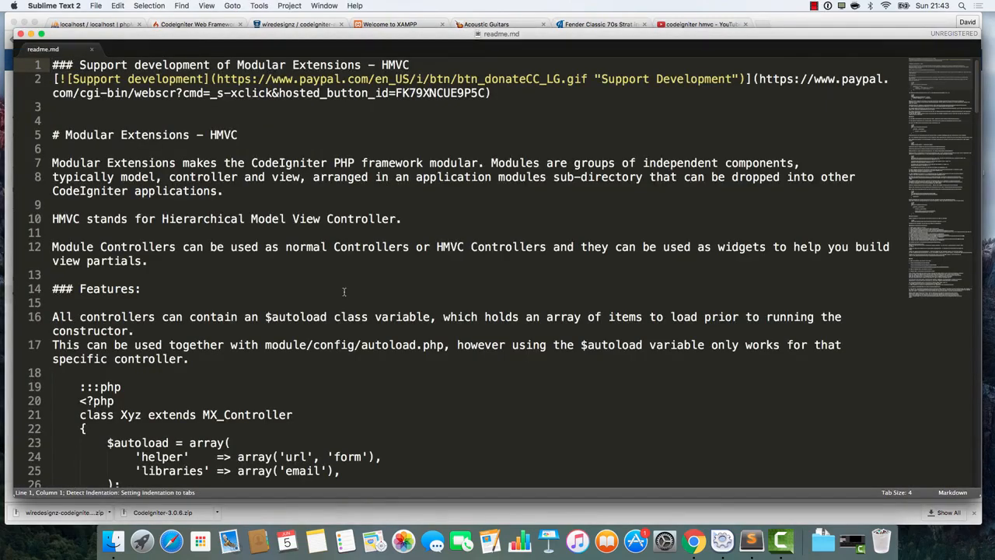
scroll(down, 3)
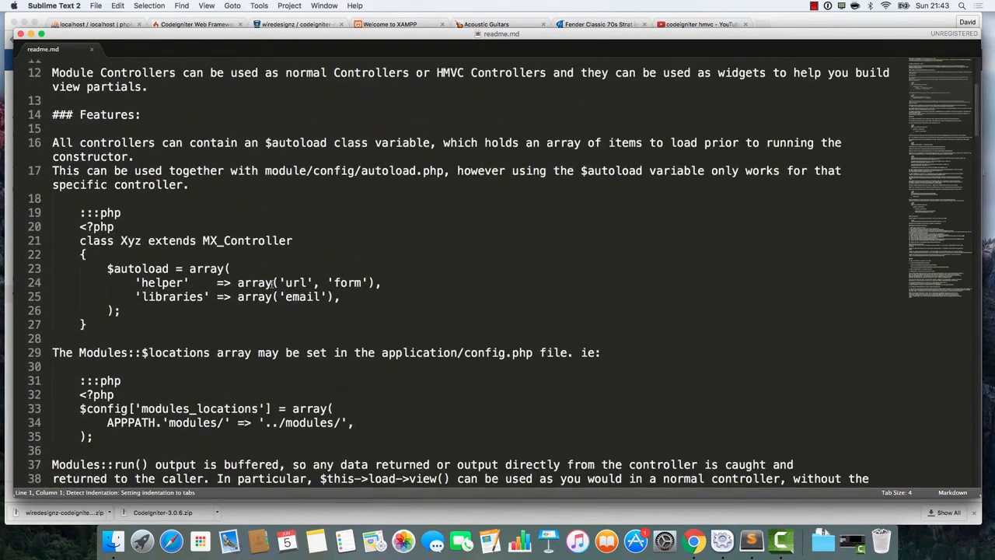
scroll(down, 3)
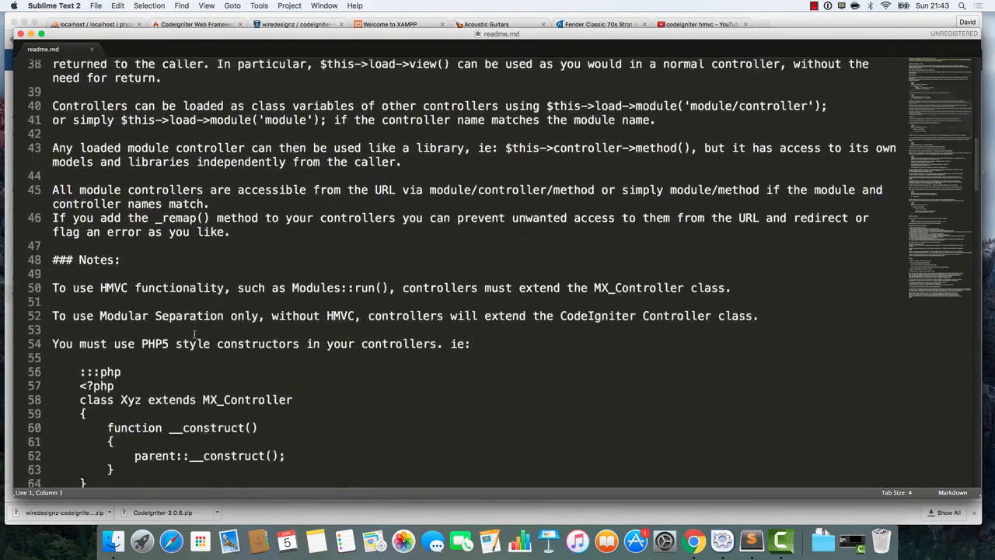
scroll(down, 3)
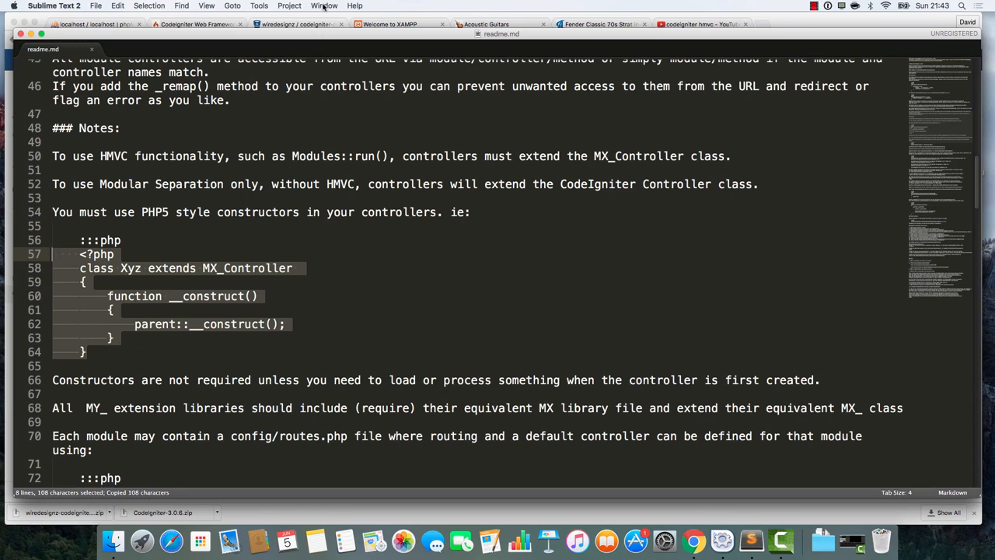
click(322, 5)
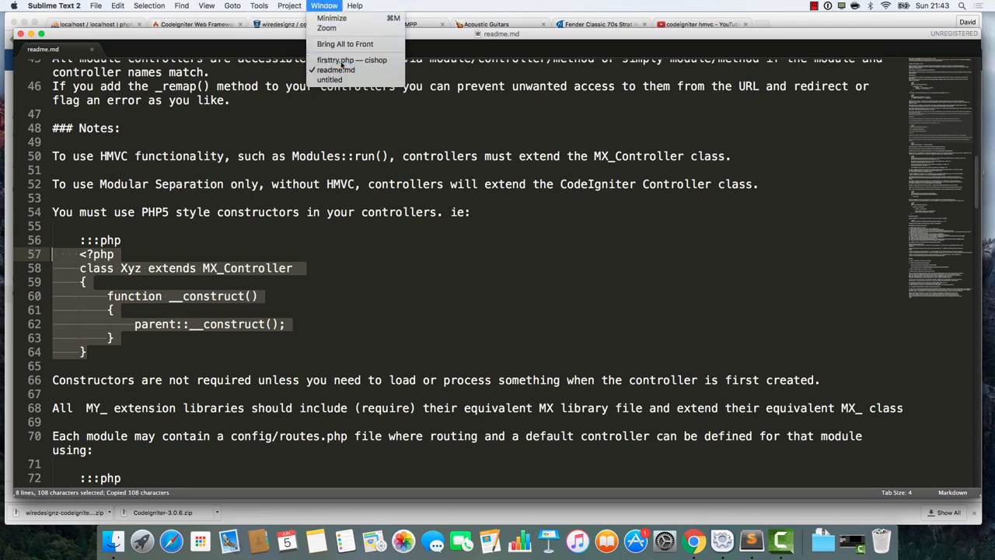
- Paste the controller code into firsttry.php, rename the class to Firsttry and add a hello() function
click(340, 57)
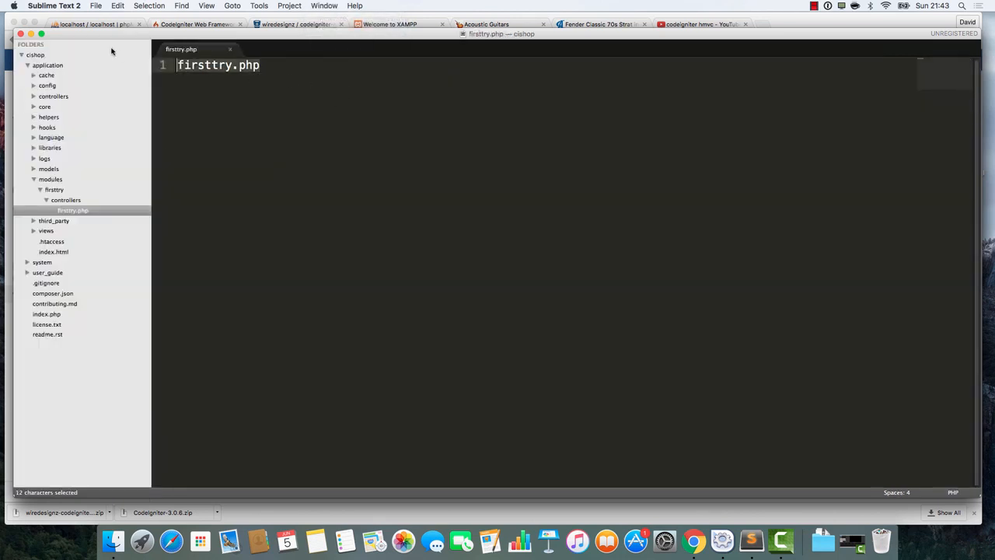
text(<?php)
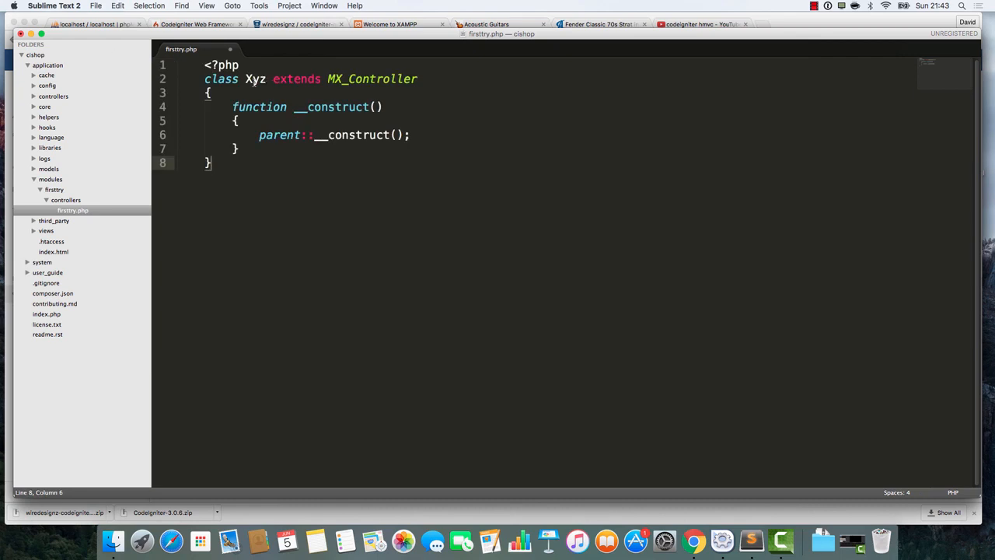
text(Firsttr)
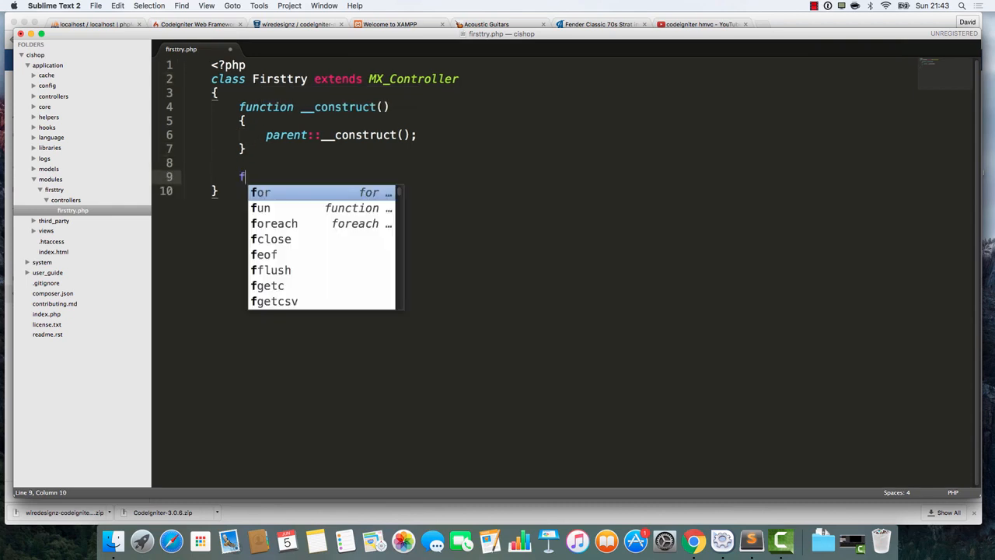
text(function hello)
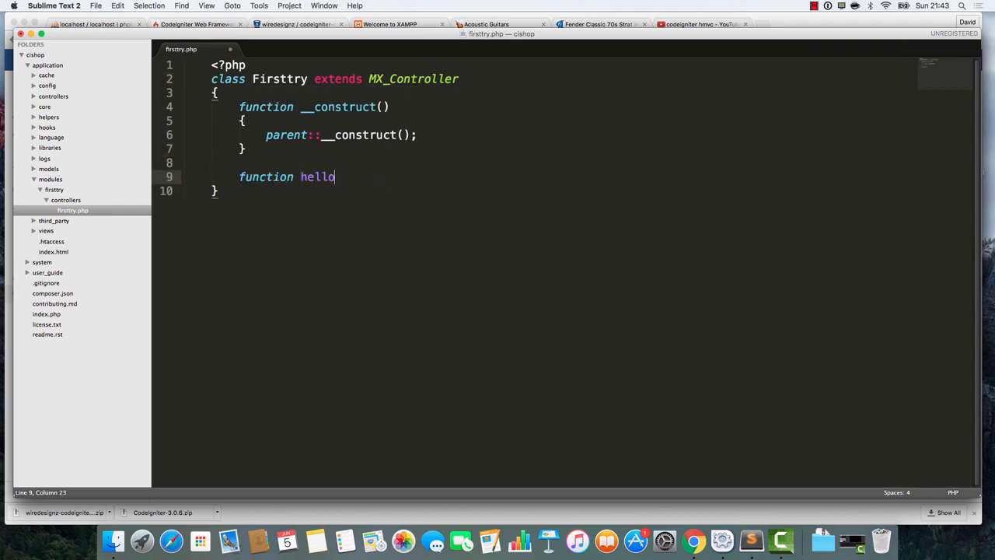
text(())
text({)
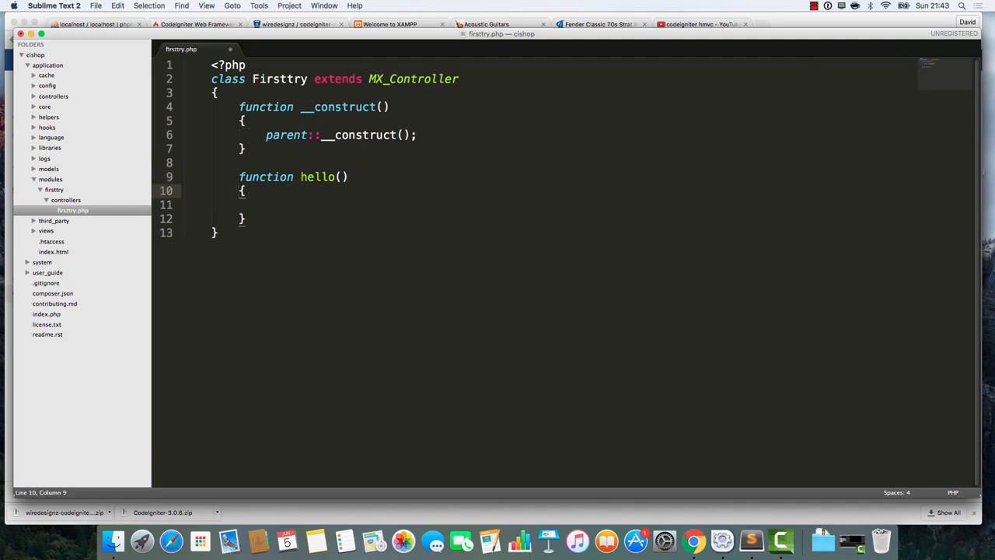
- Fill the hello function body with an echo saying the modules are working
click(291, 203)
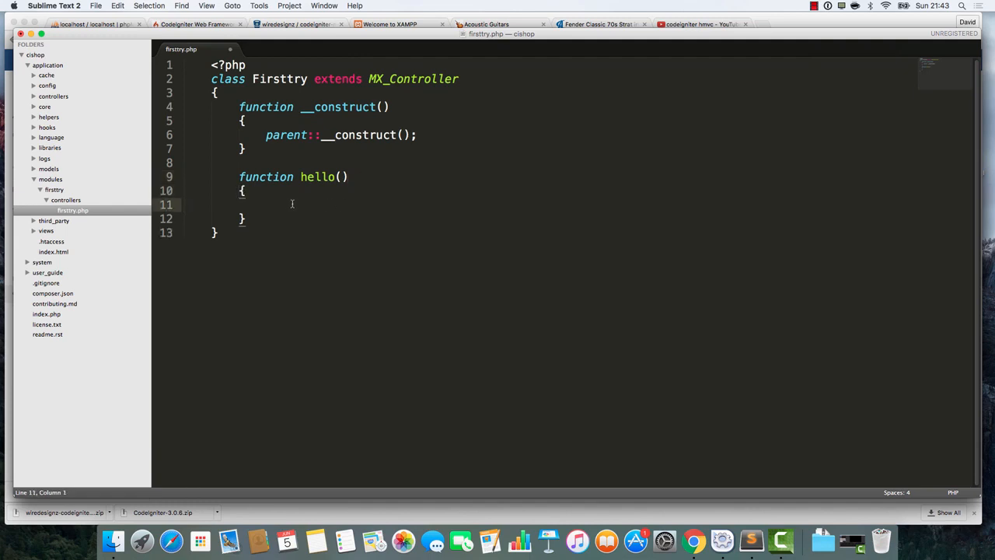
text(asdfasd)
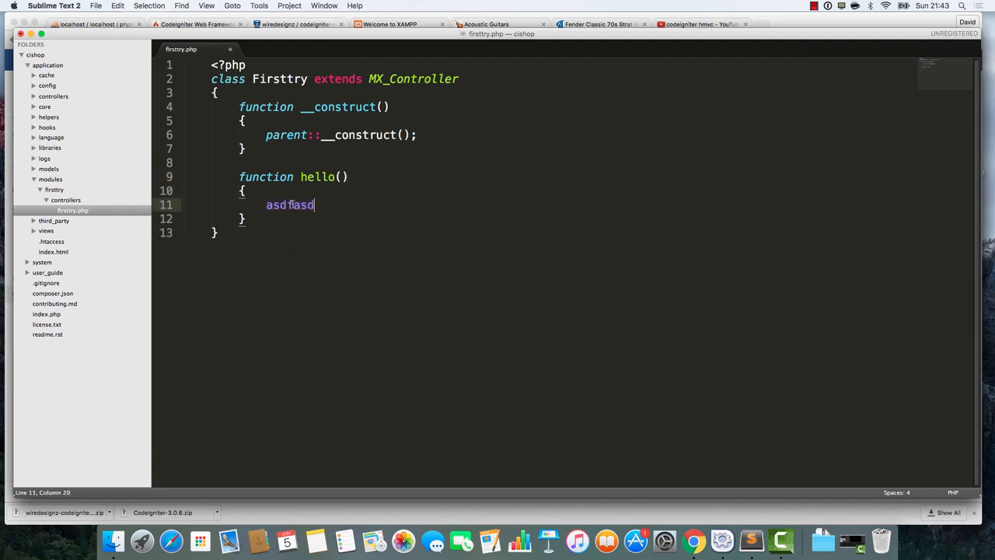
double_click(289, 205)
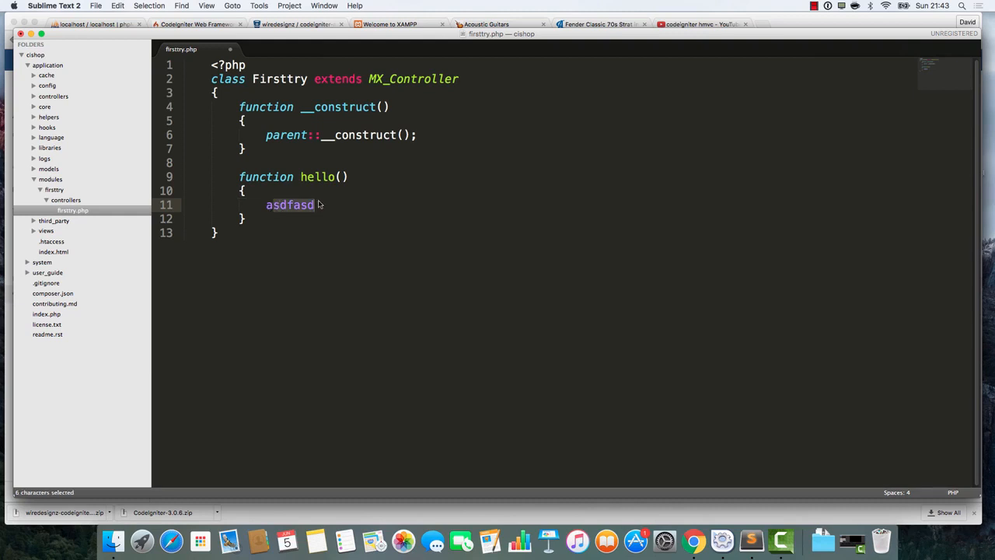
key(Delete)
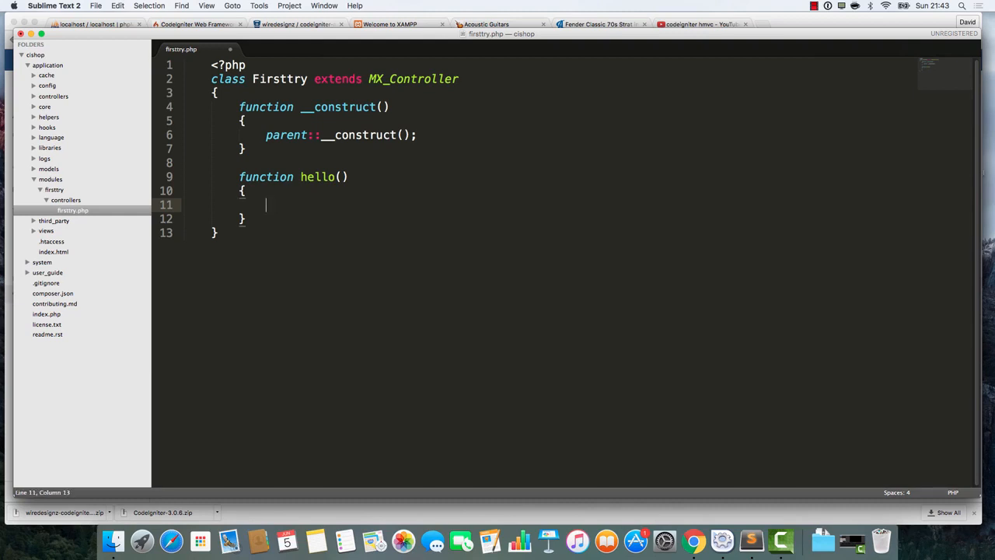
text(echo "Ho)
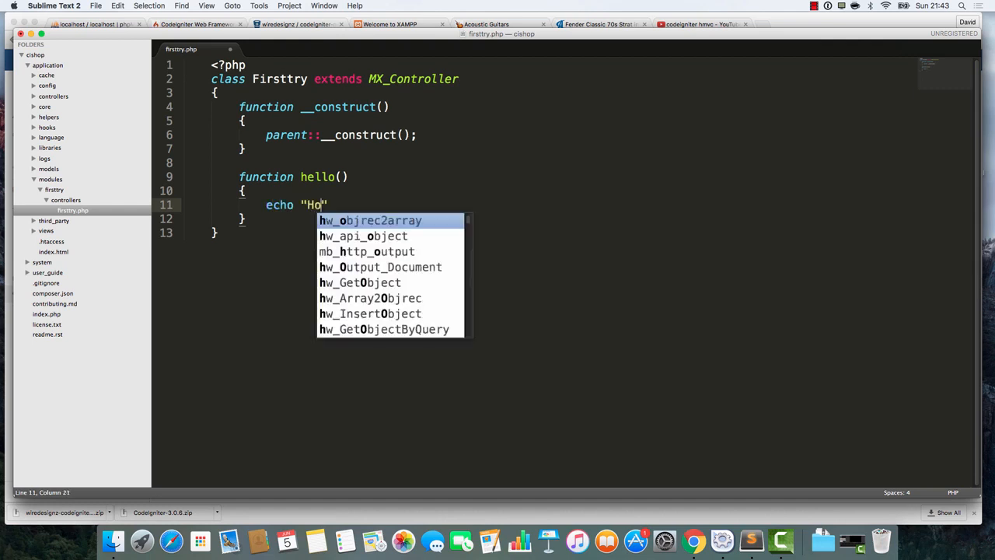
text(ray!  The modules vibes are wor)
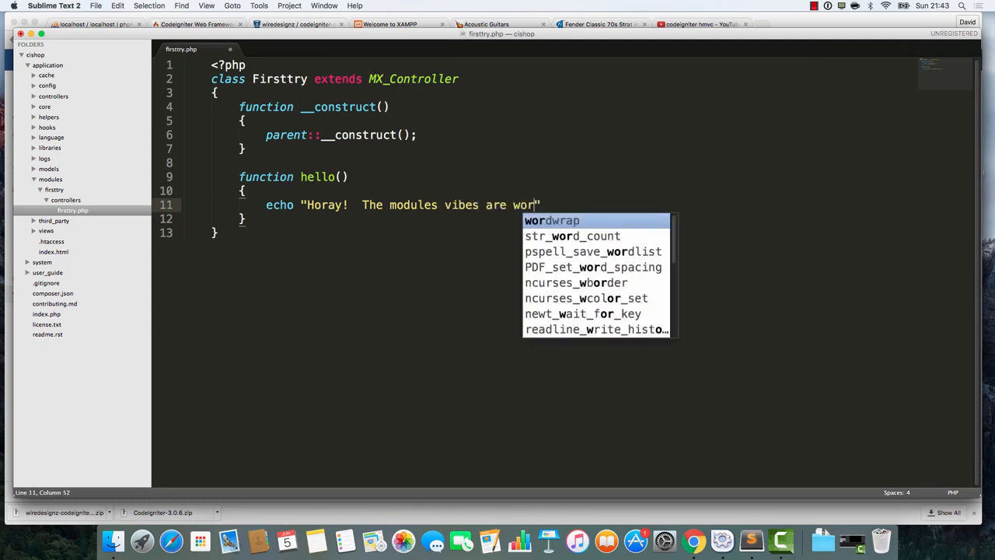
text(king!";)
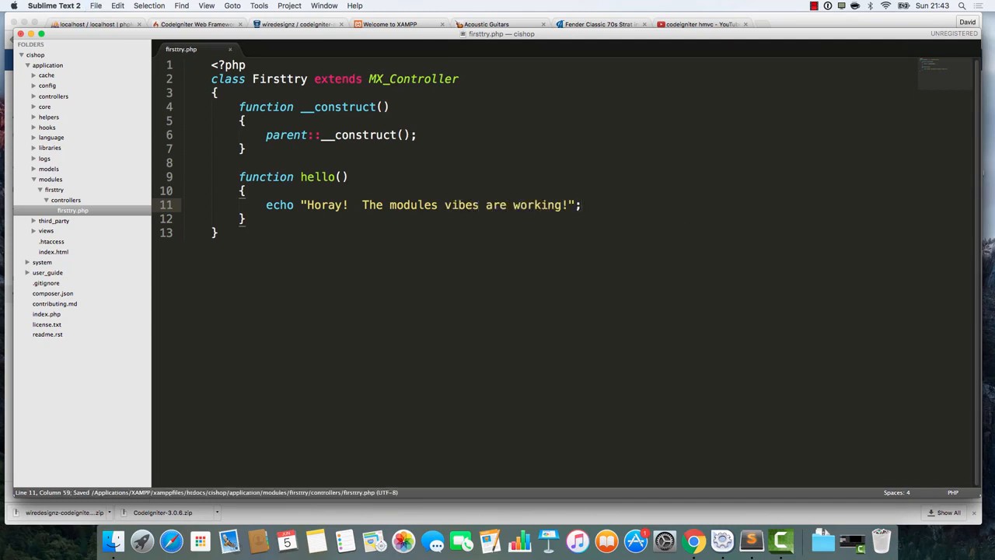
key(cmd+tab)
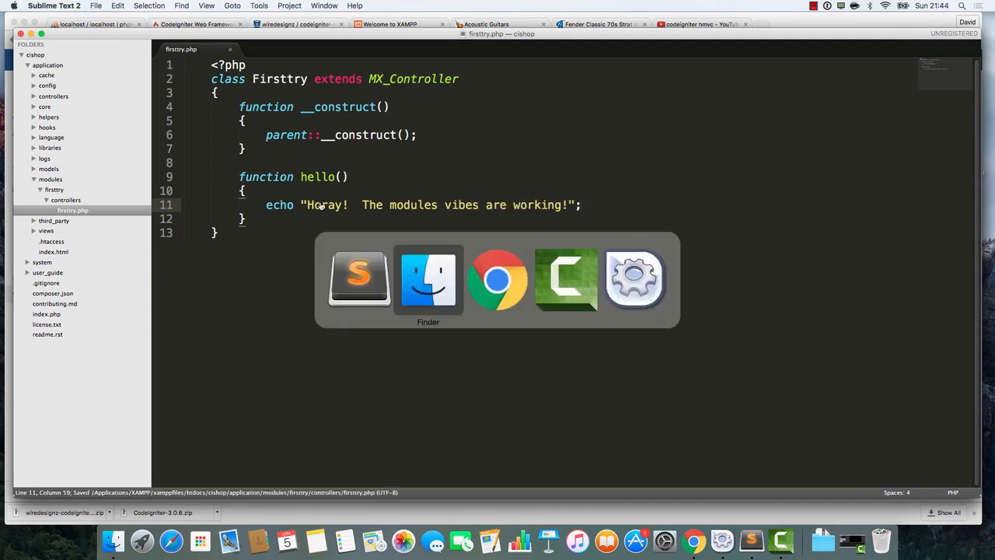
- Try localhost/cishop/firsttry, then firsttry/hello, then the index.php/firsttry/hello address
click(497, 278)
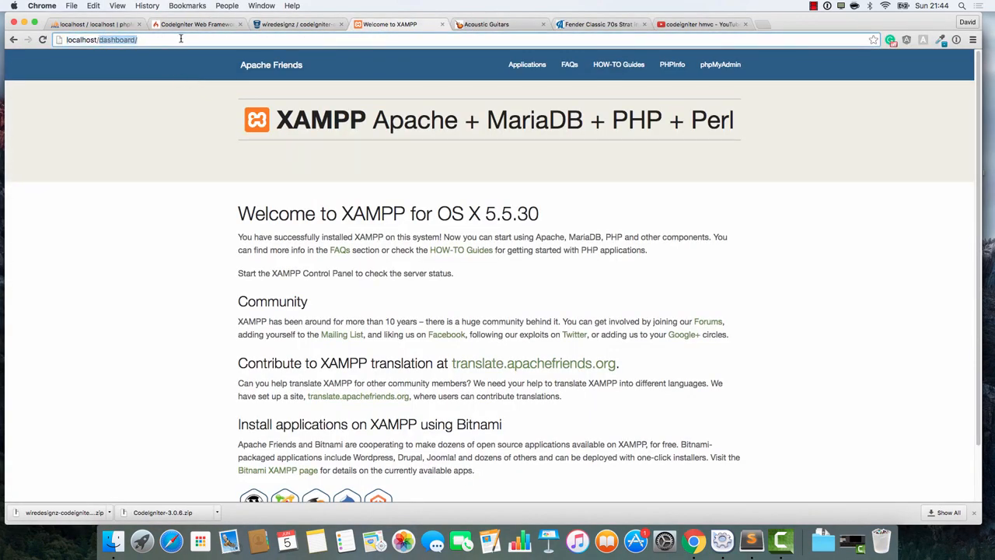
text(localhost/cishop/firsttry)
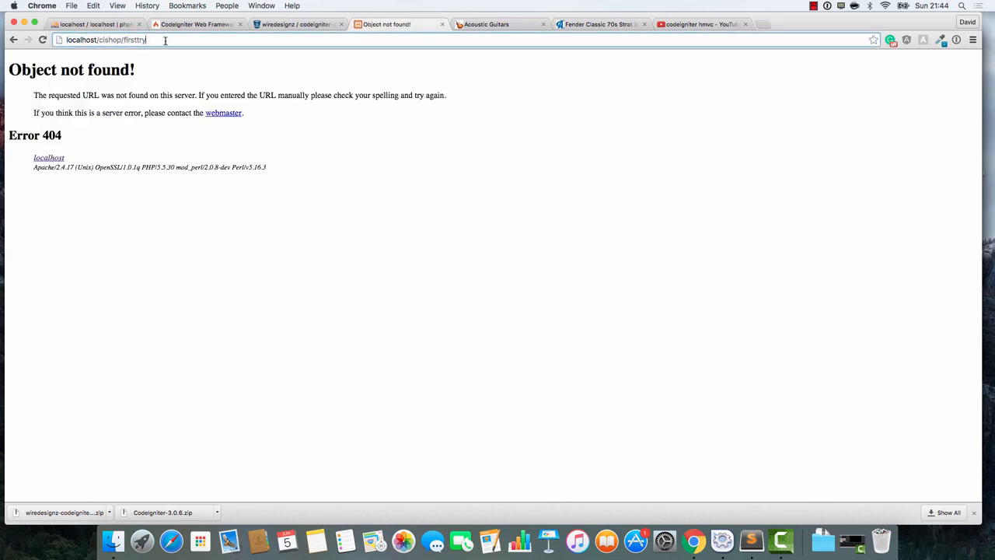
text(/hello)
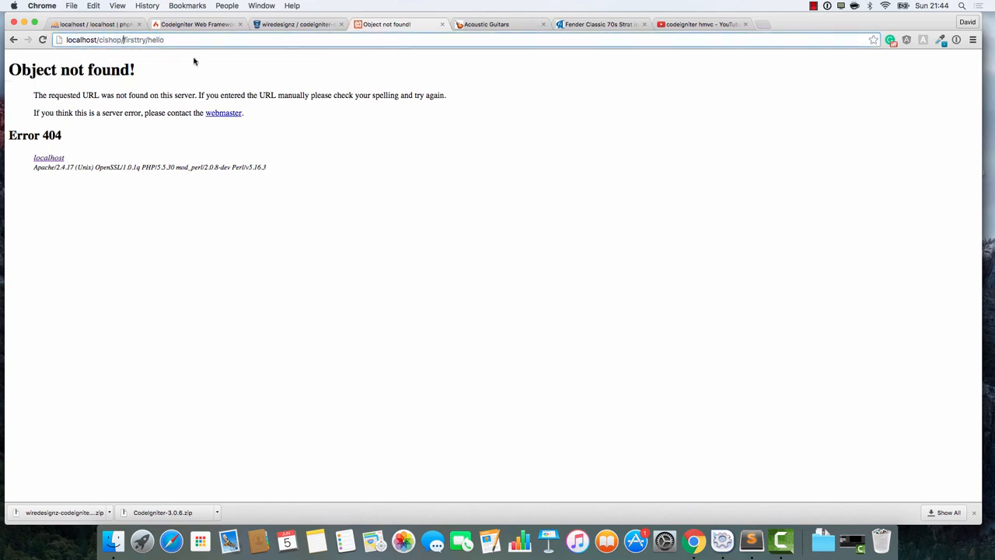
text(index.php)
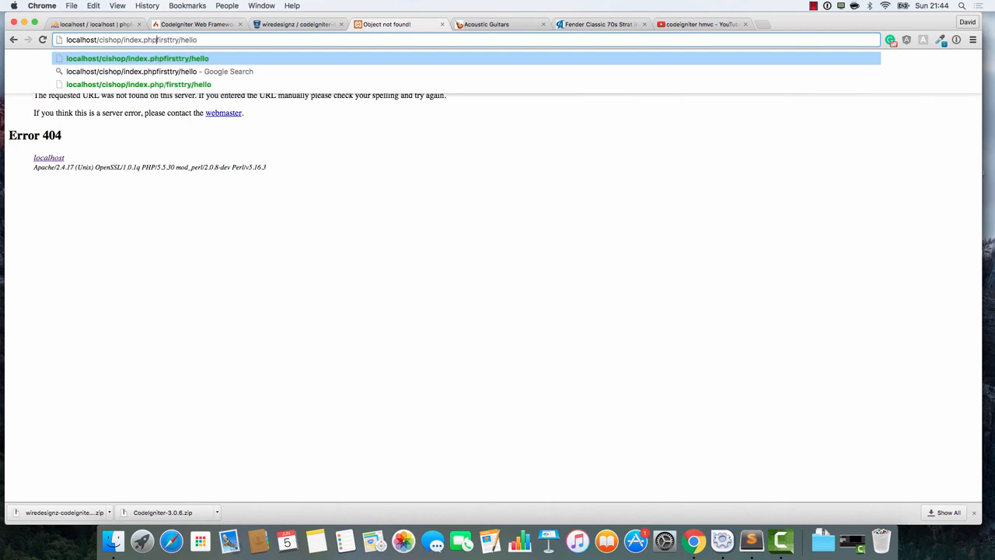
key(F3)
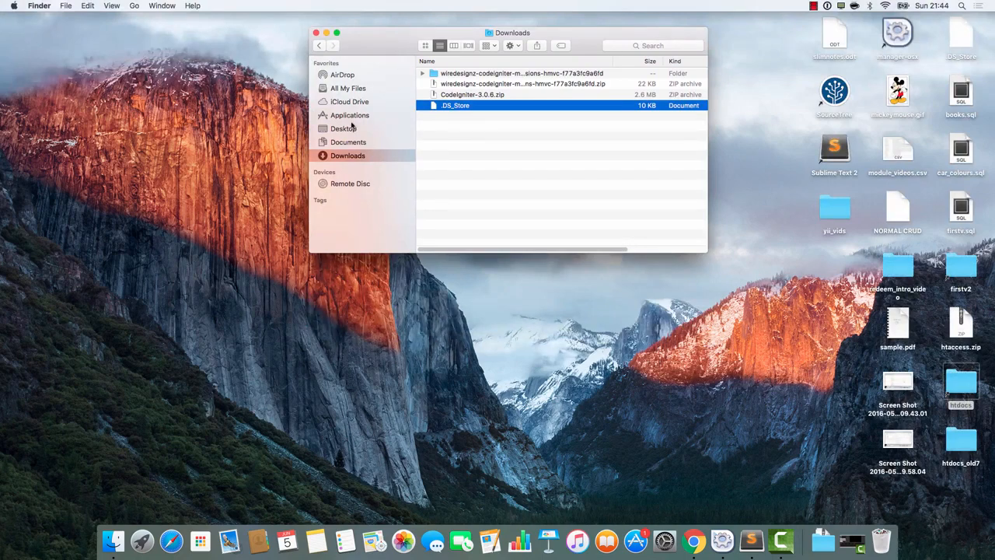
- Open the cishop folder and XAMPP's insiderclub project side by side in Finder
click(349, 115)
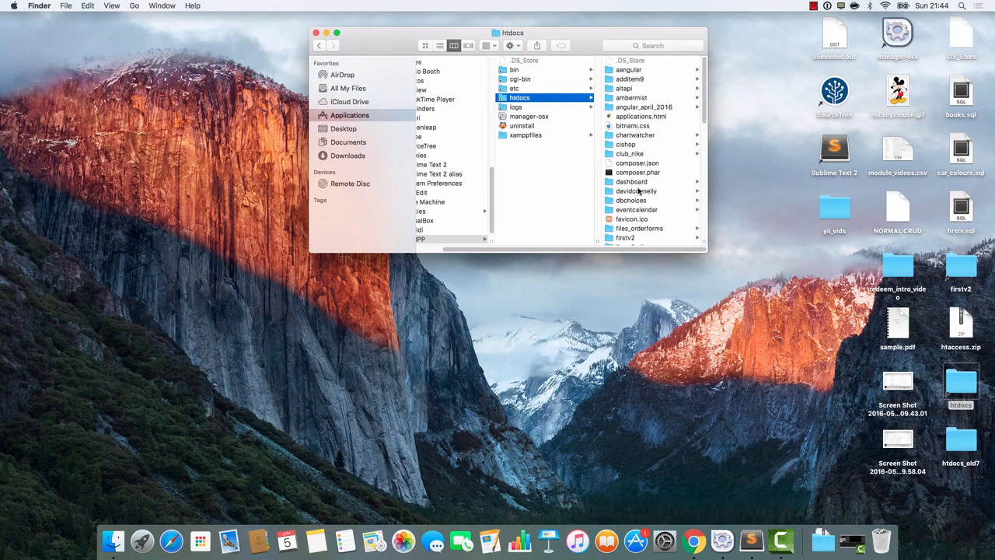
click(626, 144)
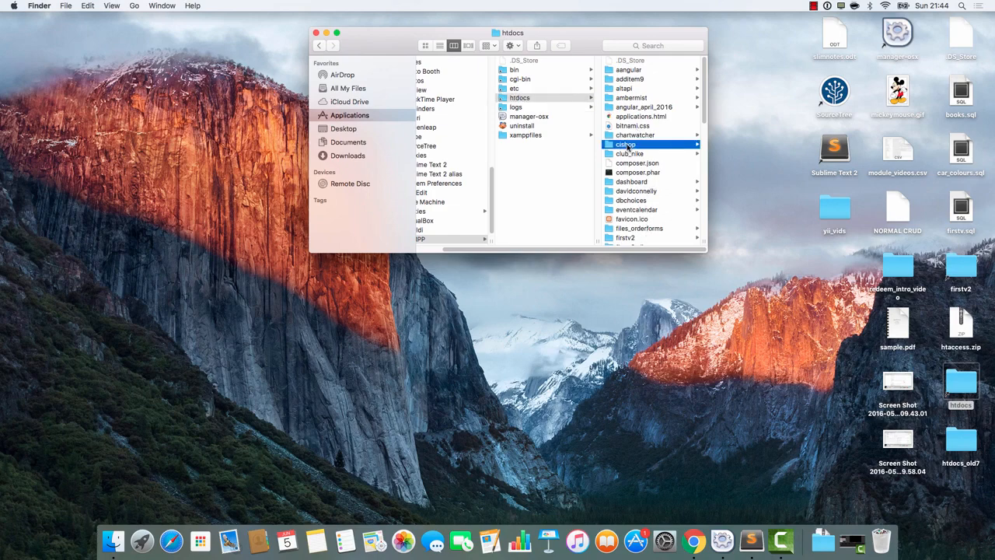
click(626, 144)
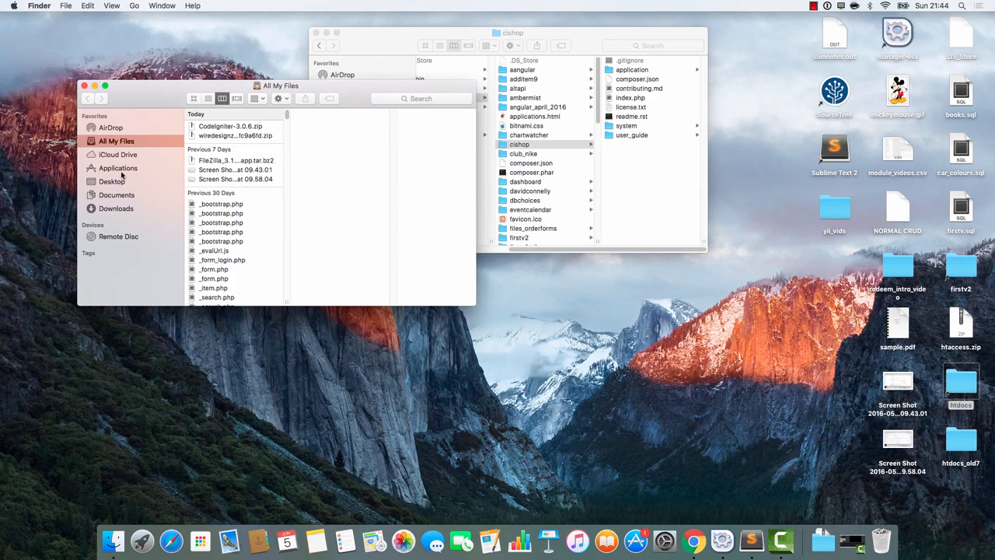
click(118, 168)
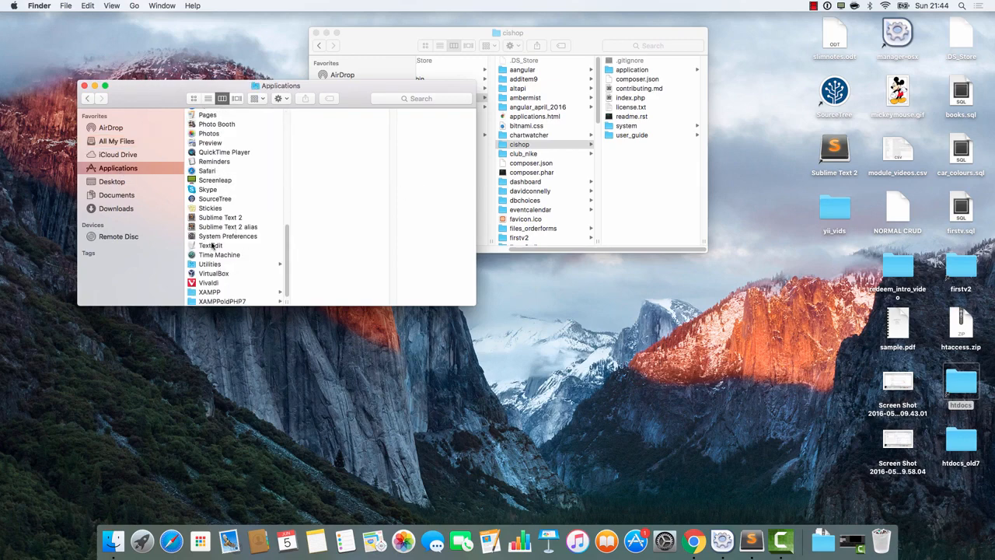
click(209, 291)
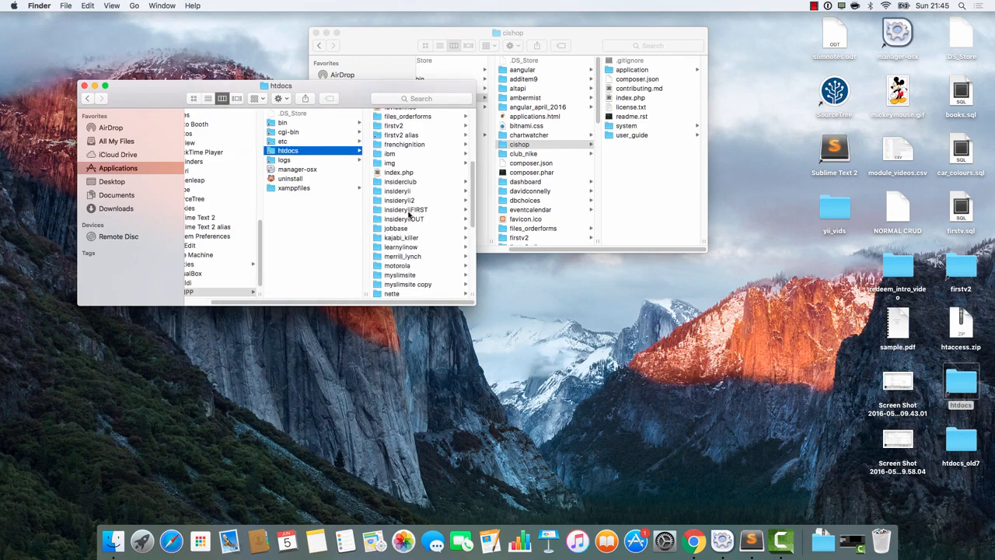
click(294, 181)
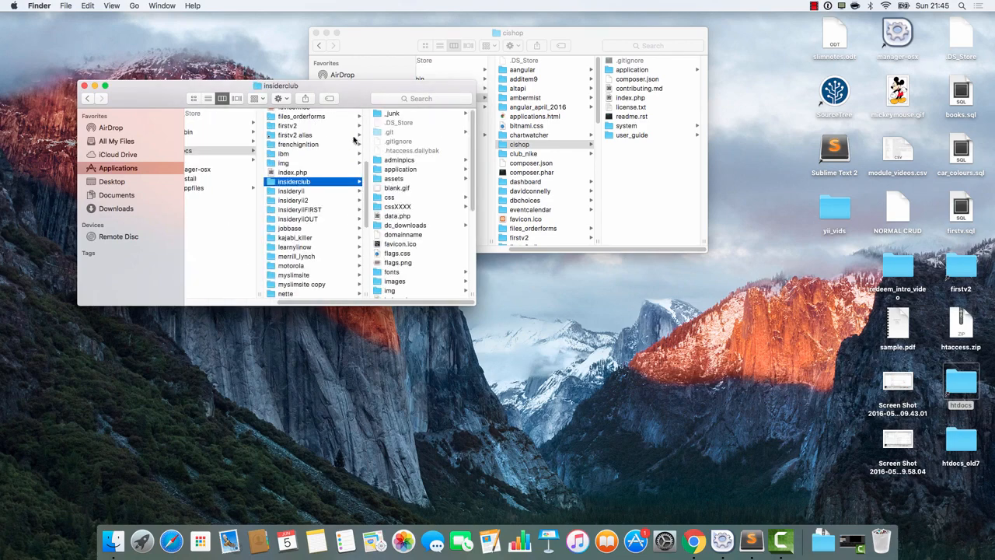
drag(280, 85, 188, 160)
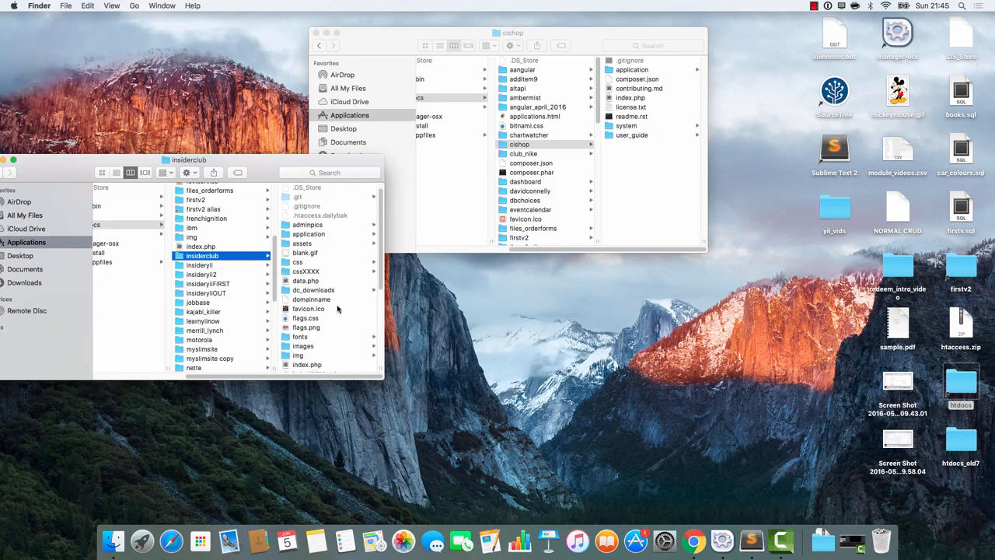
scroll(down, 3)
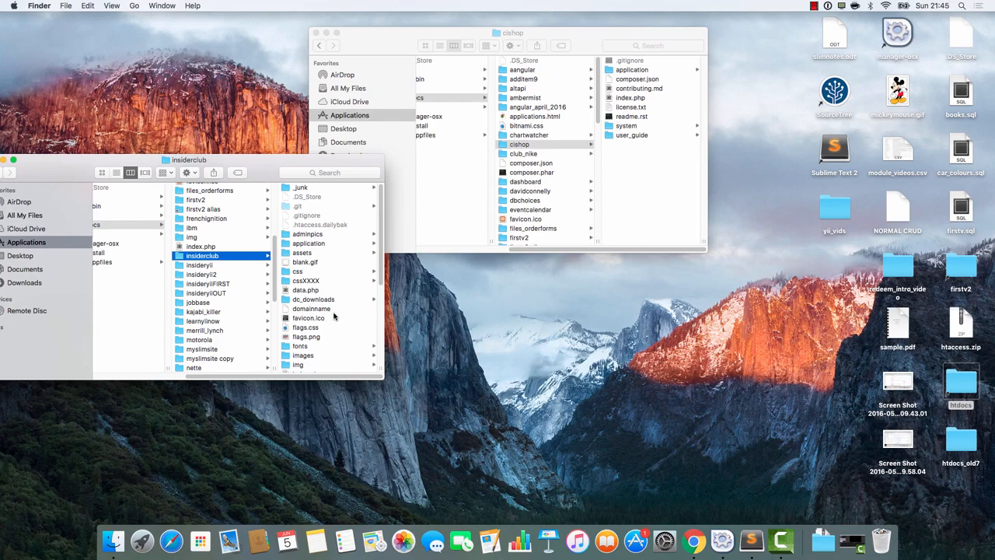
- Browse the insideryii2, davidconnelly and insiderclub folders to compare their .htaccess files
click(201, 275)
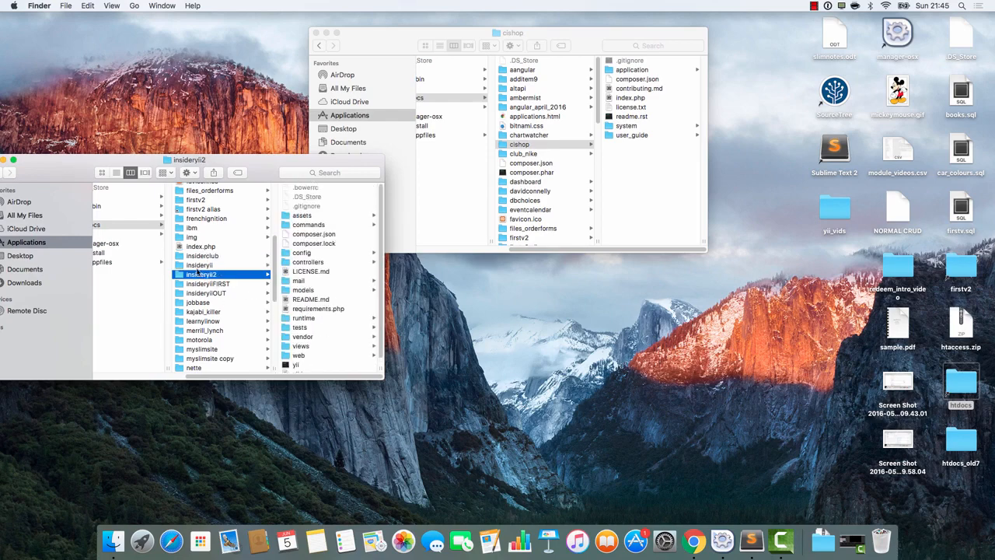
click(202, 255)
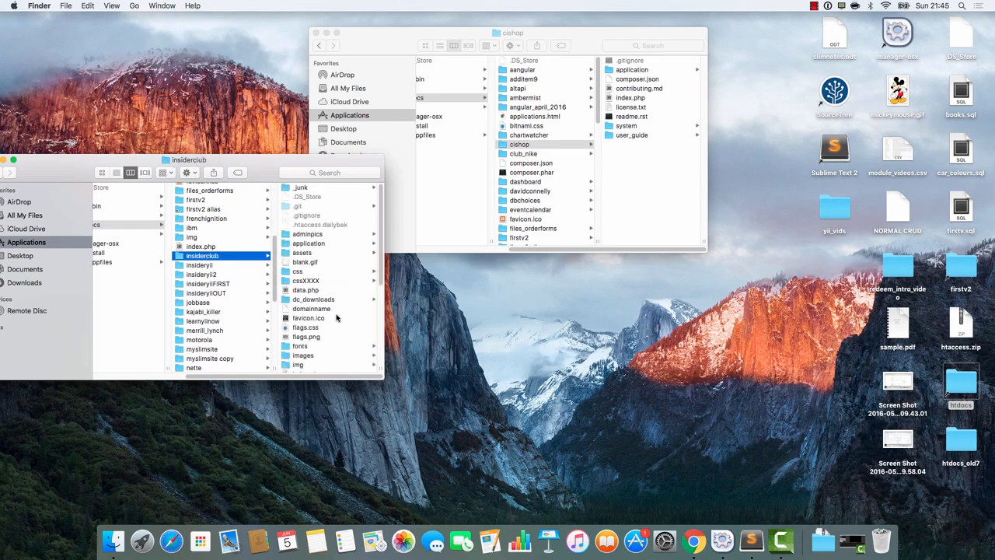
scroll(down, 3)
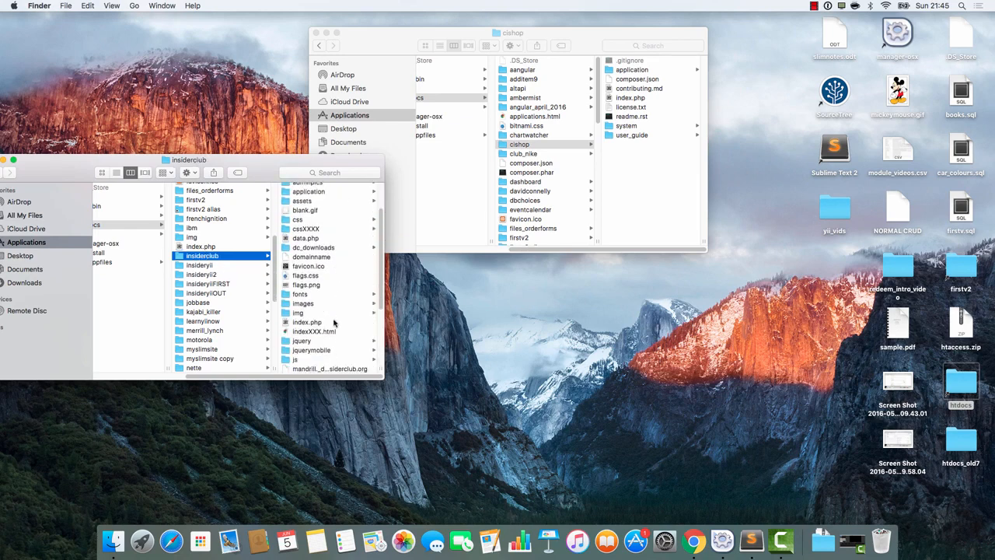
scroll(down, 3)
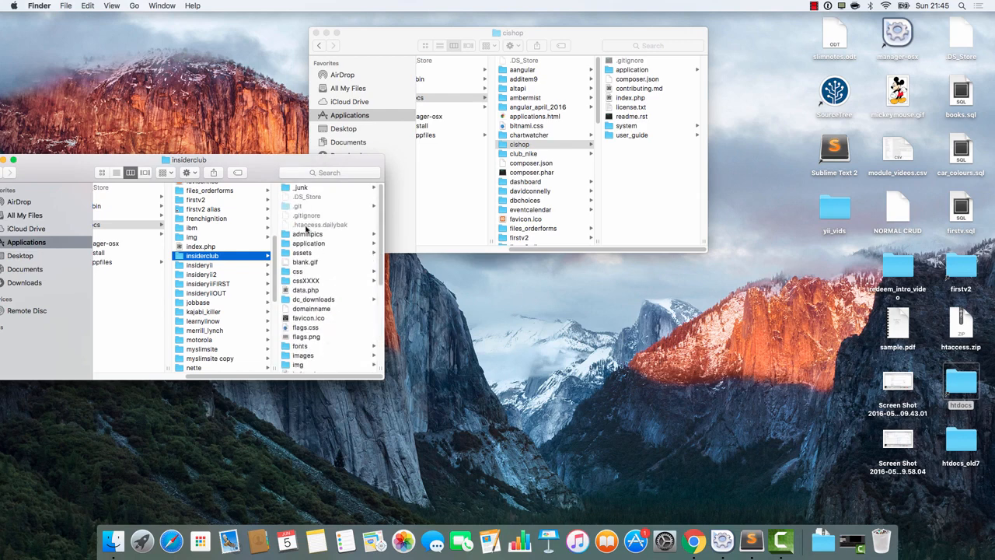
mouse_move(224, 312)
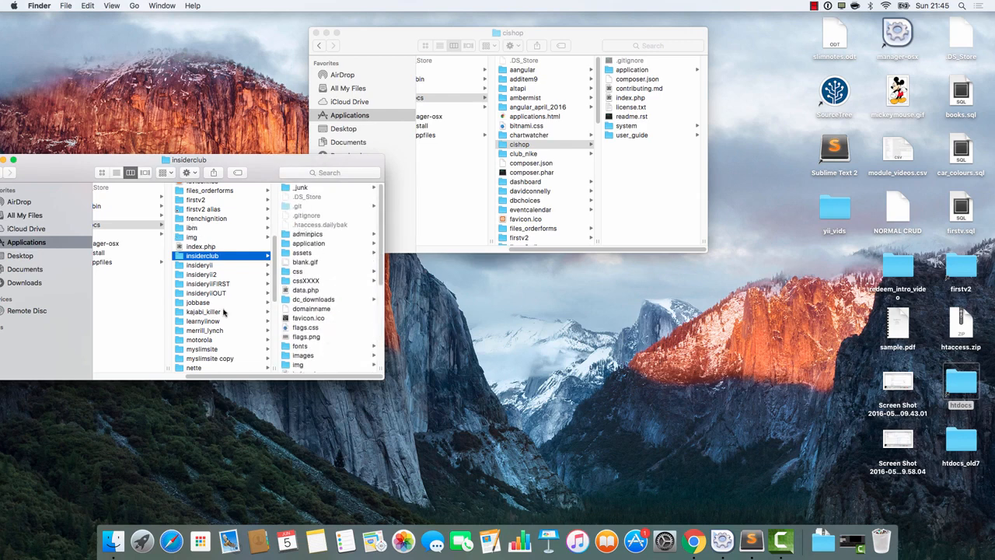
scroll(down, 3)
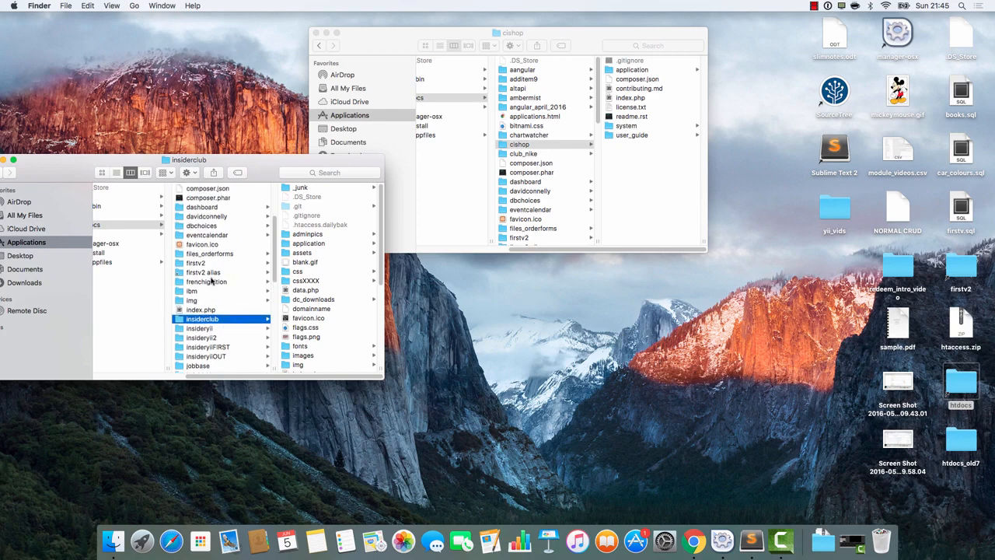
click(206, 216)
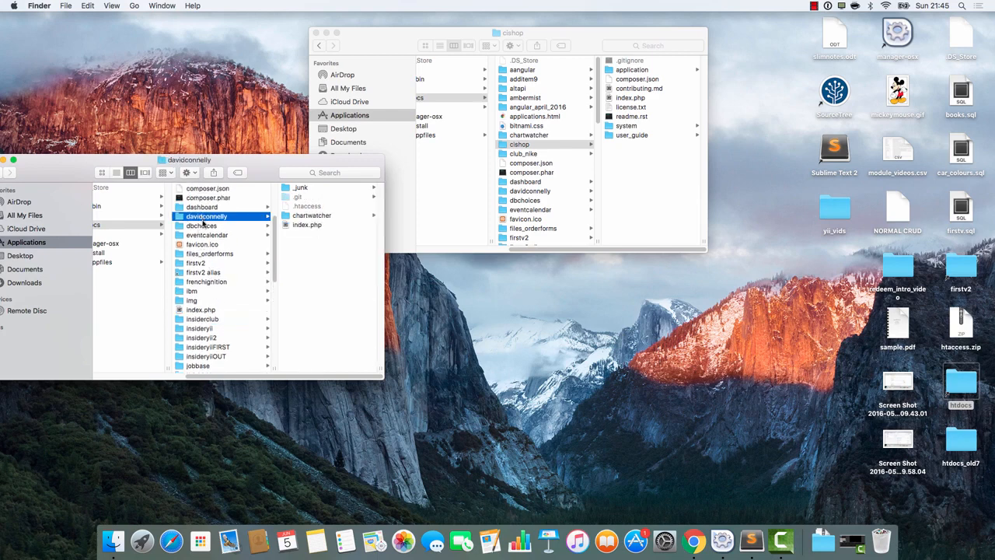
mouse_move(224, 309)
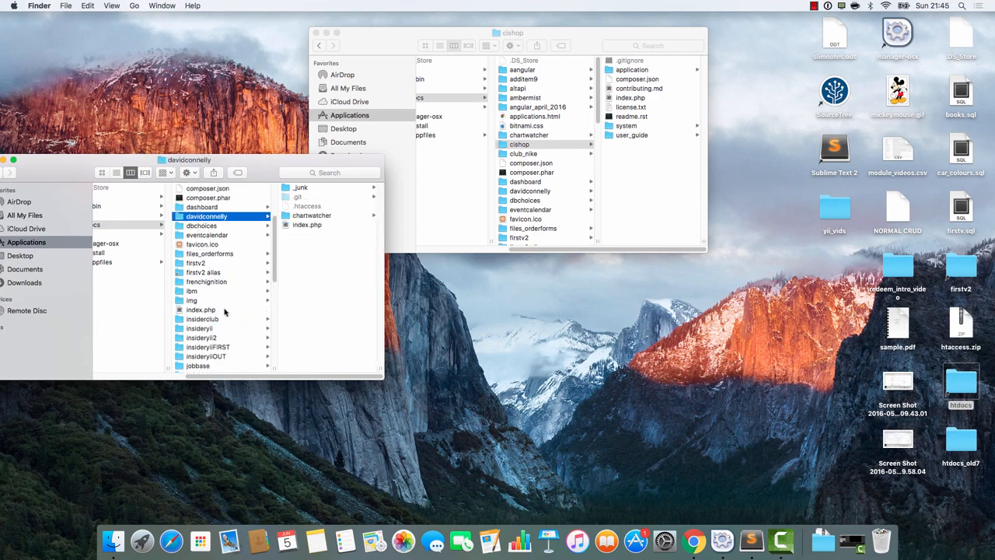
scroll(down, 3)
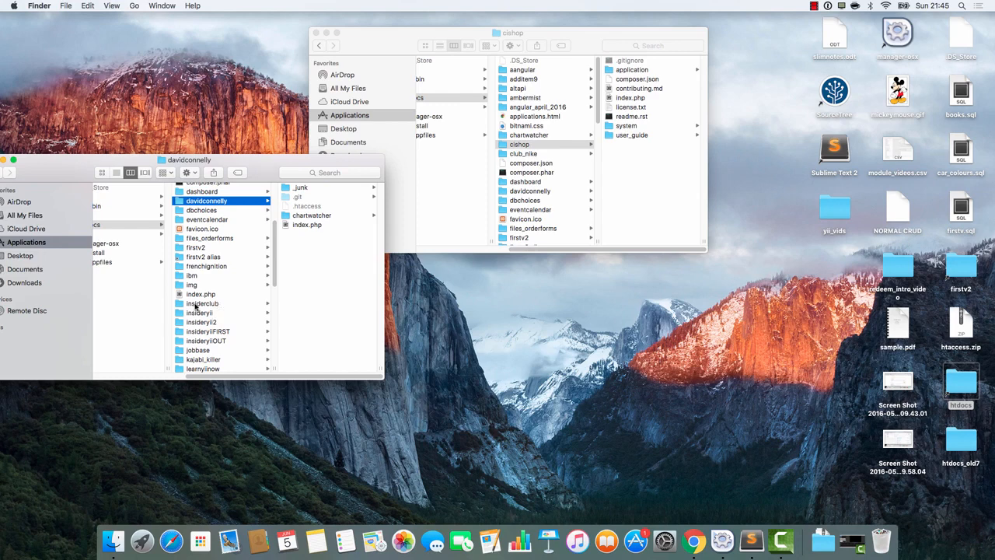
click(201, 303)
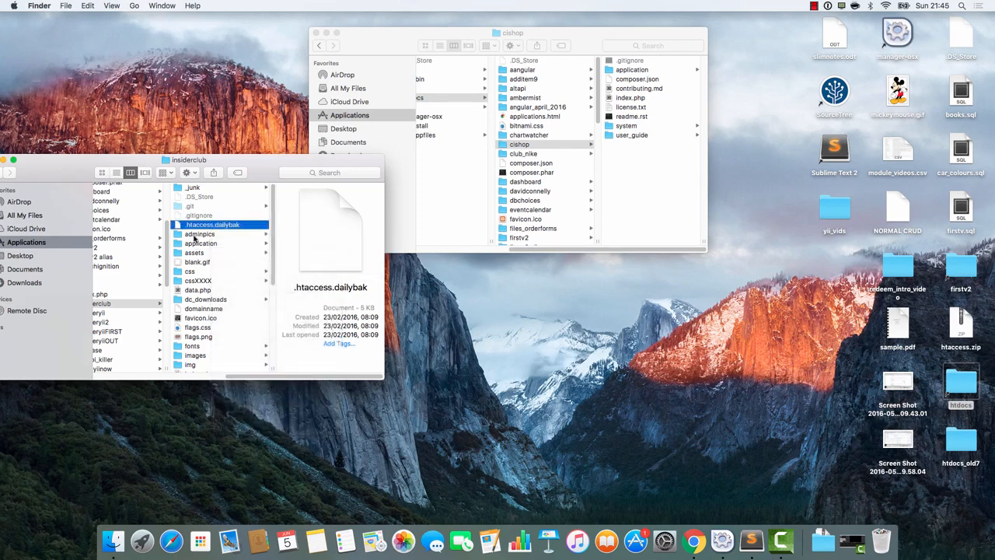
scroll(down, 3)
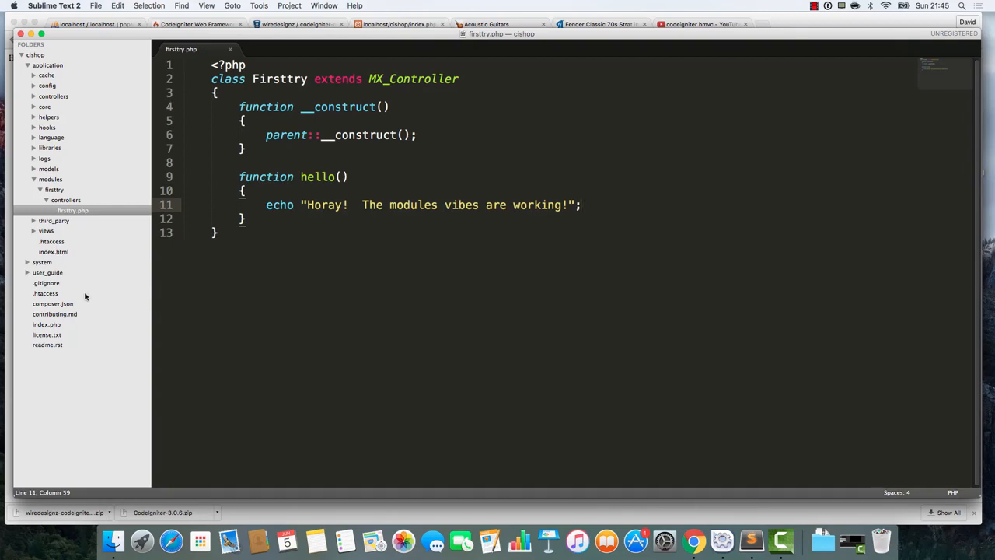
- Collapse the modules and application folders in the sidebar, then bring up phpMyAdmin
click(34, 179)
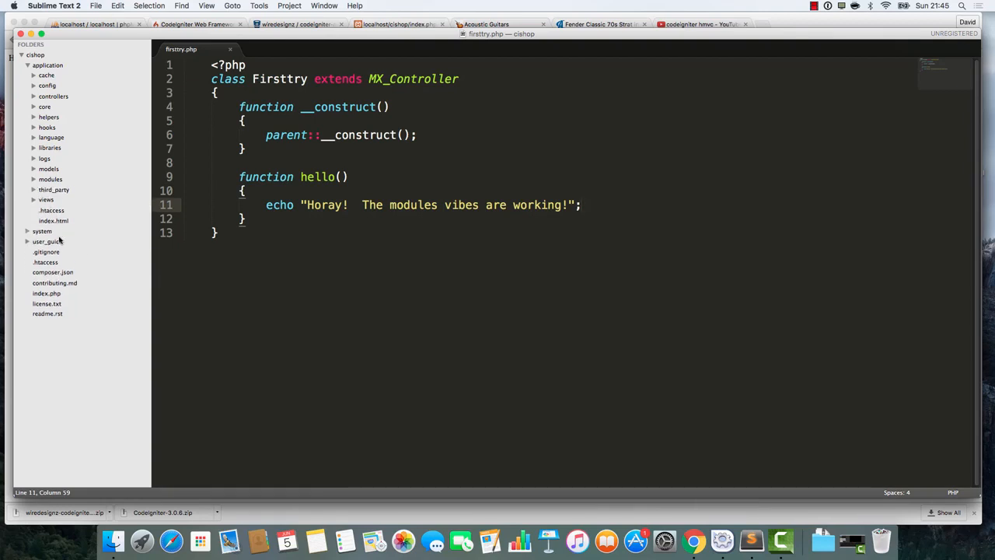
click(26, 66)
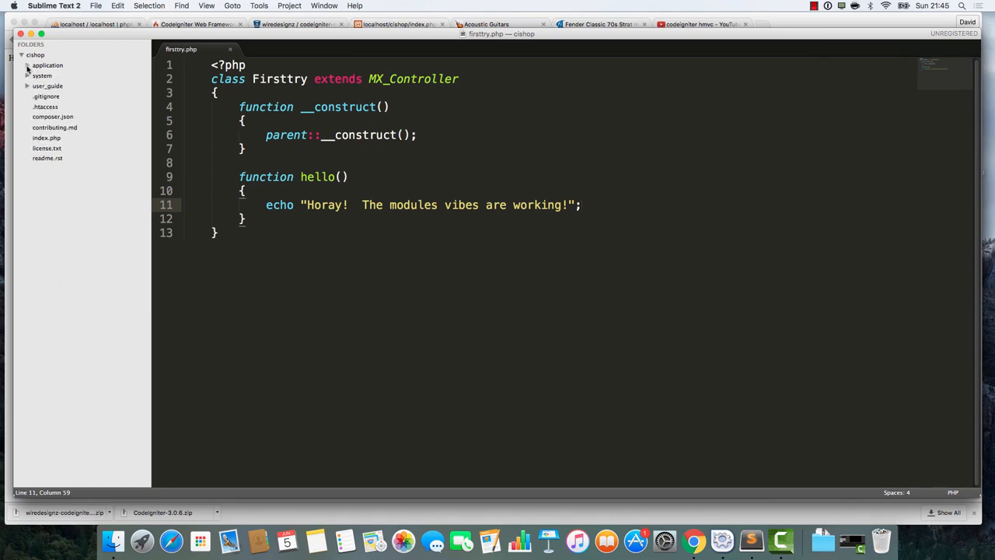
click(37, 106)
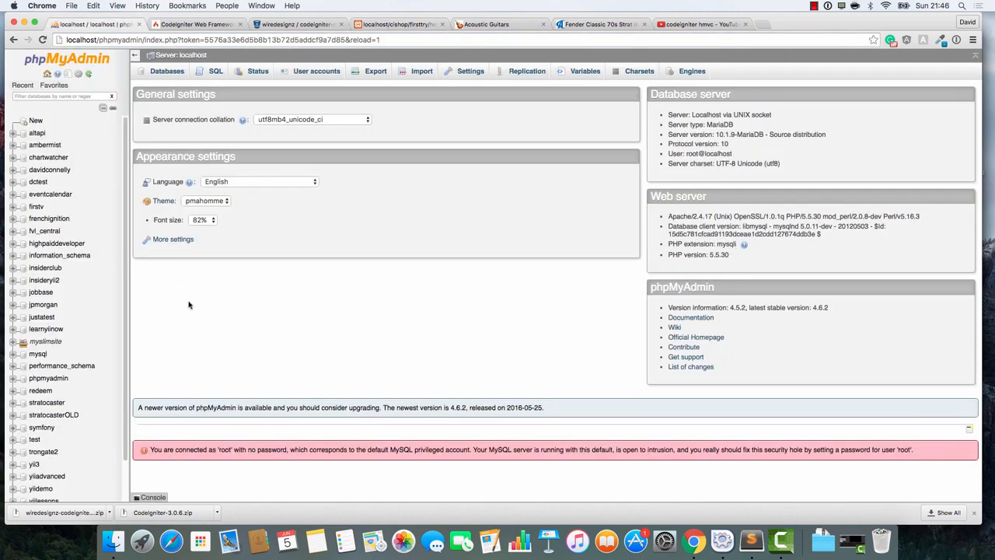
- On phpMyAdmin's Databases page, create a database named cishop
click(37, 120)
text(cishop)
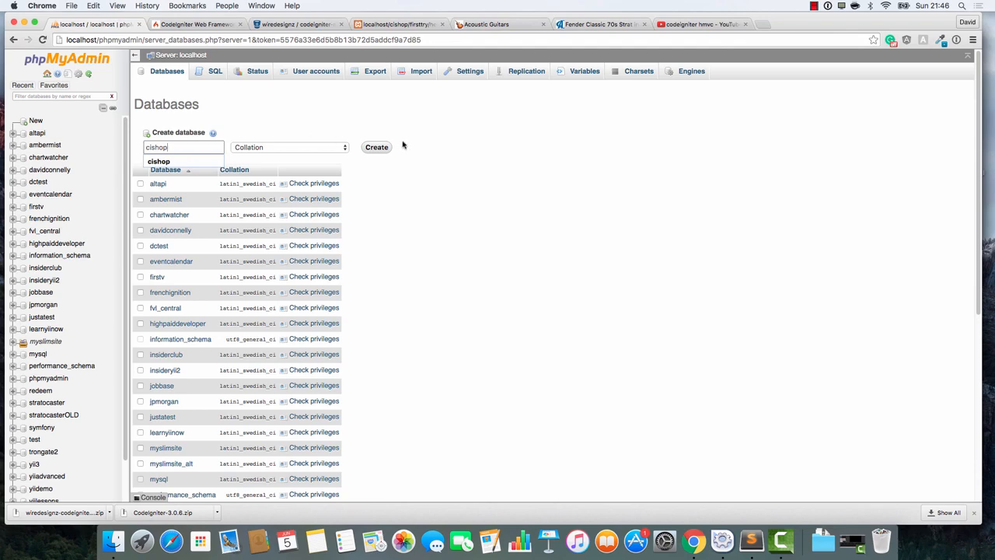
click(376, 147)
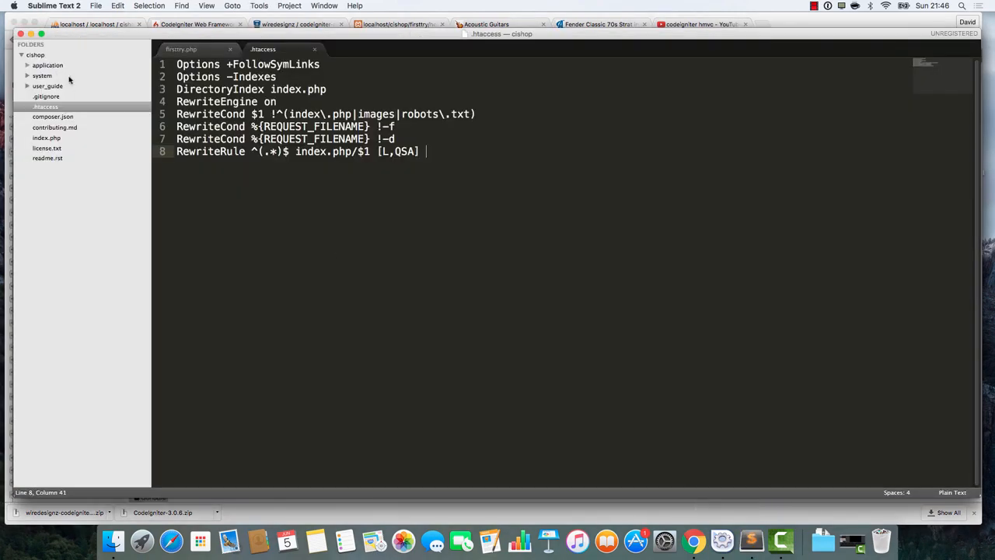
mouse_move(217, 188)
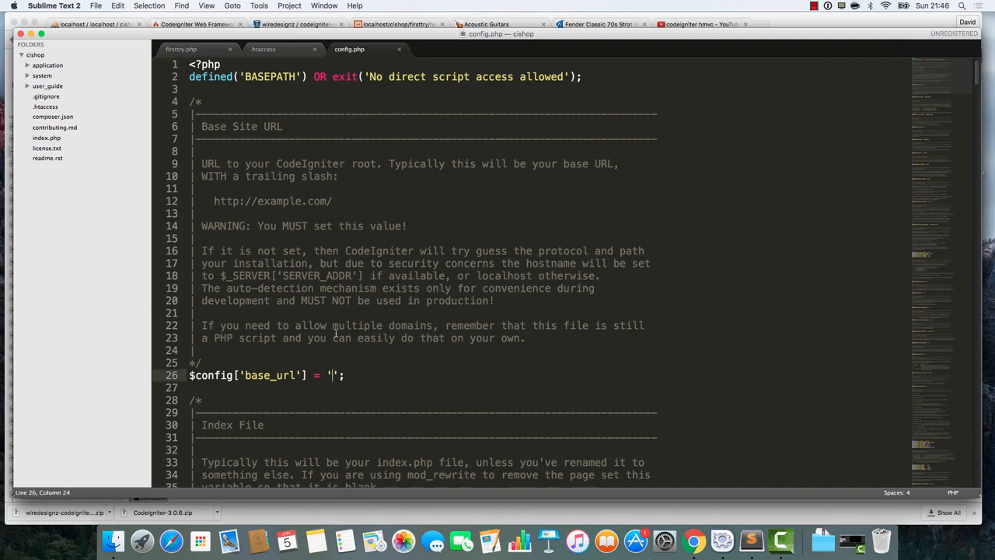
text(http:)
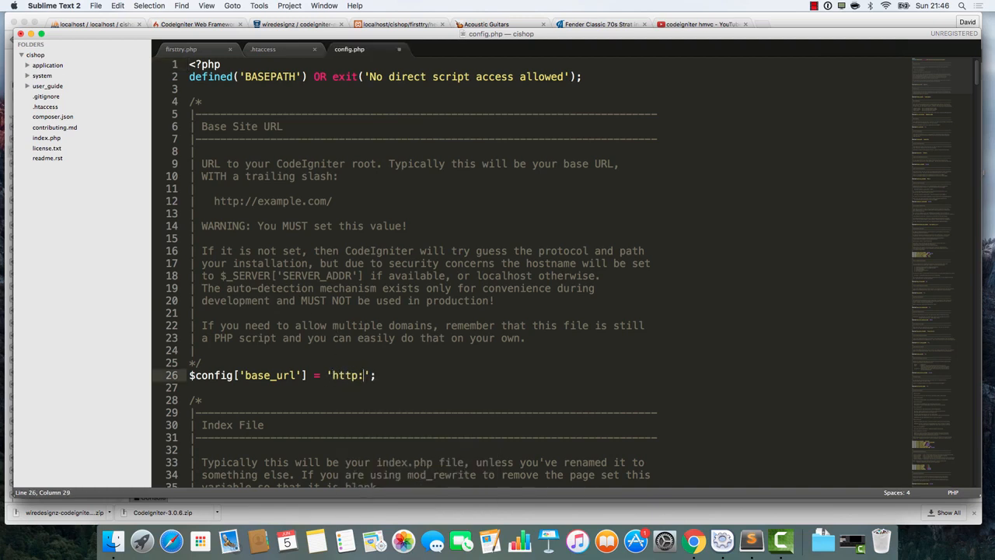
text(//localho)
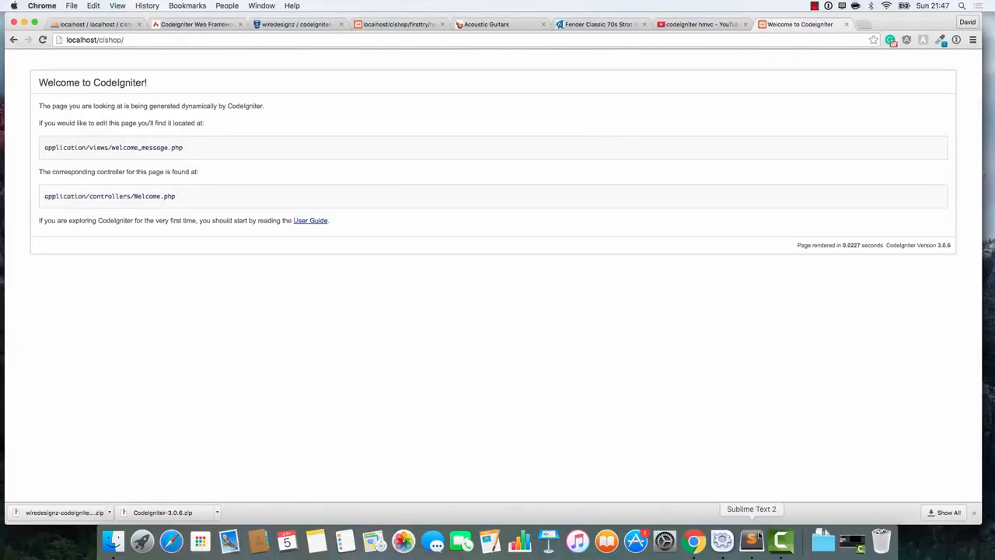
click(751, 541)
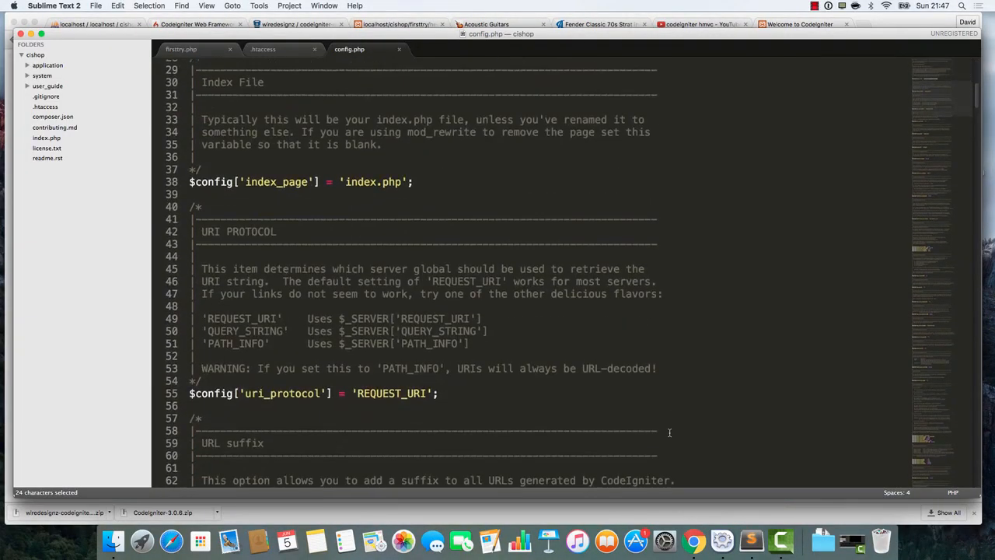
- Set uri_protocol to 'AUTO', save config.php, and open database.php
scroll(down, 3)
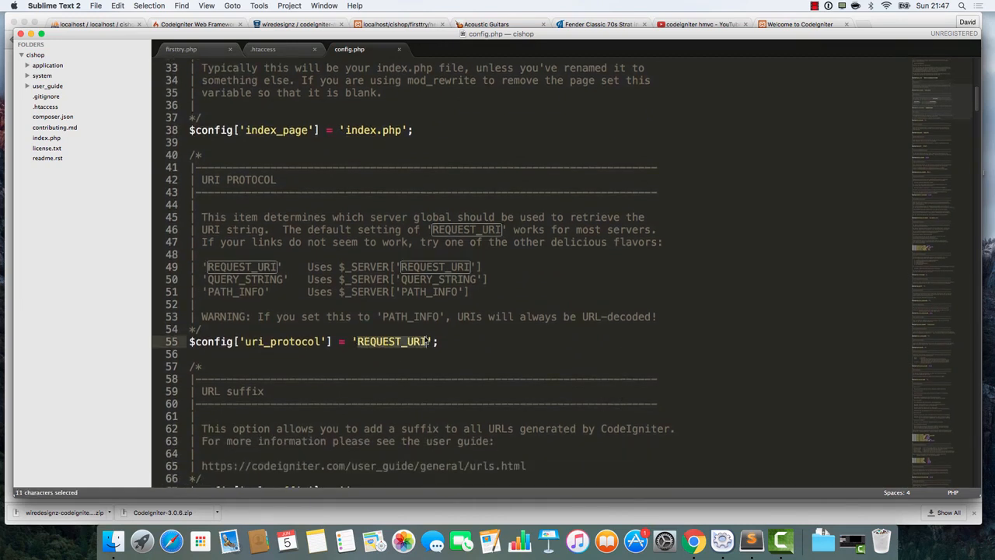
text(AUTO)
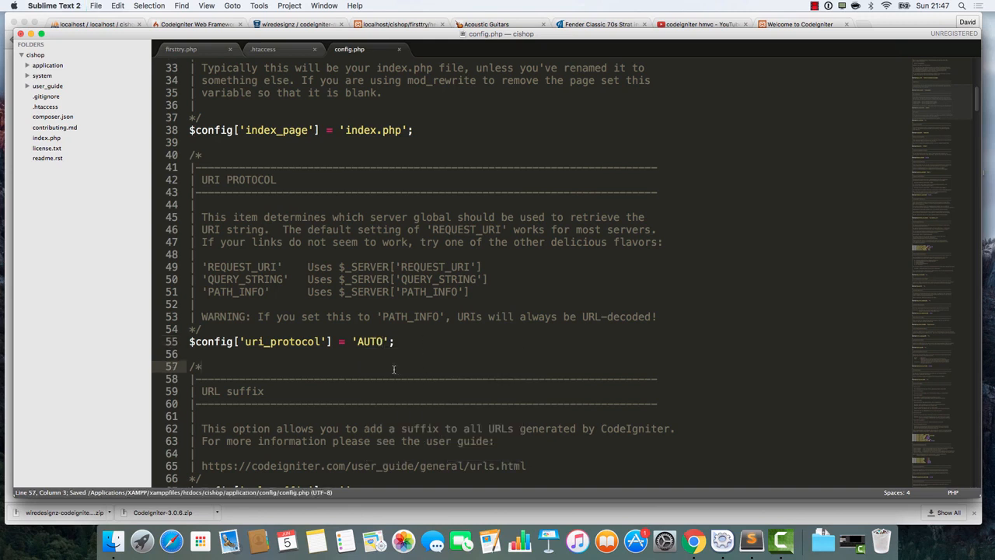
scroll(down, 3)
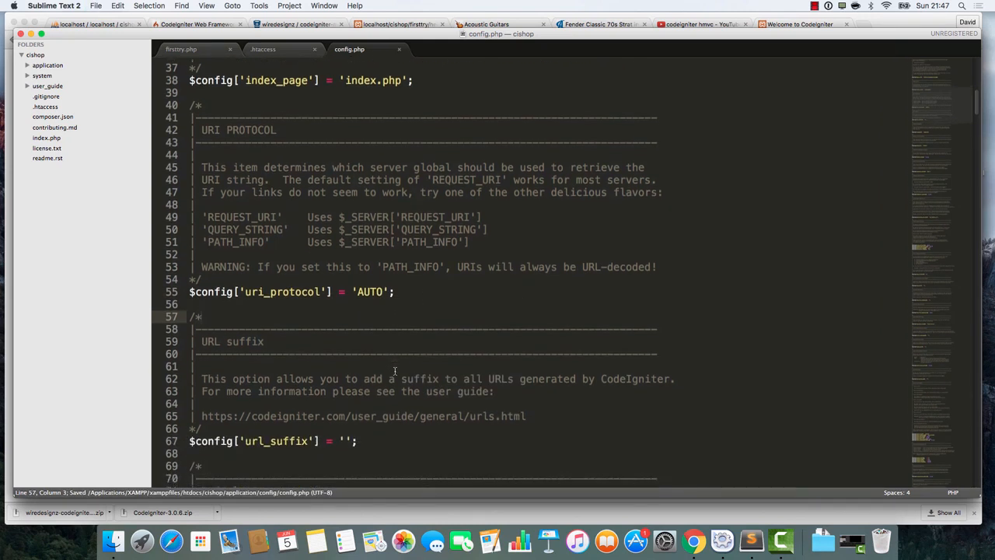
scroll(down, 3)
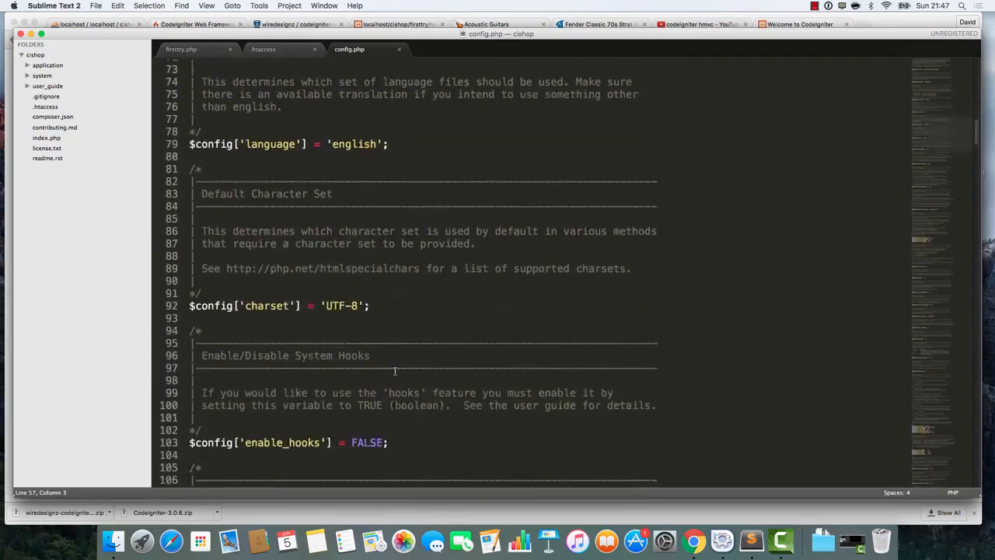
scroll(down, 3)
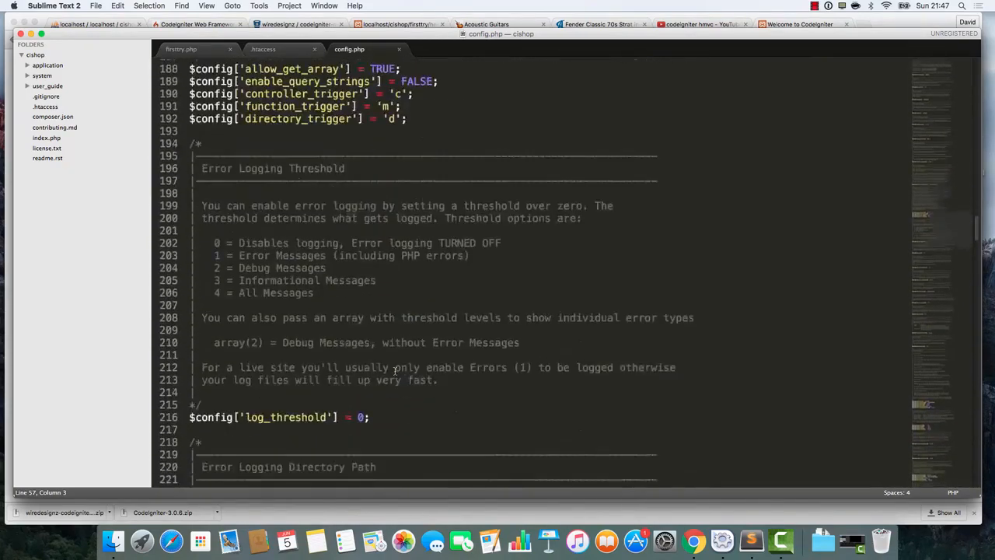
text(datab)
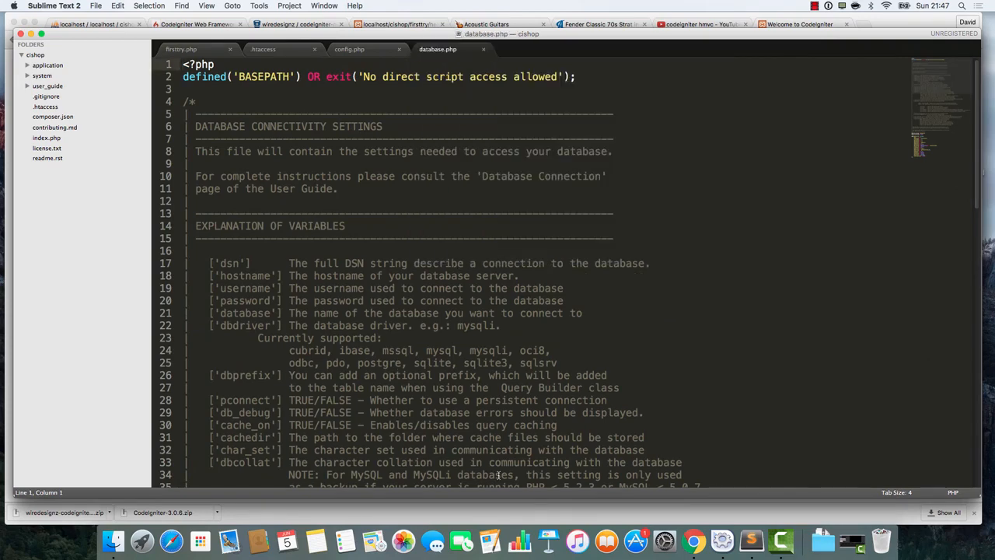
- Set database.php's username to root and database name to cishop
scroll(down, 3)
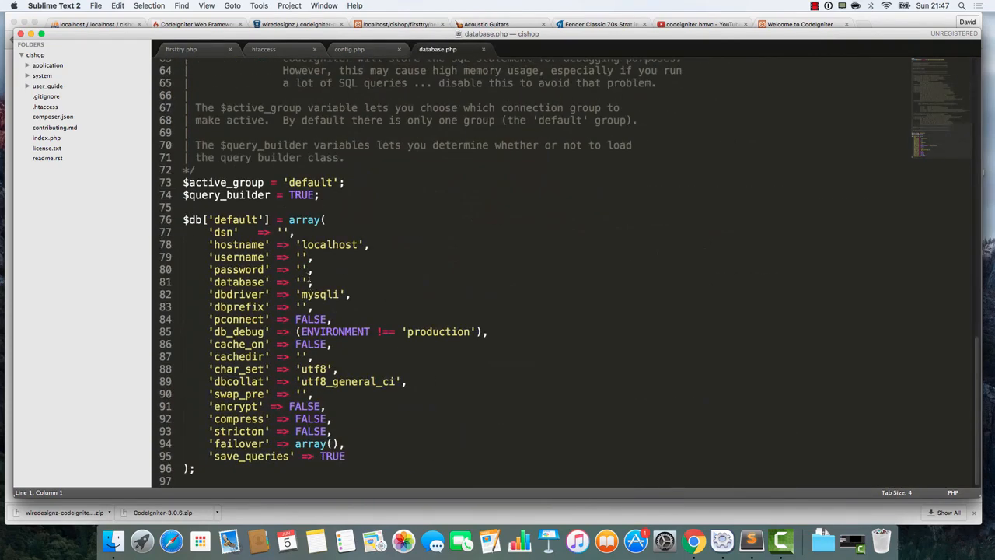
text(root)
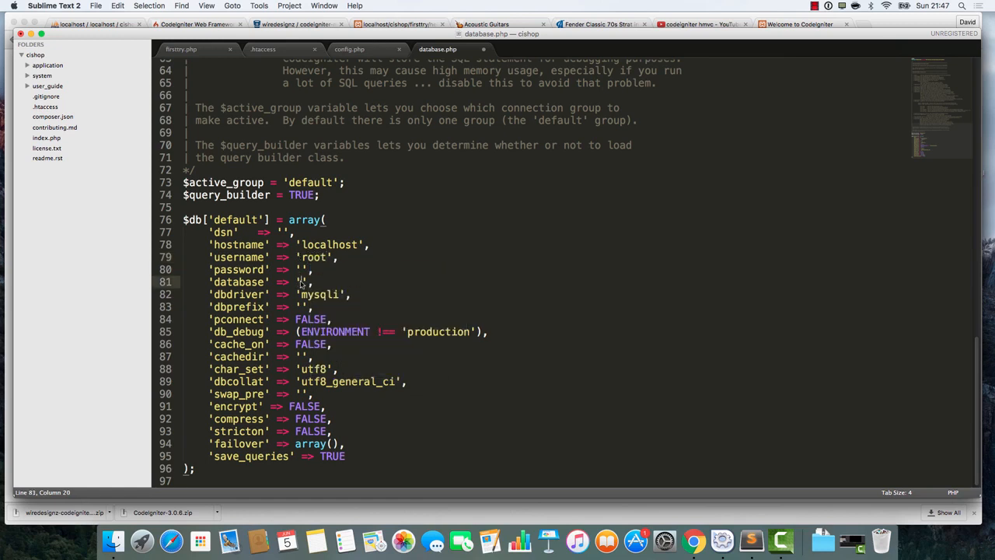
text(cishop)
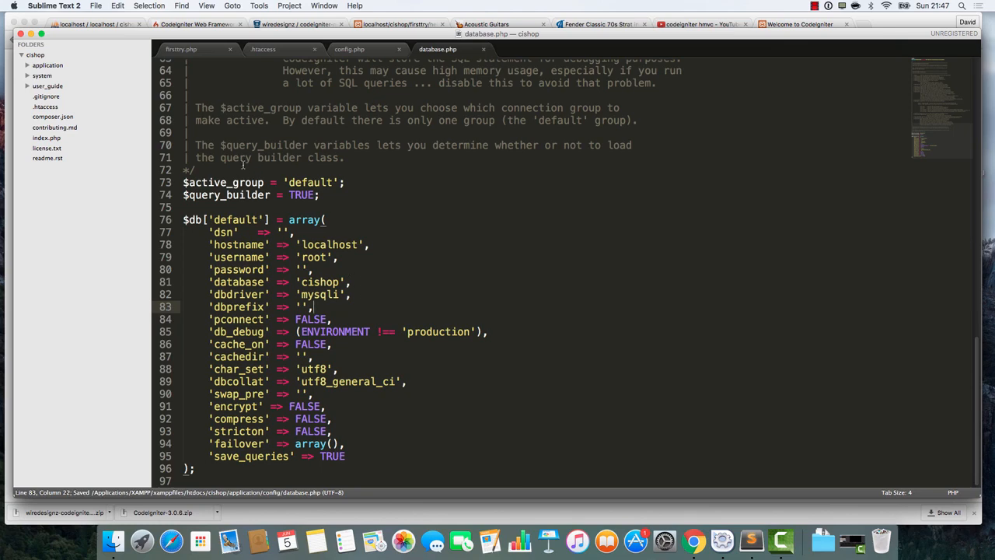
- Open application/config/autoload.php via Goto Anything and scroll to the libraries section
text(auto)
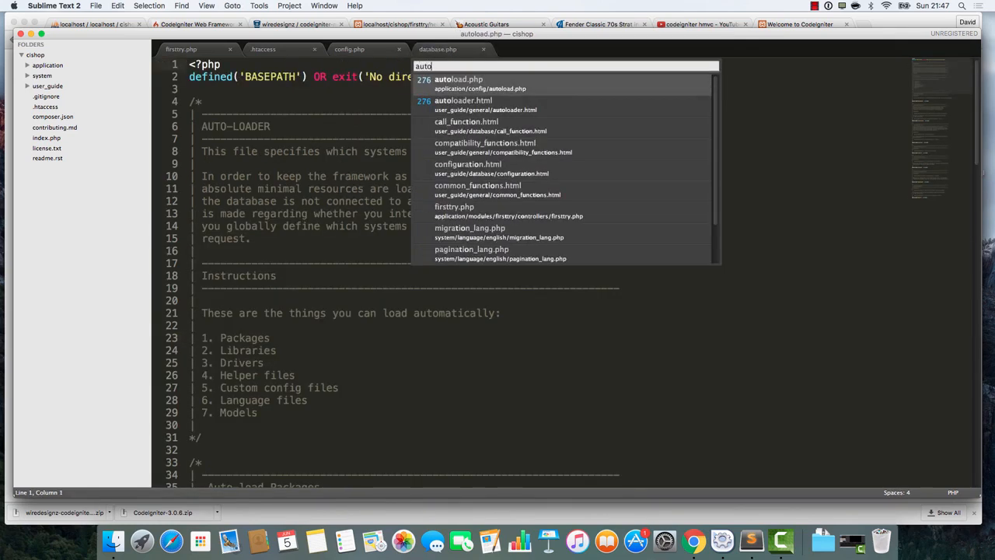
click(451, 83)
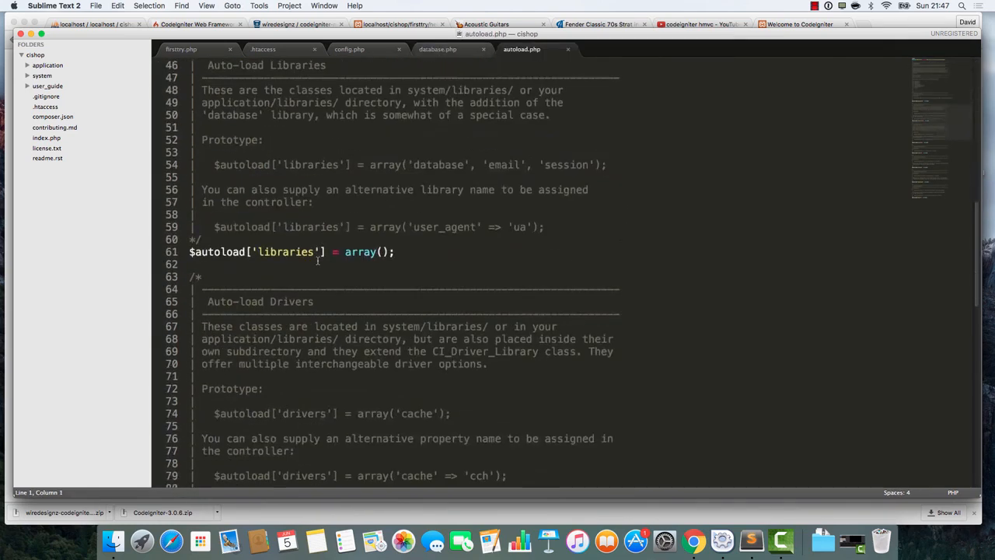
scroll(down, 3)
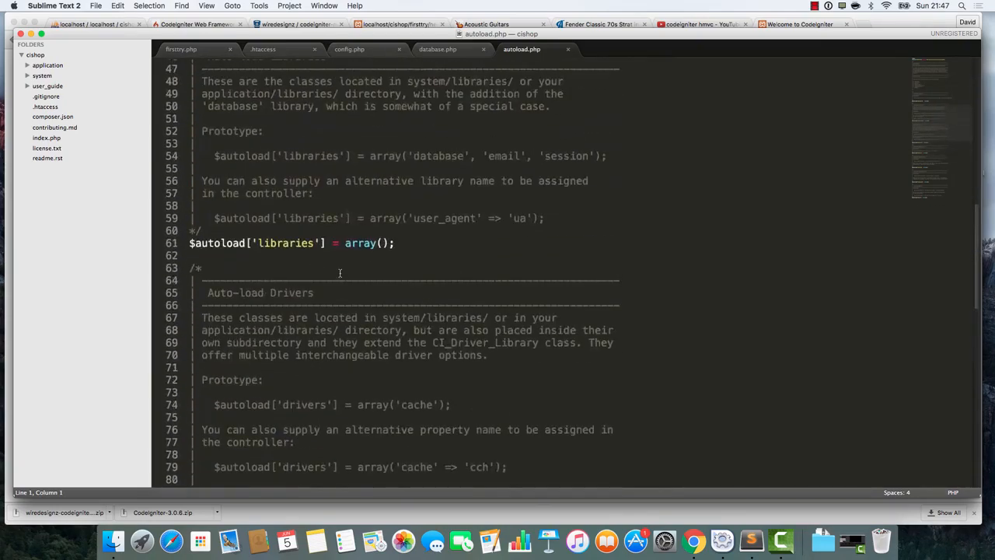
mouse_move(642, 240)
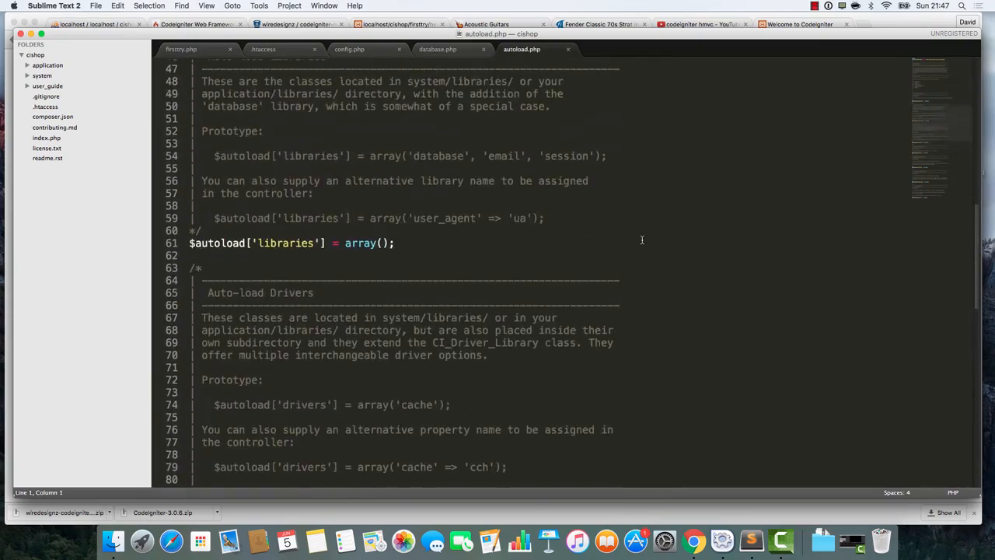
- Open kajabi_killer's application/config/autoload.php in Sublime Text 2 from Finder
key(F3)
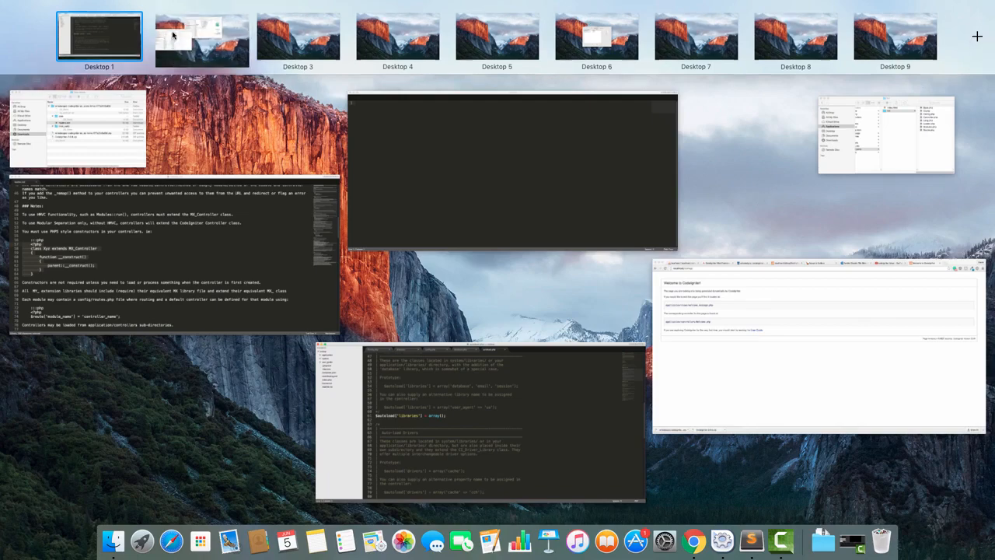
click(101, 33)
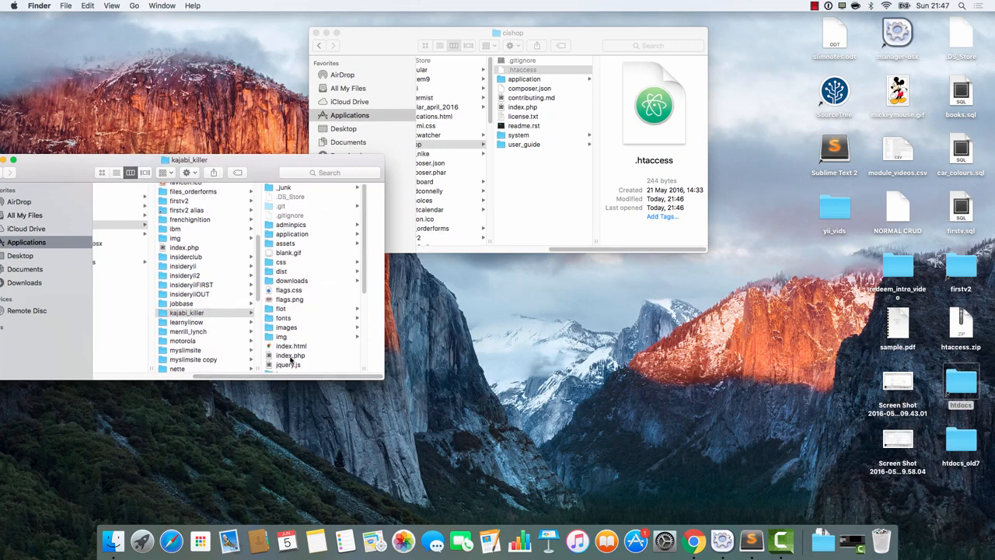
mouse_move(306, 271)
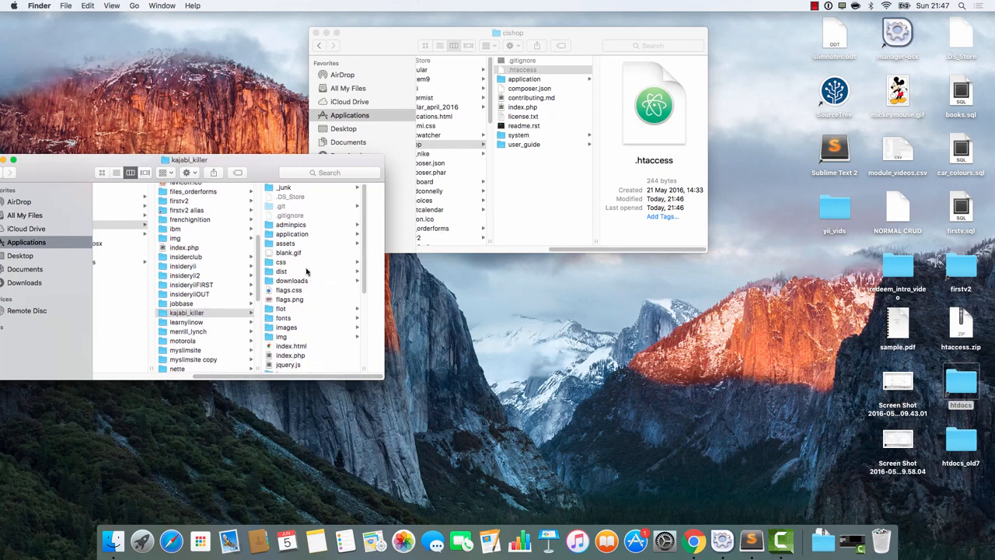
click(202, 233)
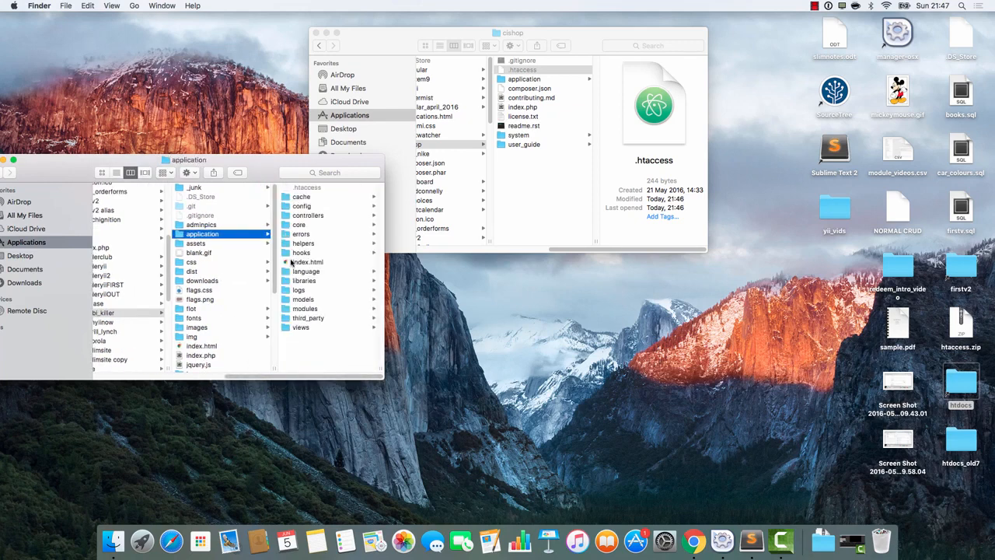
click(197, 206)
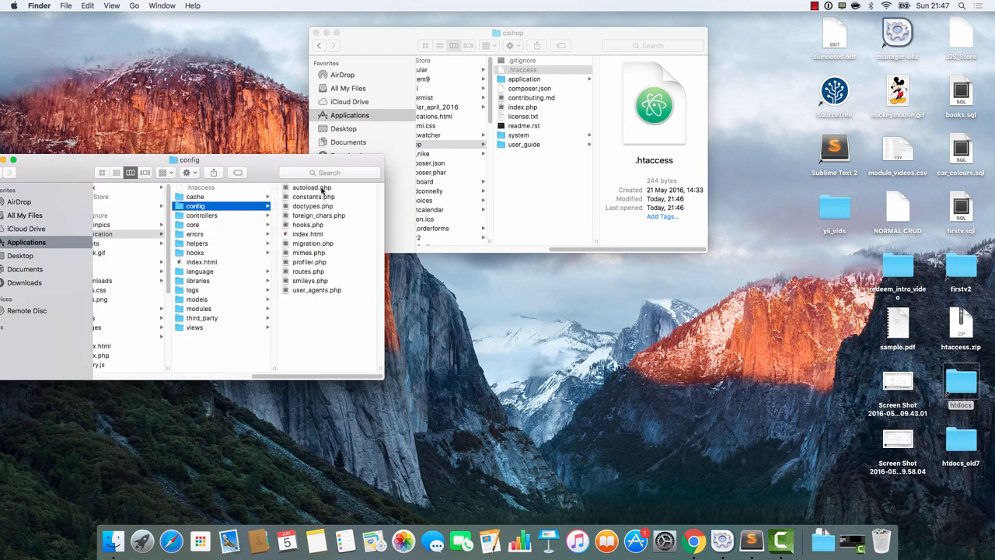
click(205, 187)
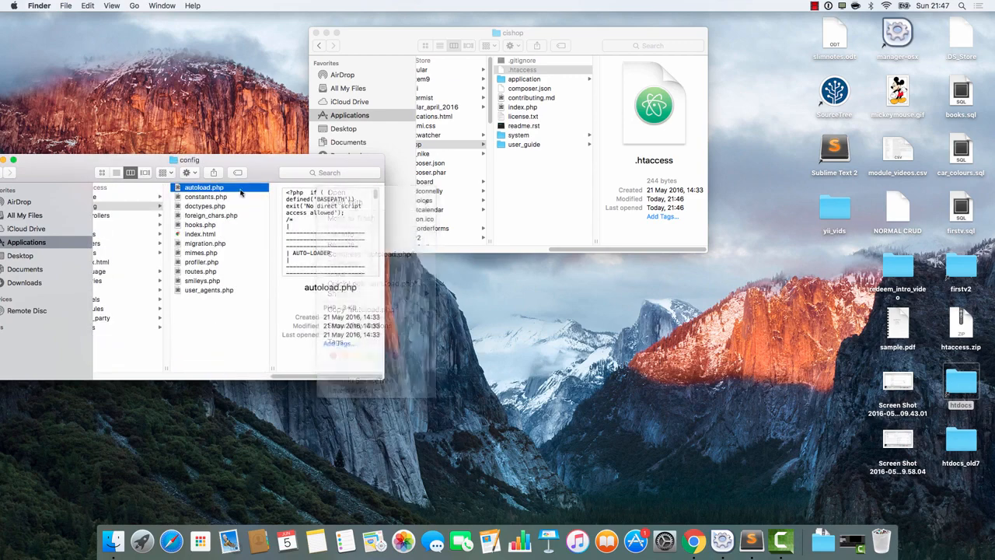
right_click(205, 187)
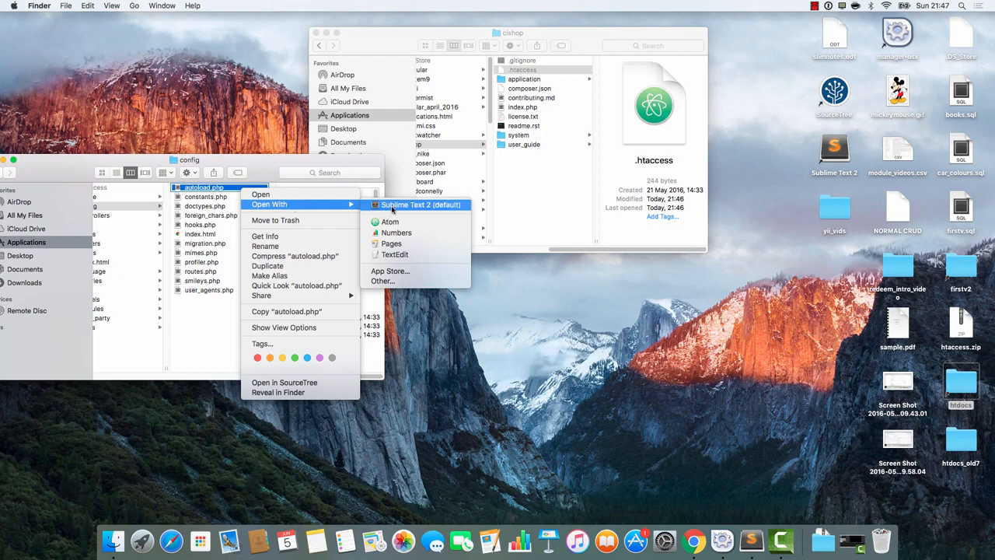
click(419, 204)
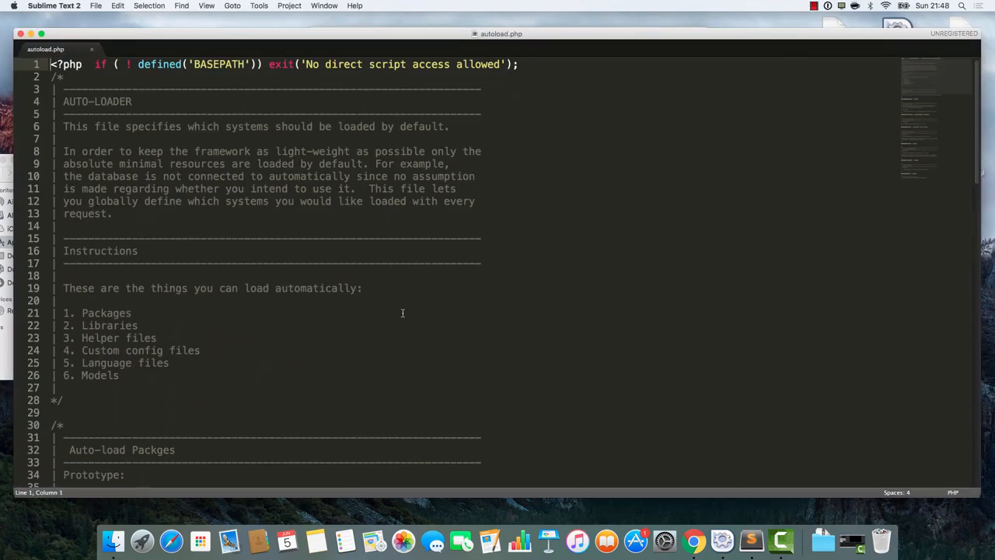
scroll(down, 3)
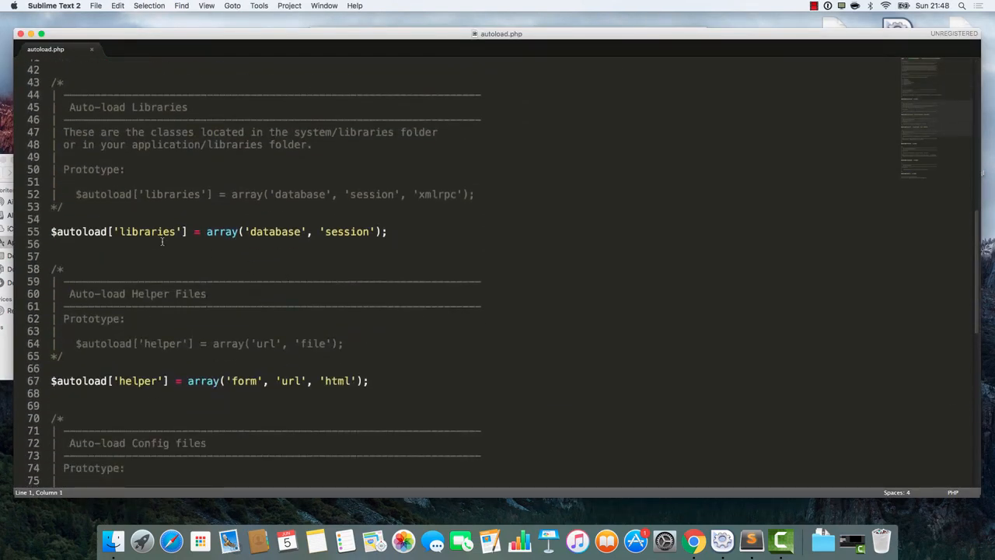
drag(247, 232, 379, 231)
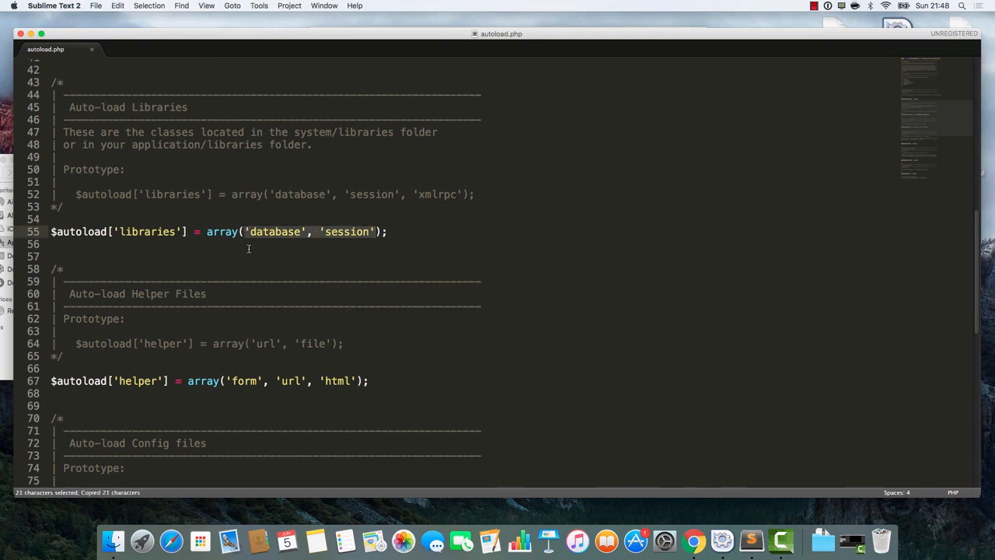
- Add the 'form', 'url', 'html' helper array to cishop's autoload.php
click(323, 6)
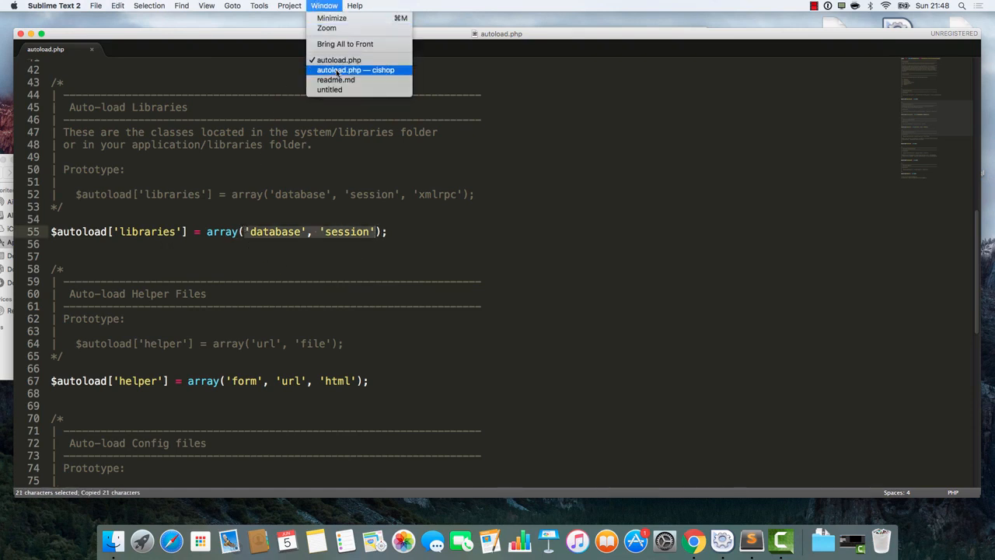
click(356, 70)
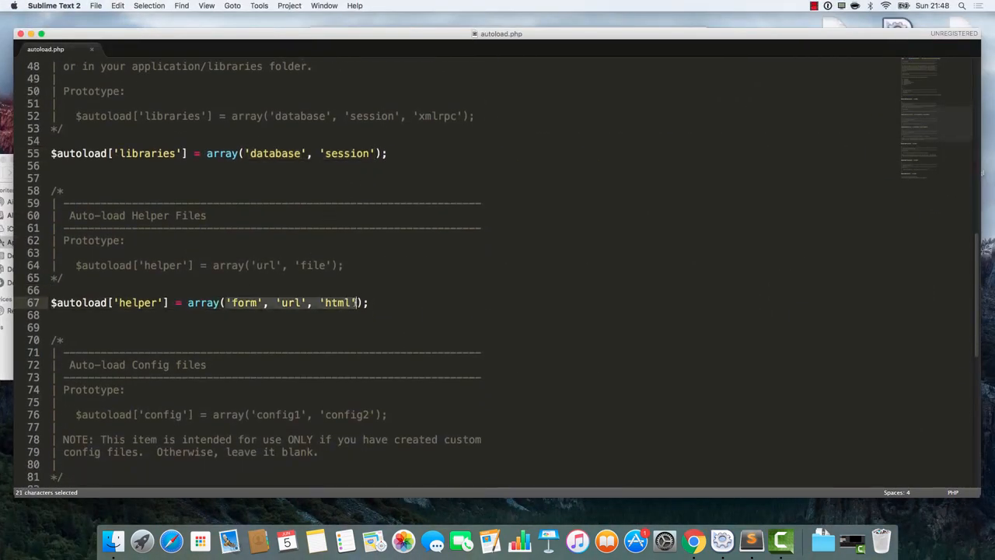
key(cmd+c)
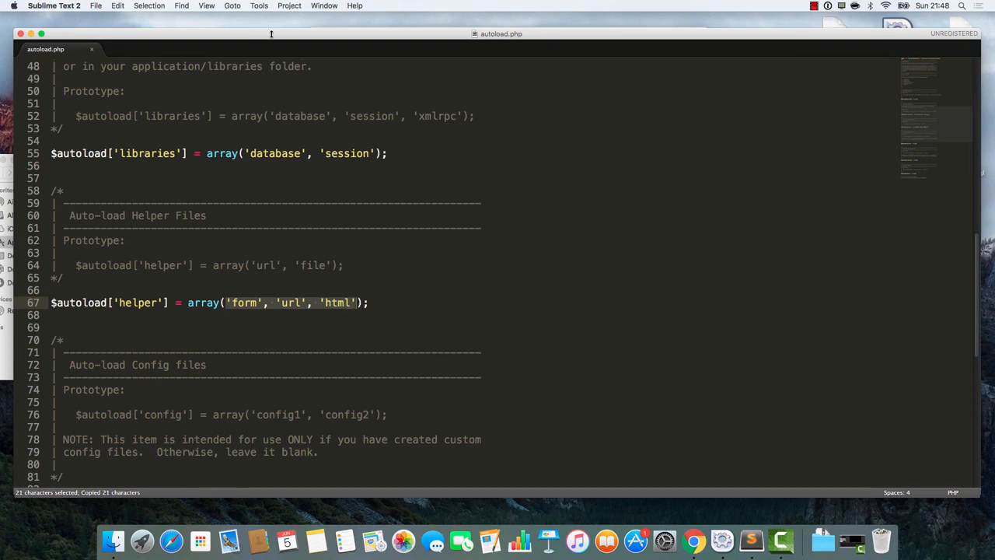
click(323, 5)
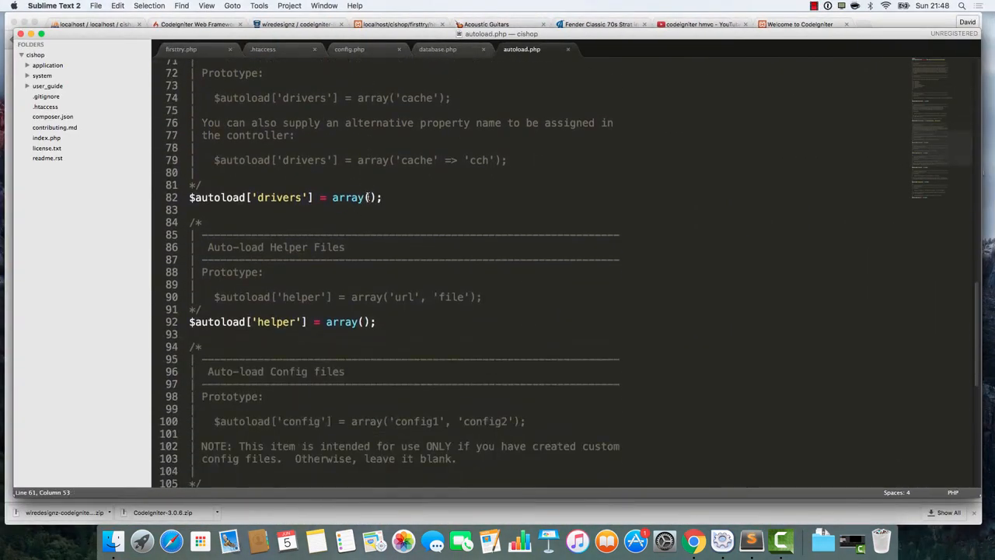
text('form', 'url', 'html')
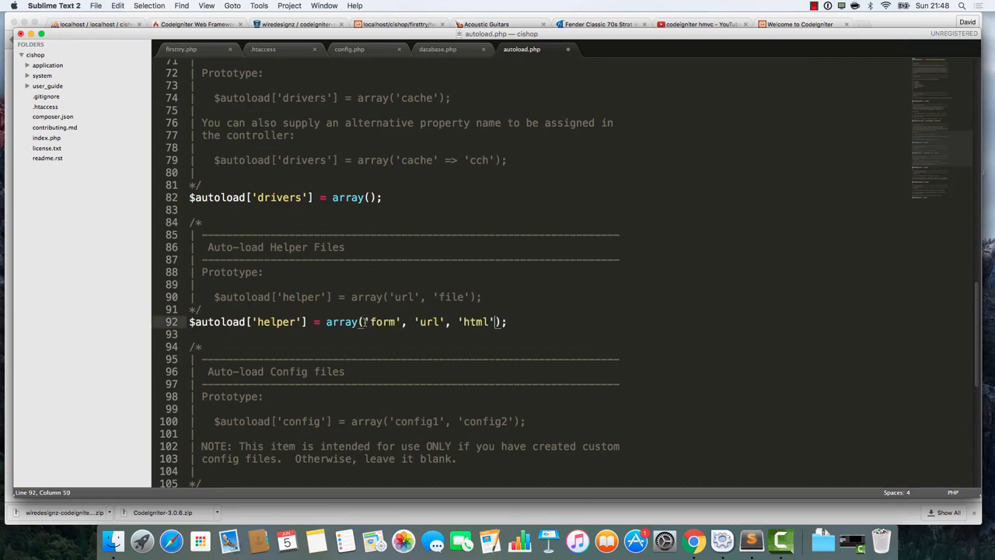
click(323, 6)
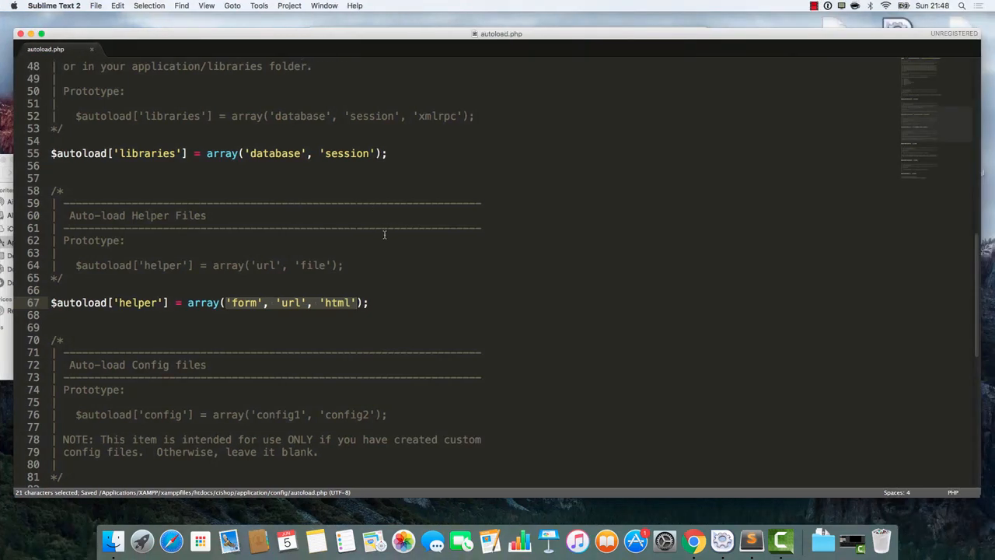
scroll(up, 3)
text(drvier)
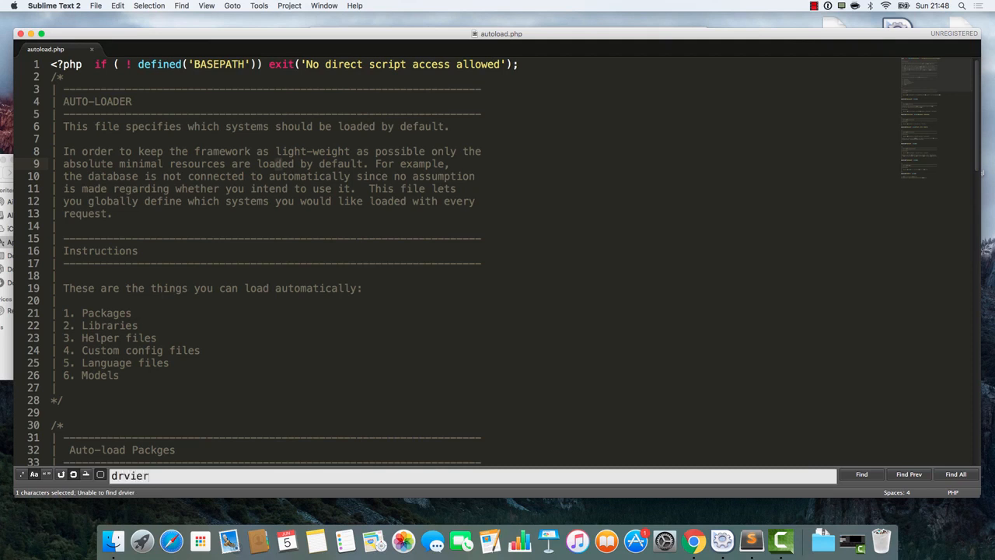
text(driver)
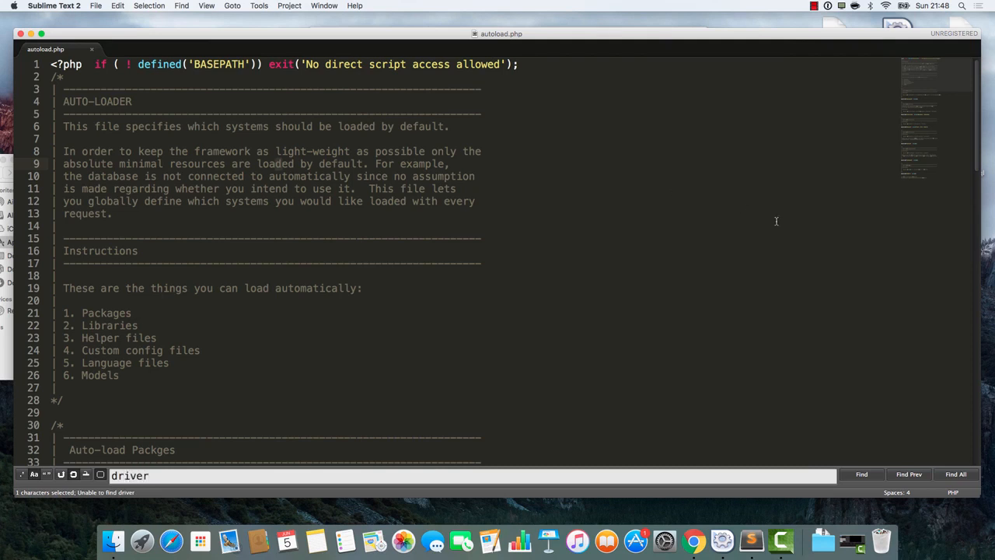
mouse_move(662, 381)
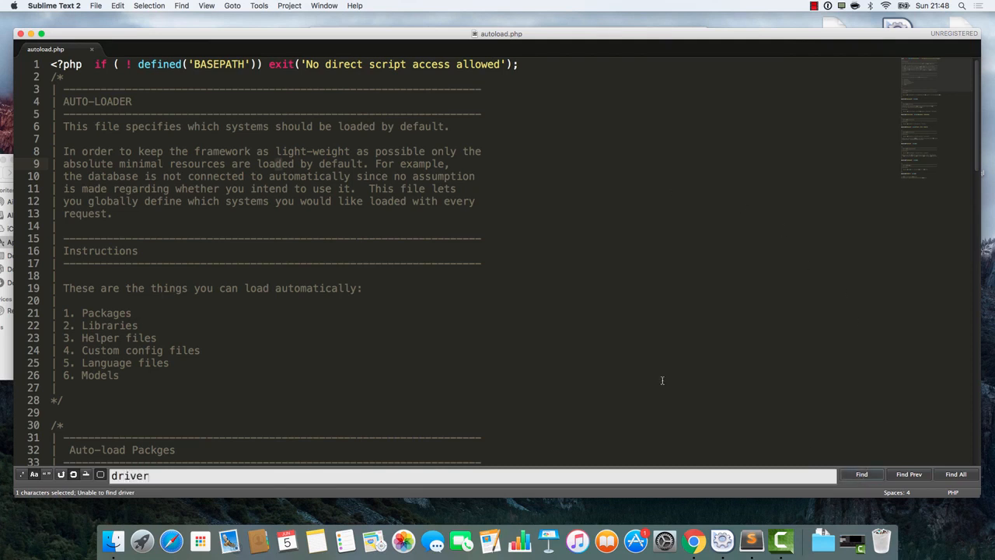
scroll(down, 3)
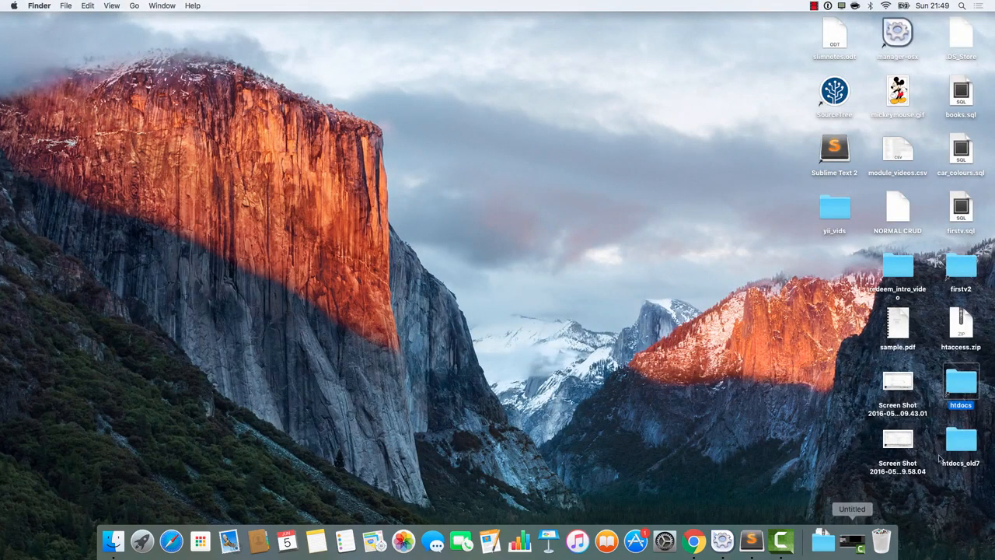
- Select COPYTHIS in another project's modules, then open cishop/application/modules in a second window
double_click(960, 381)
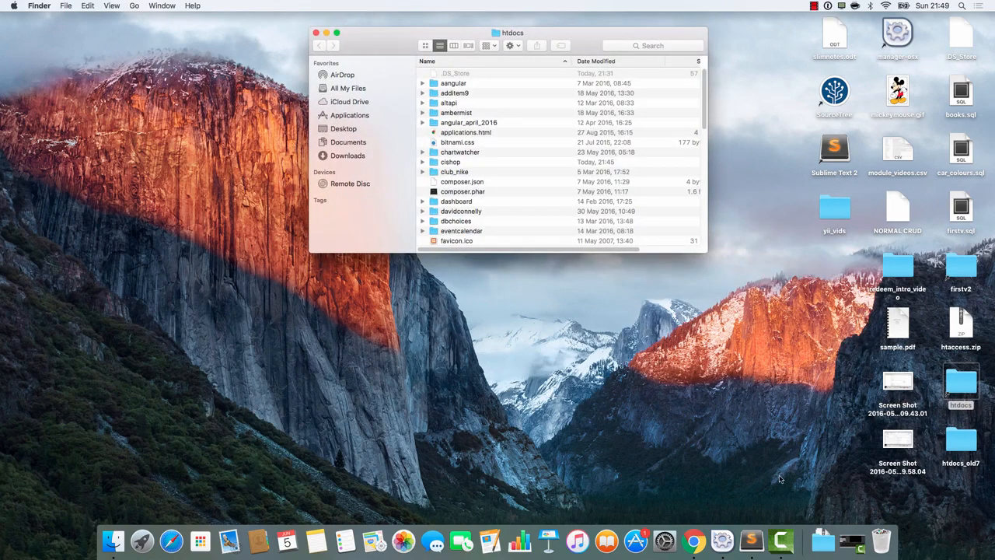
scroll(down, 3)
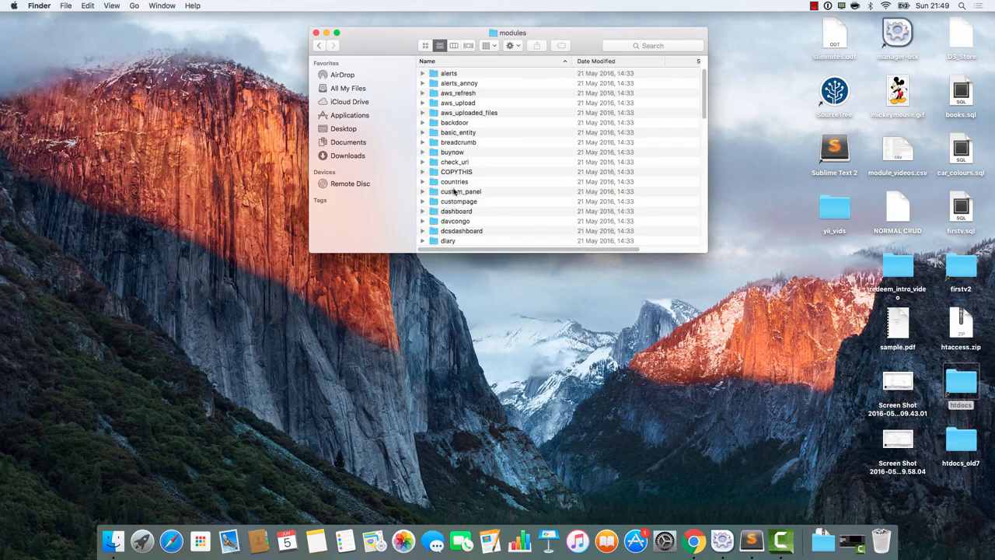
click(457, 171)
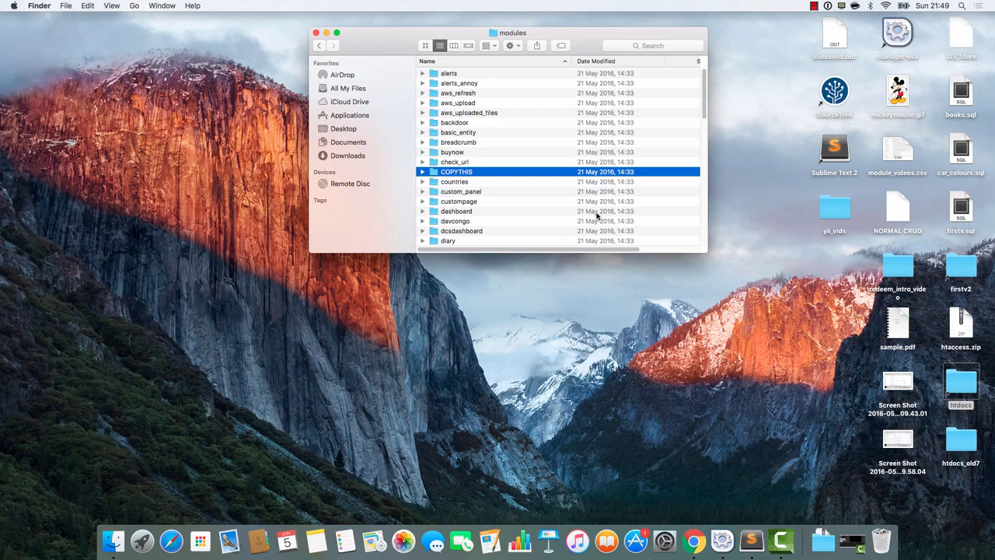
double_click(961, 381)
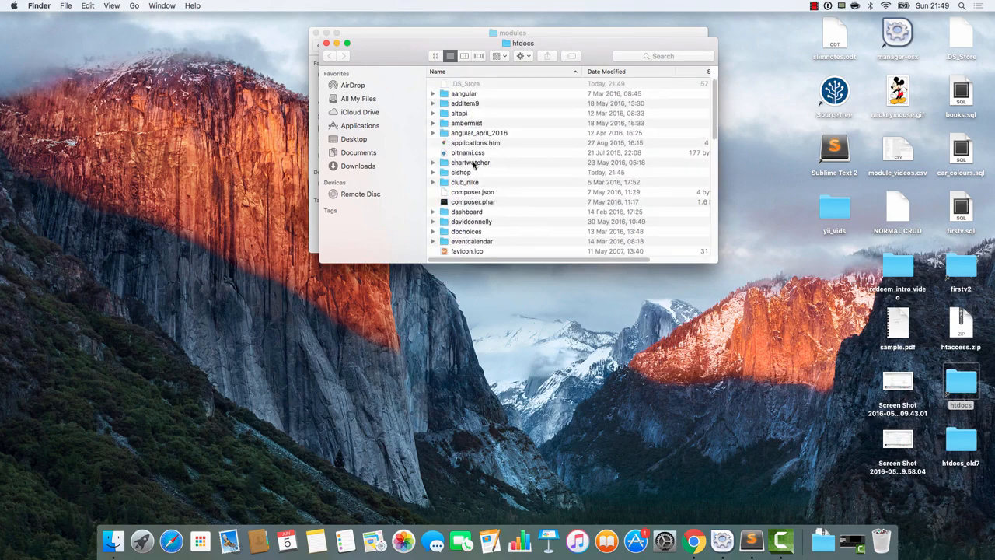
double_click(460, 172)
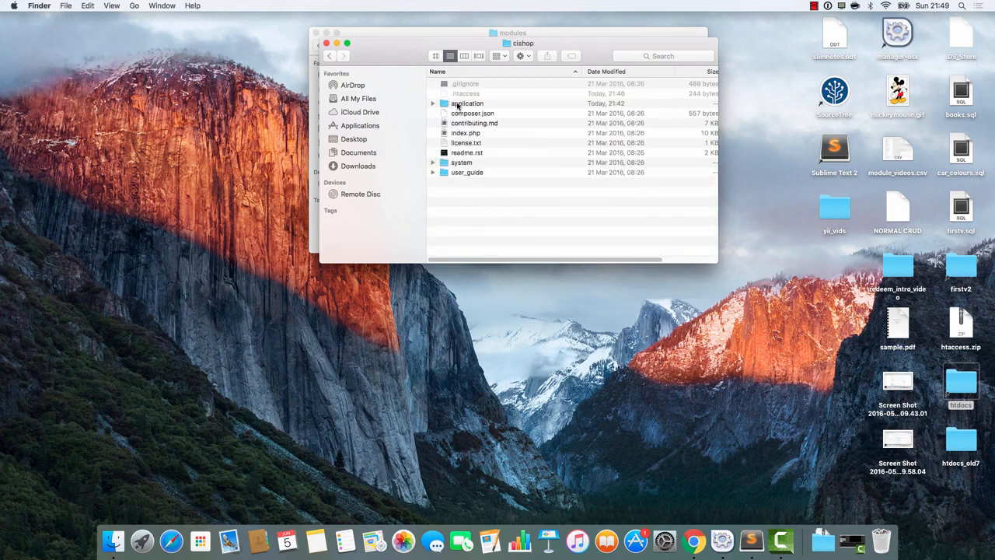
double_click(466, 102)
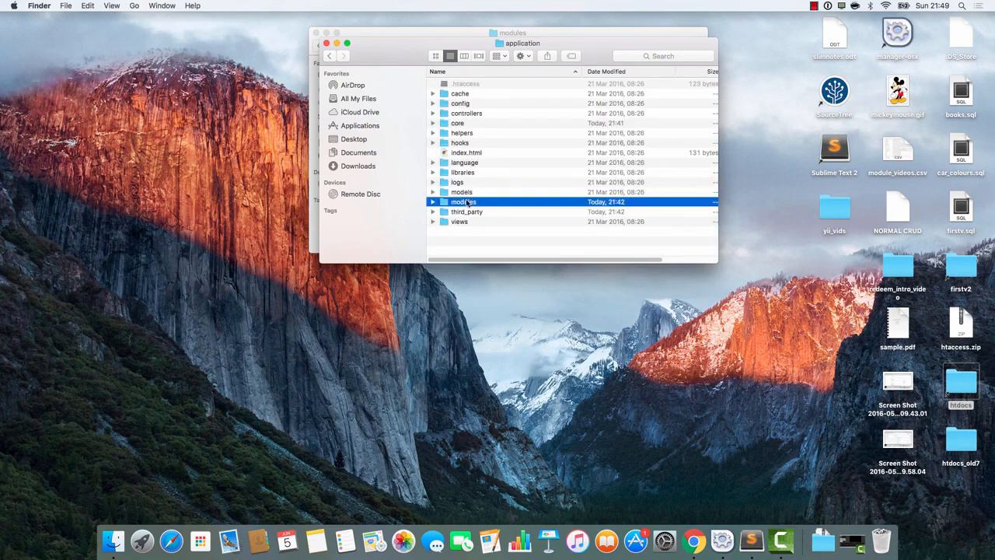
double_click(462, 202)
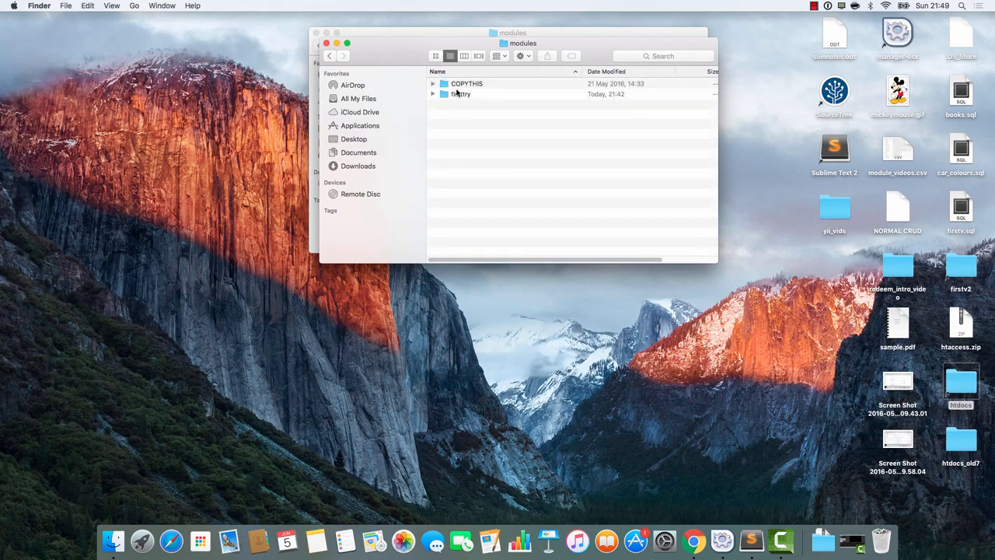
mouse_move(751, 537)
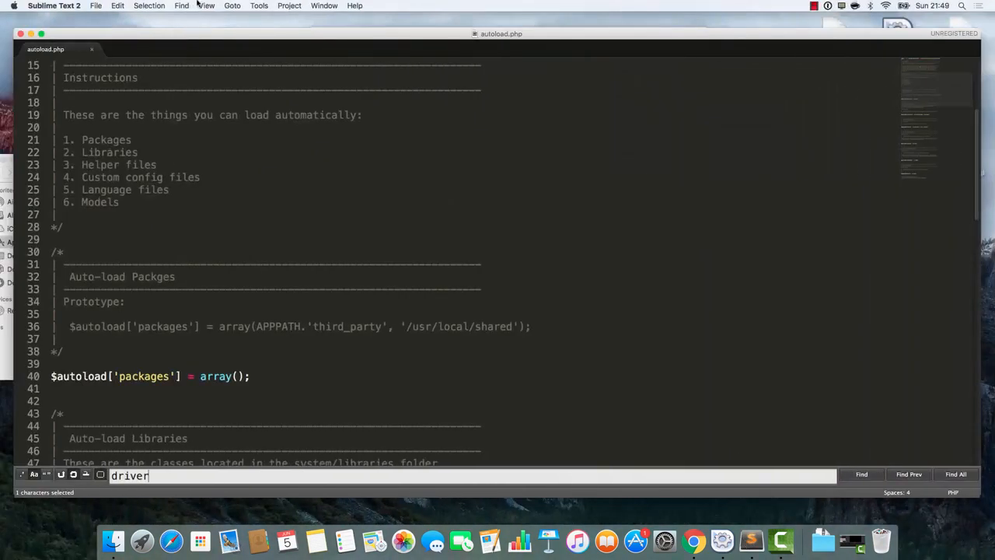
- Close all tabs except firsttry.php and open COPYTHIS/controllers/perfectcontroller.php
click(323, 5)
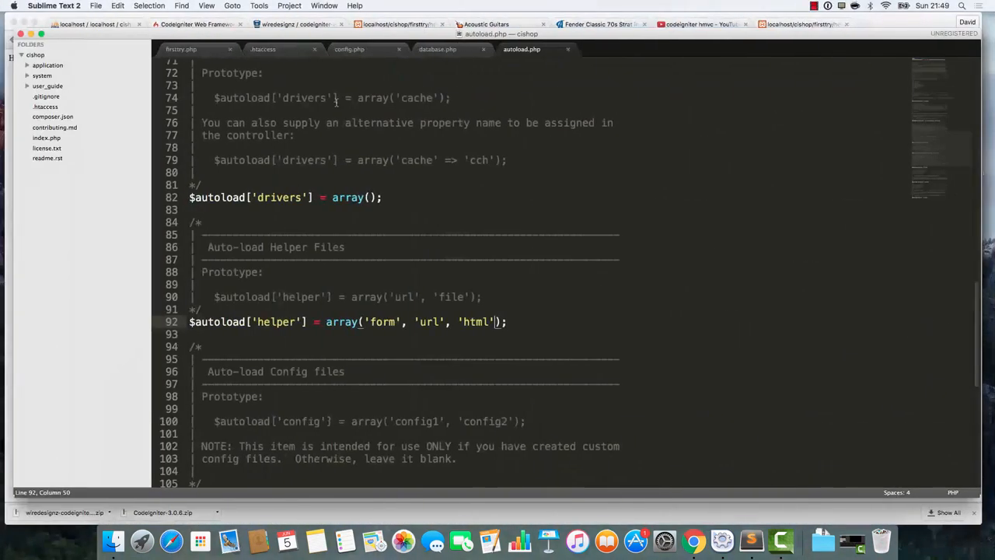
right_click(177, 49)
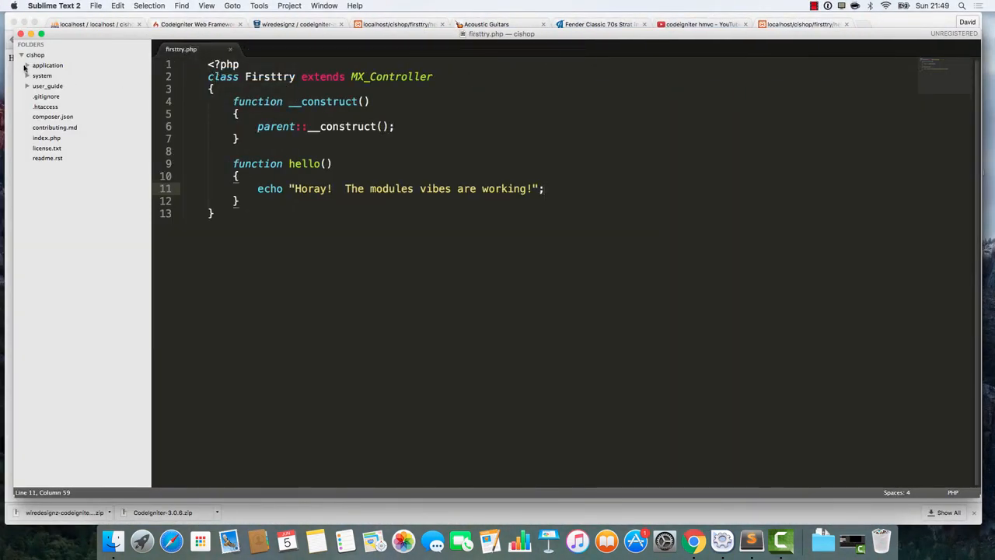
click(28, 65)
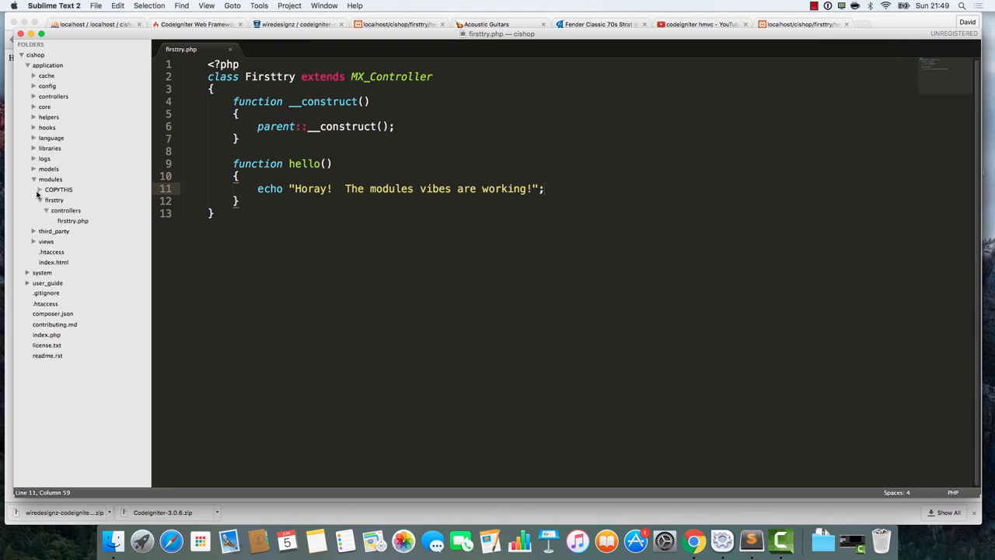
click(59, 189)
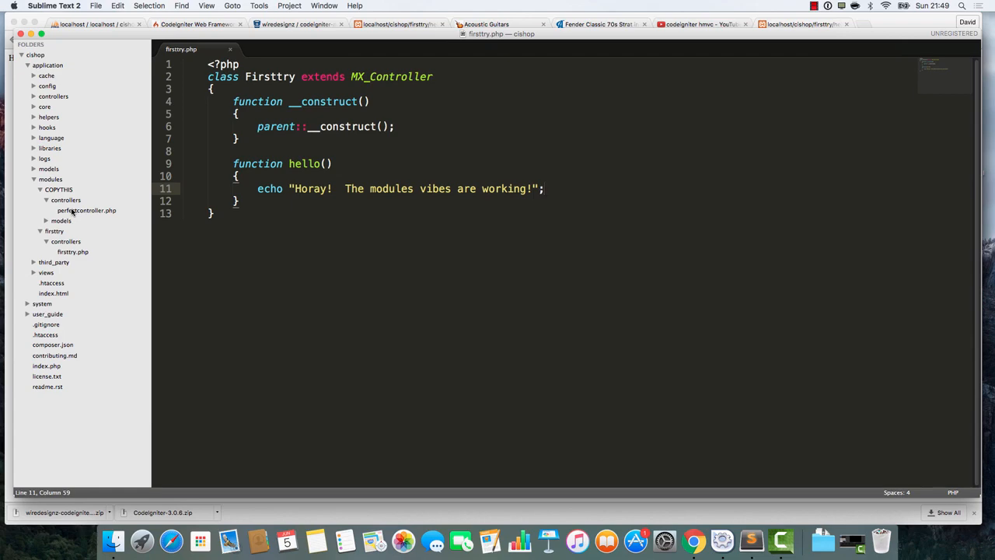
click(86, 210)
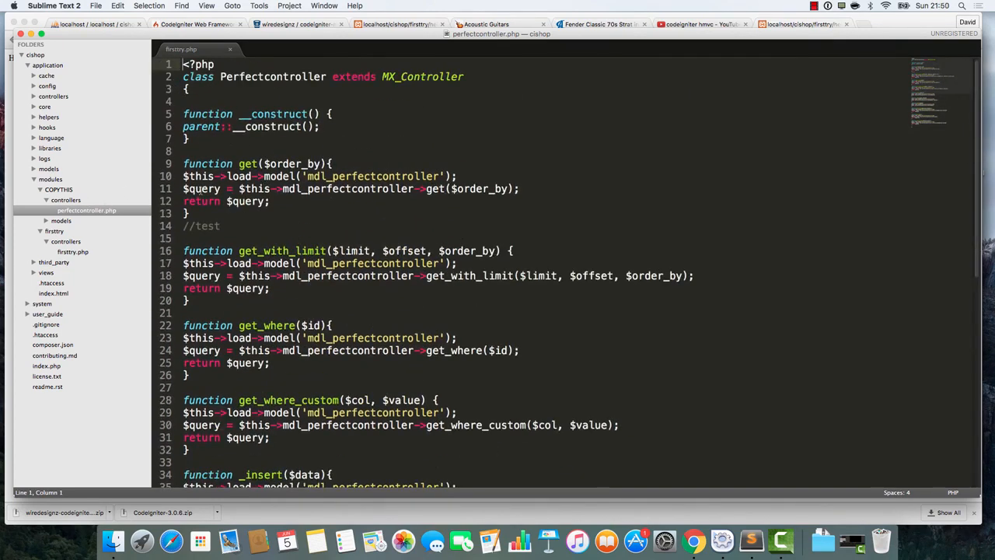
mouse_move(126, 232)
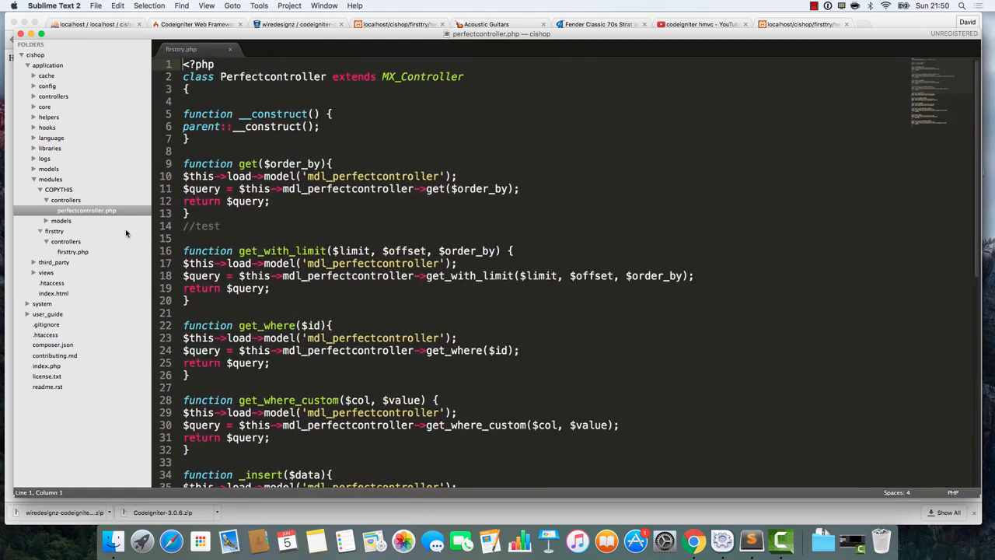
- Remove the blank lines from the COPYTHIS mdl_perfectmodel.php template and save it
click(61, 220)
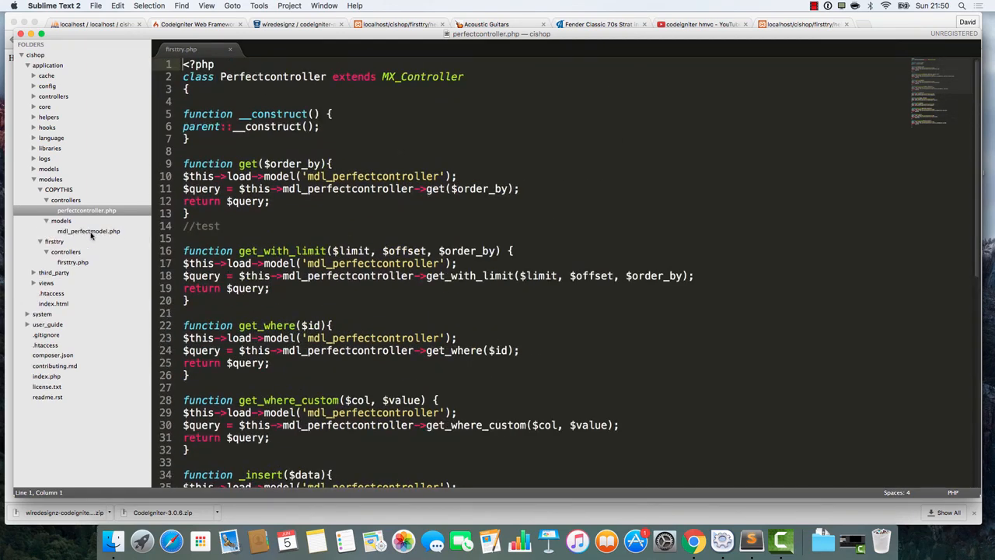
click(89, 231)
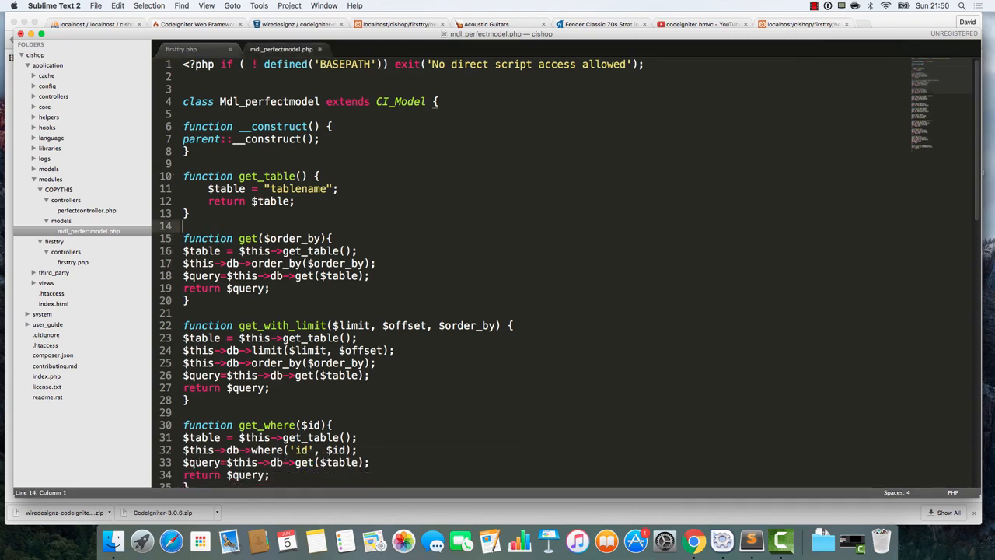
key(cmd+s)
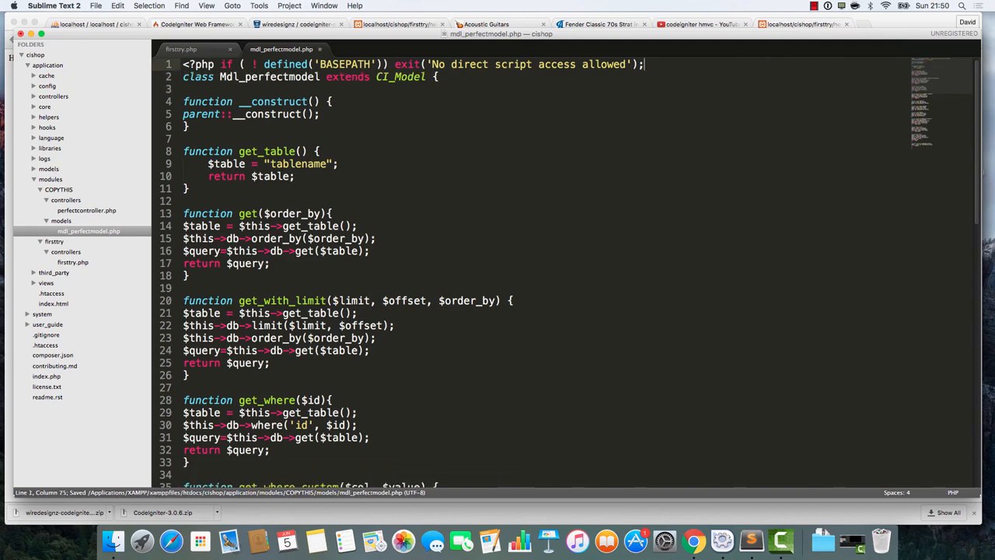
scroll(down, 3)
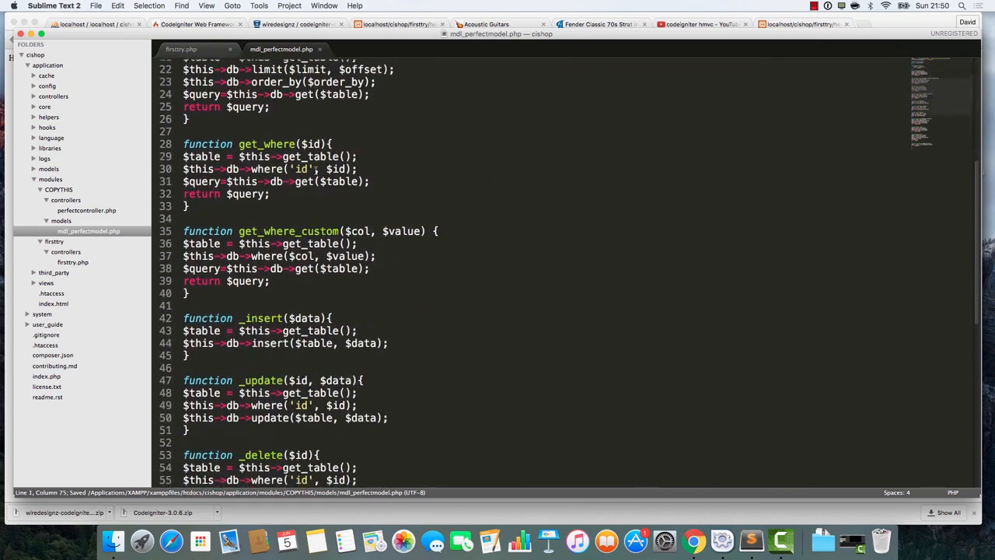
scroll(up, 3)
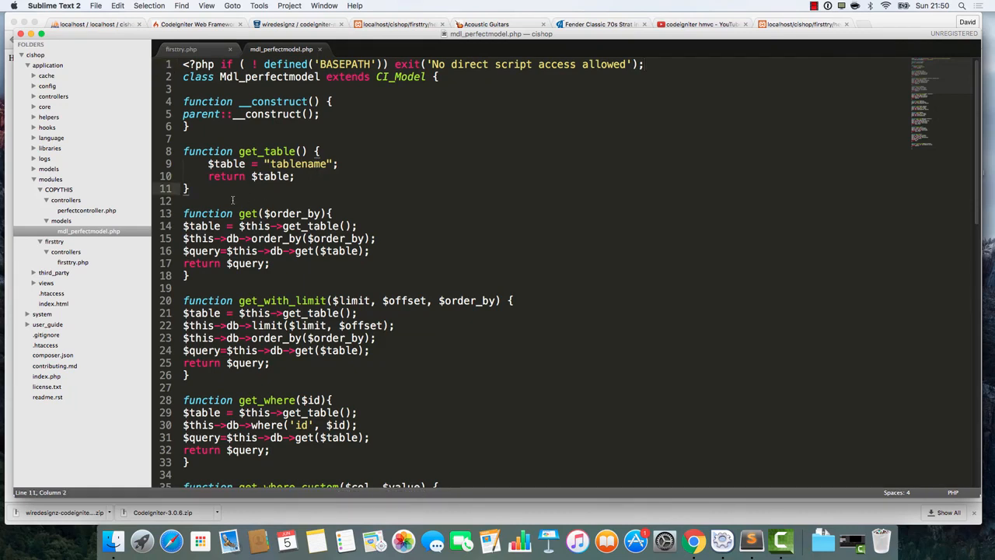
key(cmd+s)
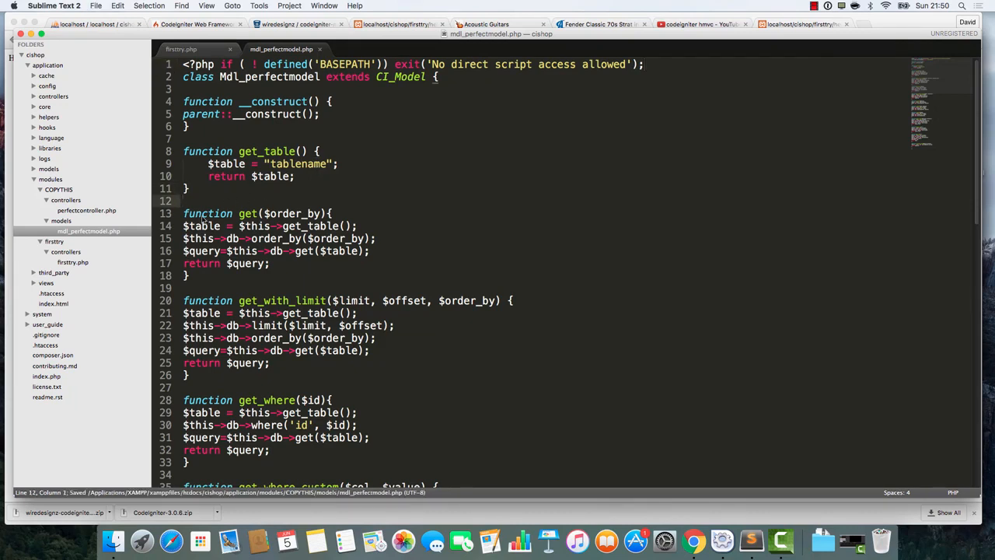
- Add a views folder inside COPYTHIS and collapse the modules folder tree
right_click(58, 189)
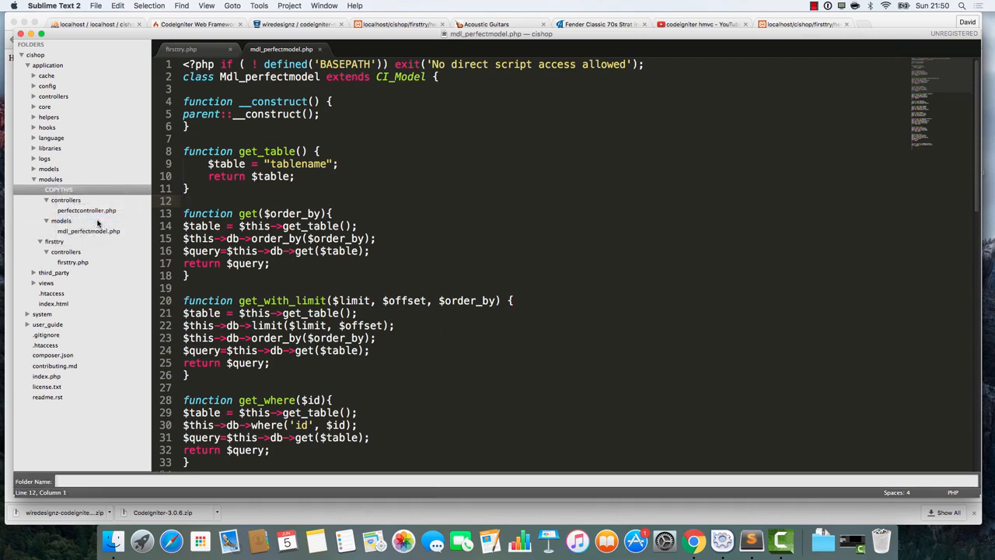
click(85, 230)
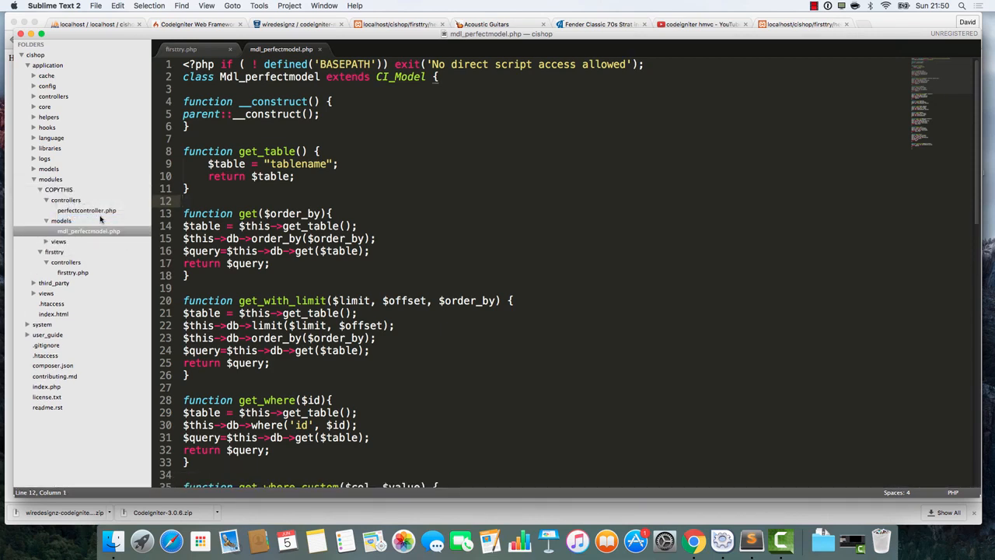
click(45, 200)
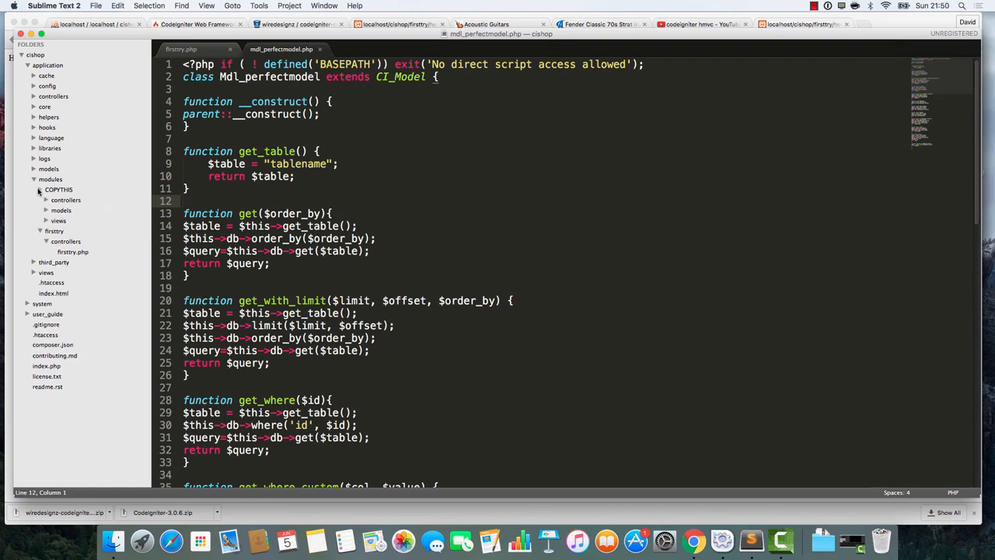
click(34, 179)
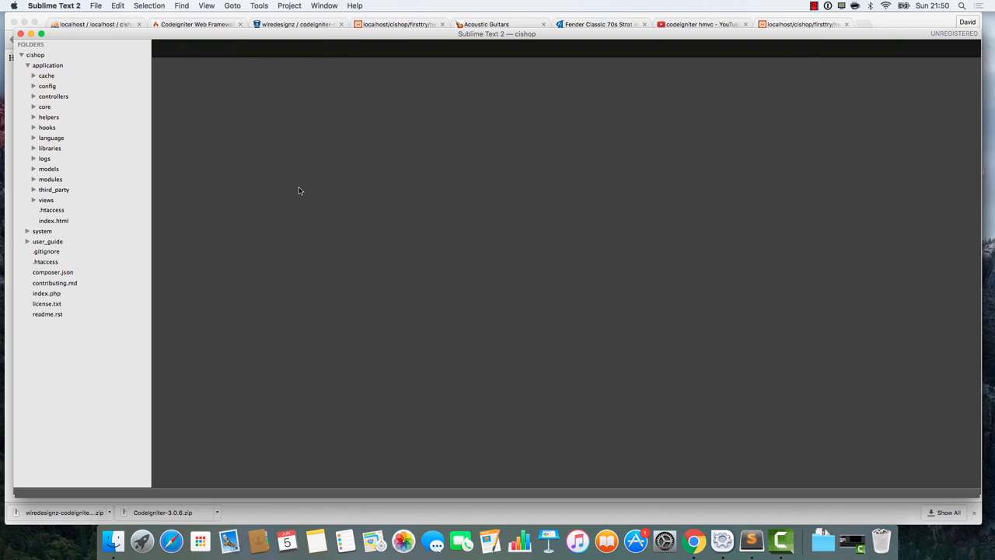
mouse_move(299, 227)
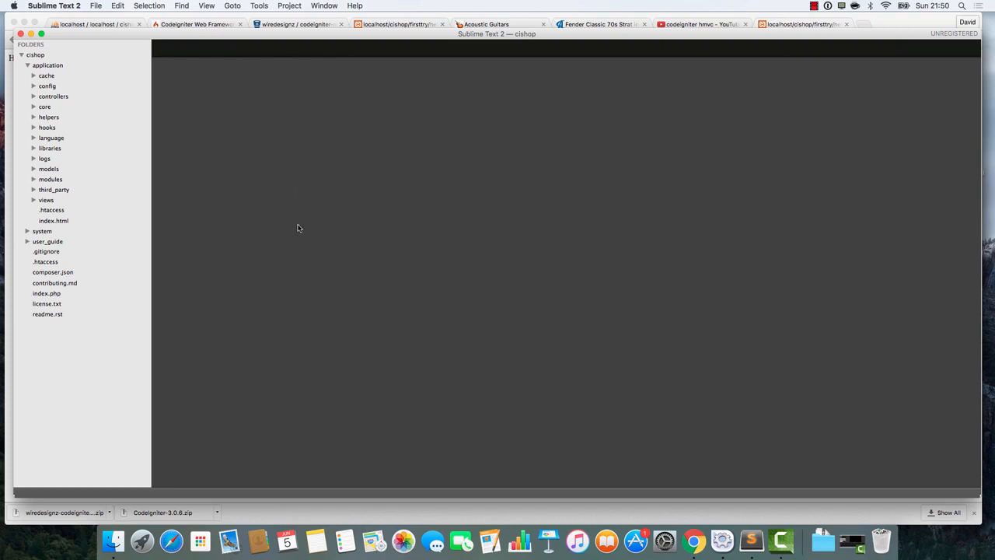
mouse_move(627, 171)
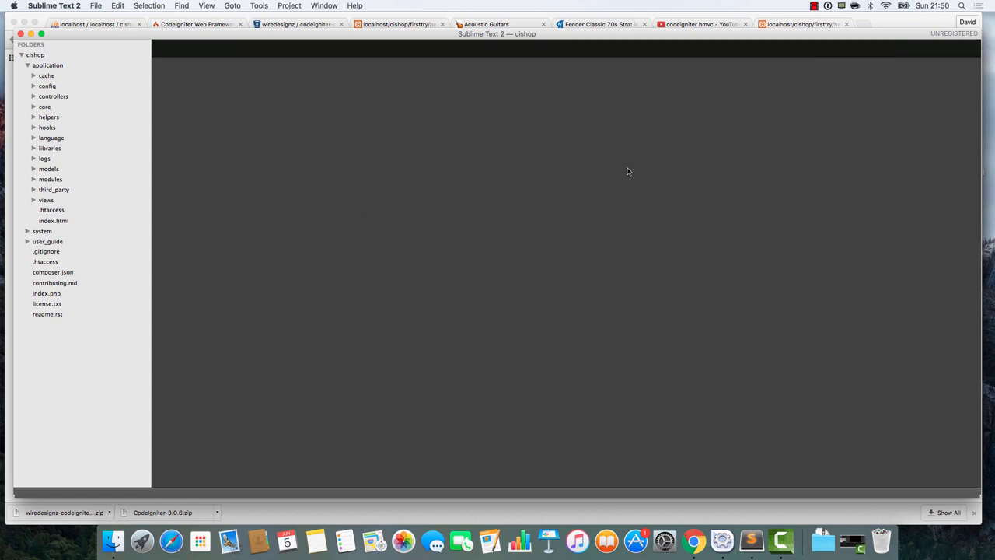
mouse_move(864, 29)
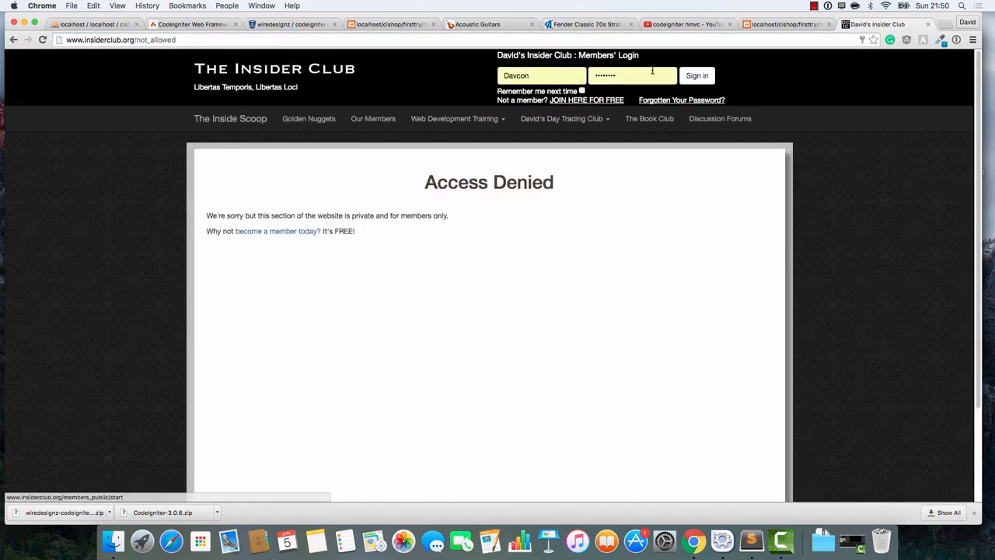
- Sign in and open Video 8, 'Putting It All Together', of the Slim Framework API course
click(696, 75)
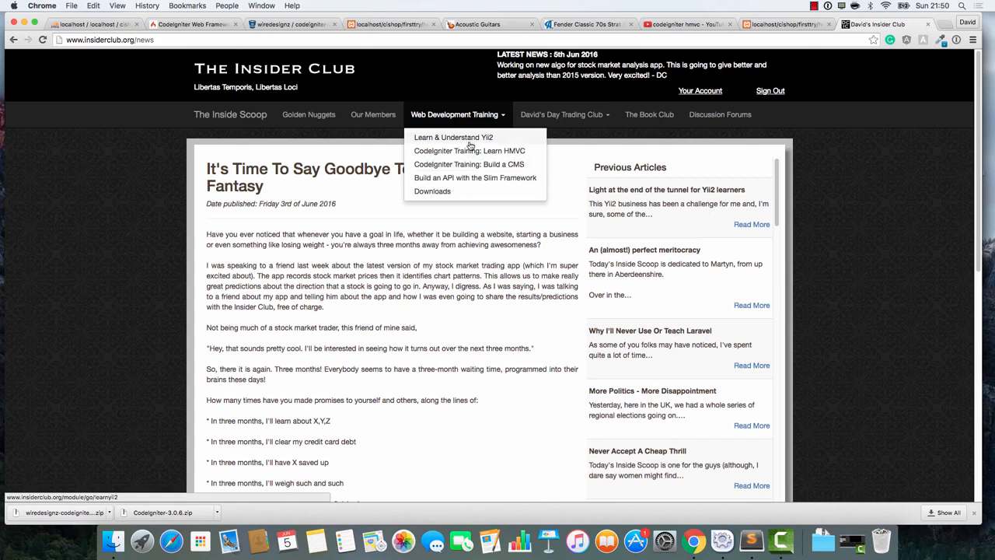
click(474, 177)
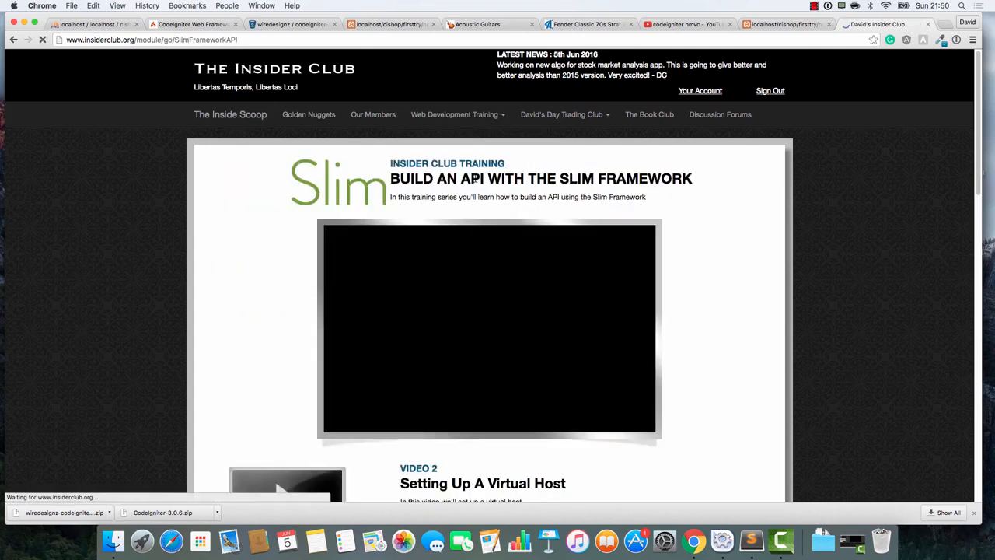
scroll(down, 3)
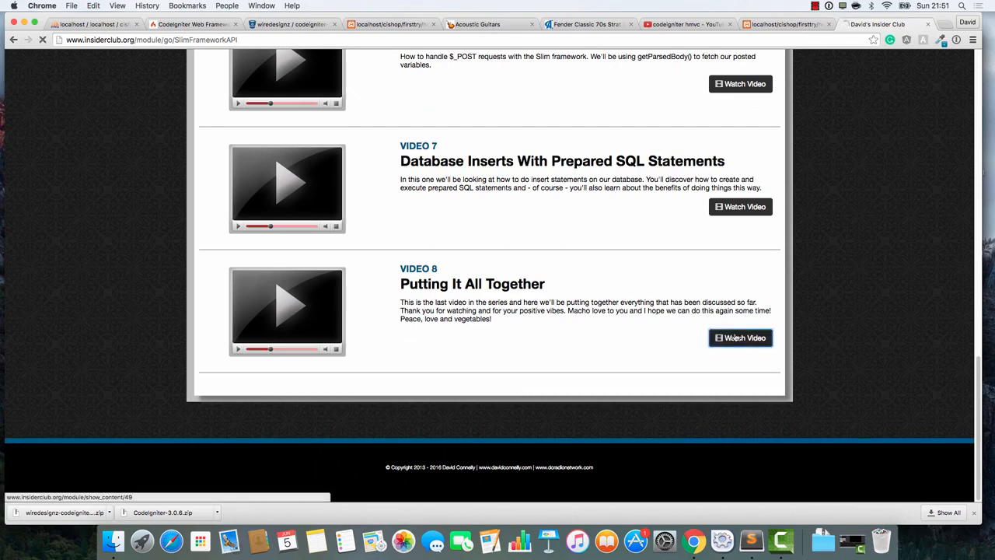
click(740, 337)
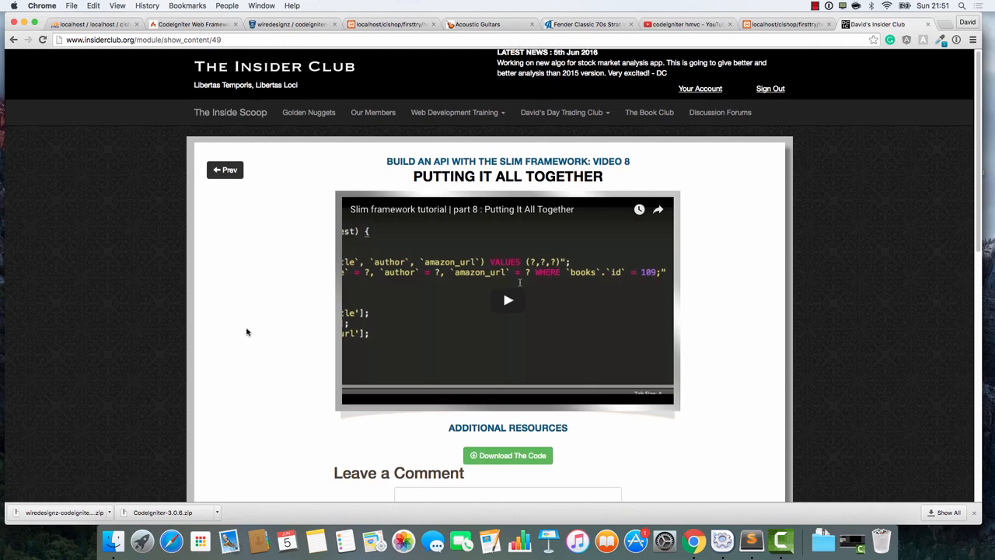
scroll(down, 3)
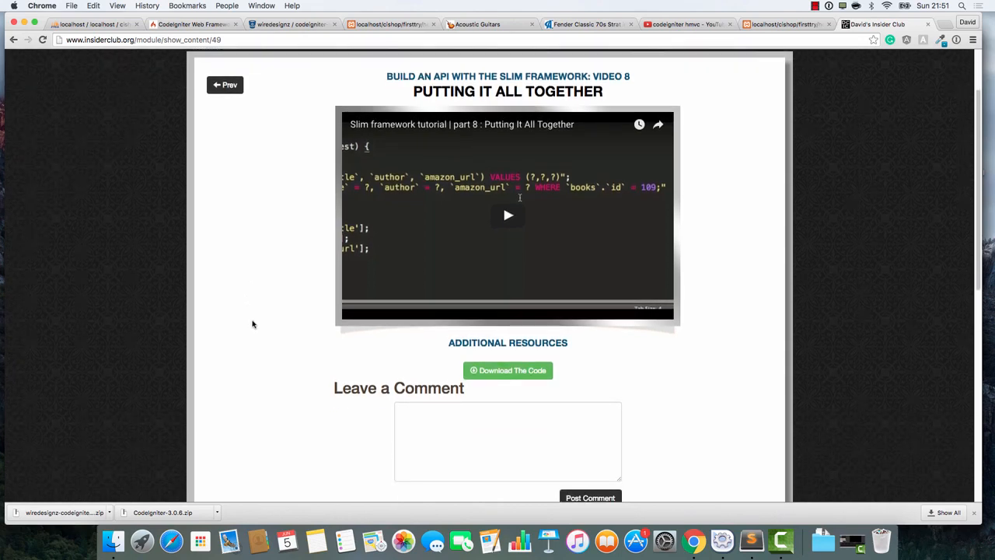
mouse_move(353, 341)
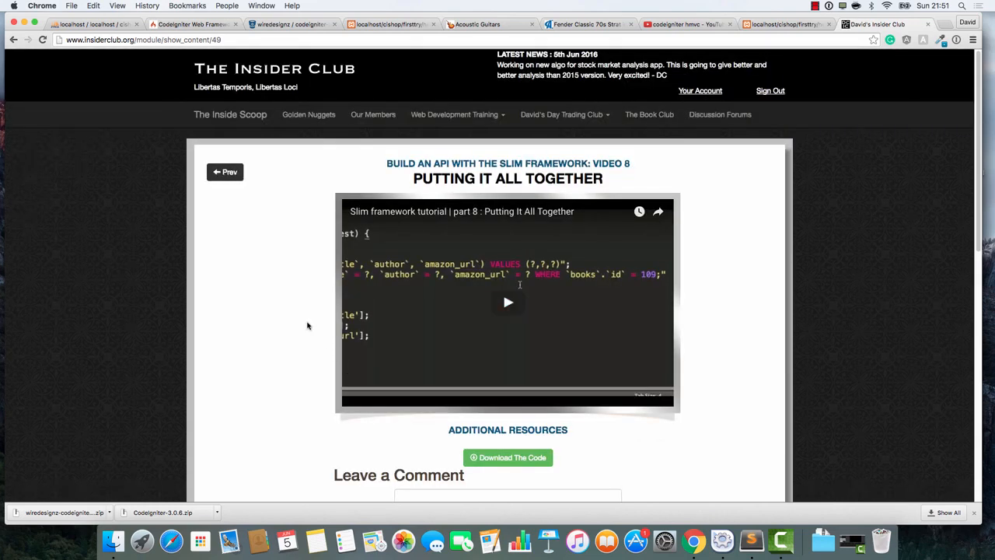
mouse_move(265, 279)
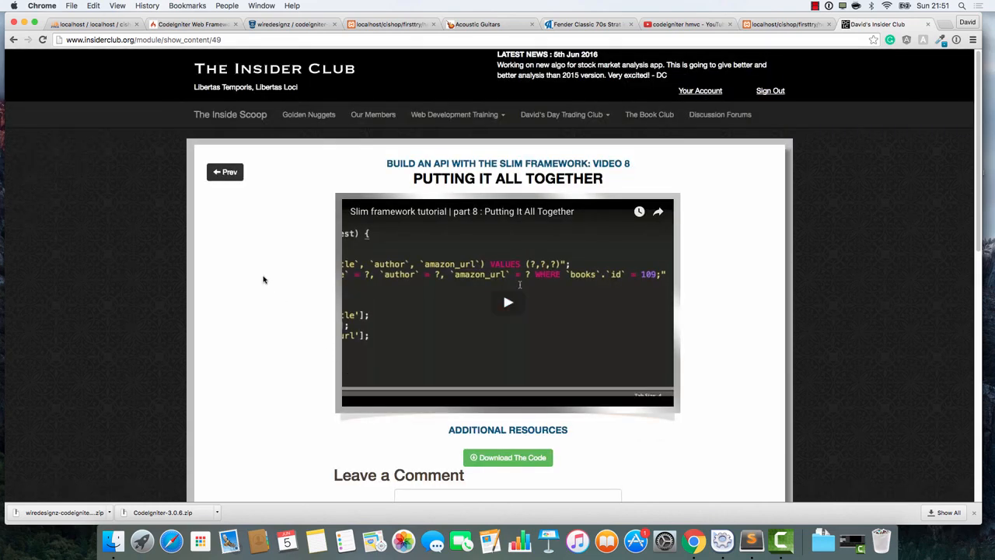